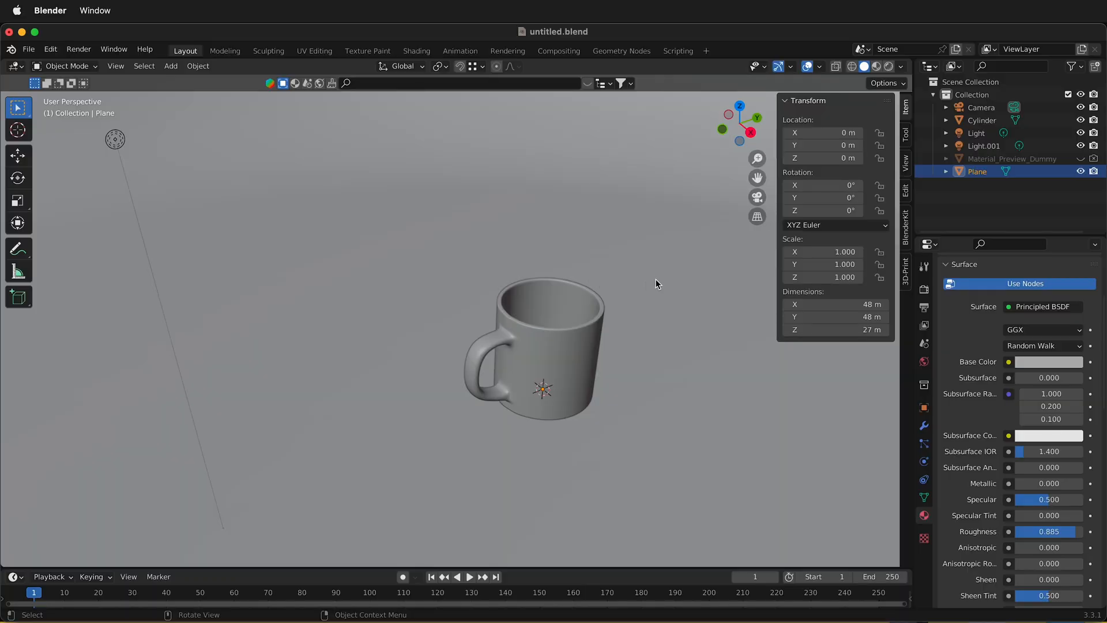
pyautogui.moveTo(551, 324)
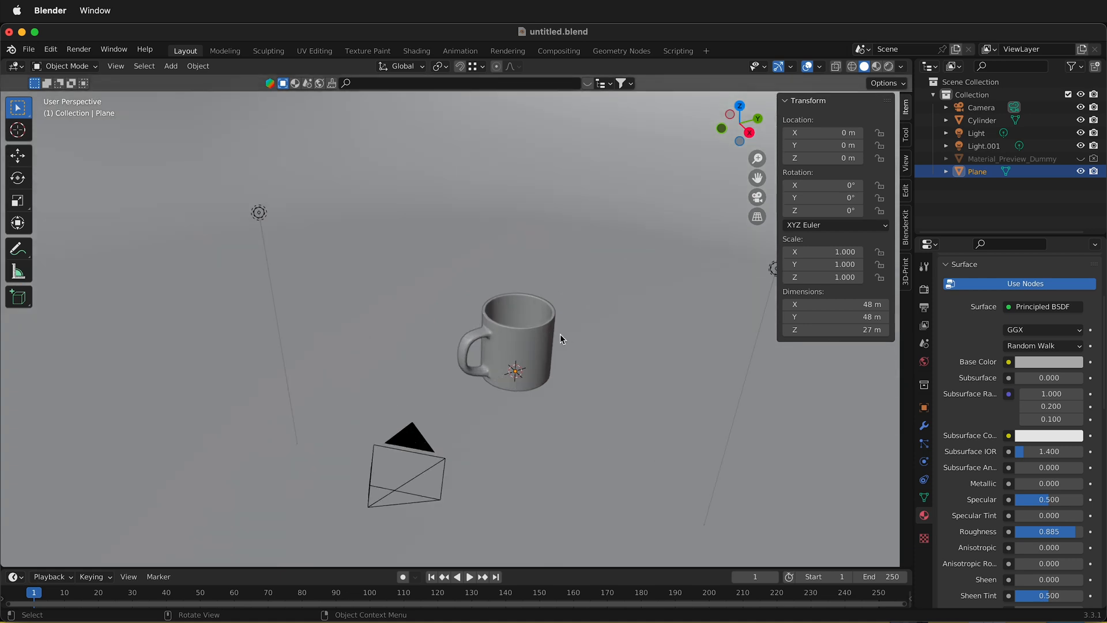
# Zoom out and select the mug's Cylinder object in the viewport.
pyautogui.click(509, 340)
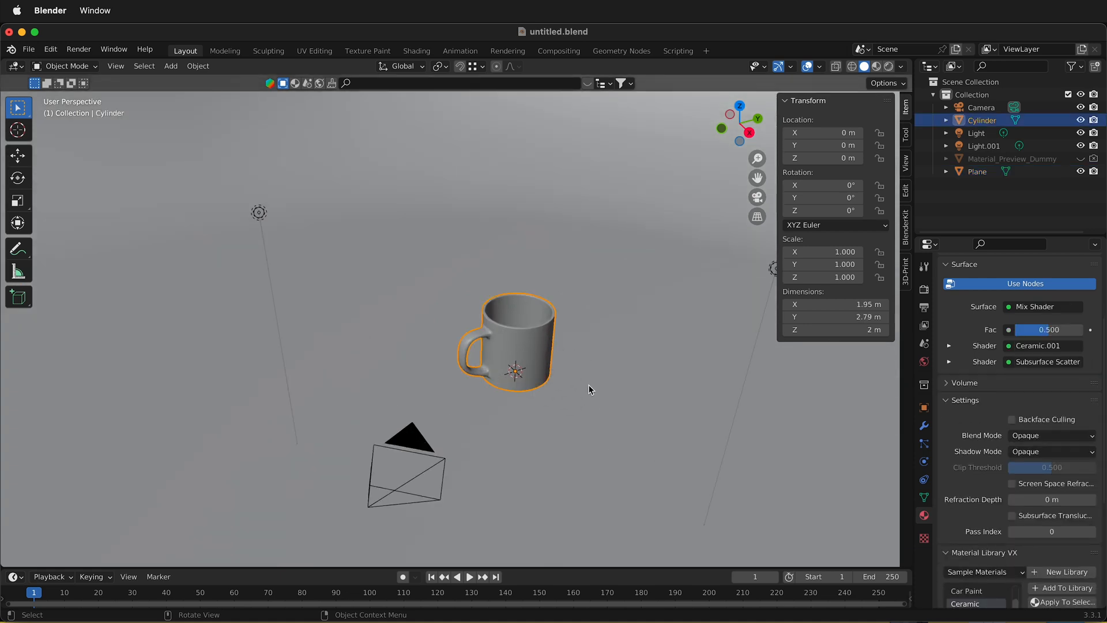
pyautogui.moveTo(490, 309)
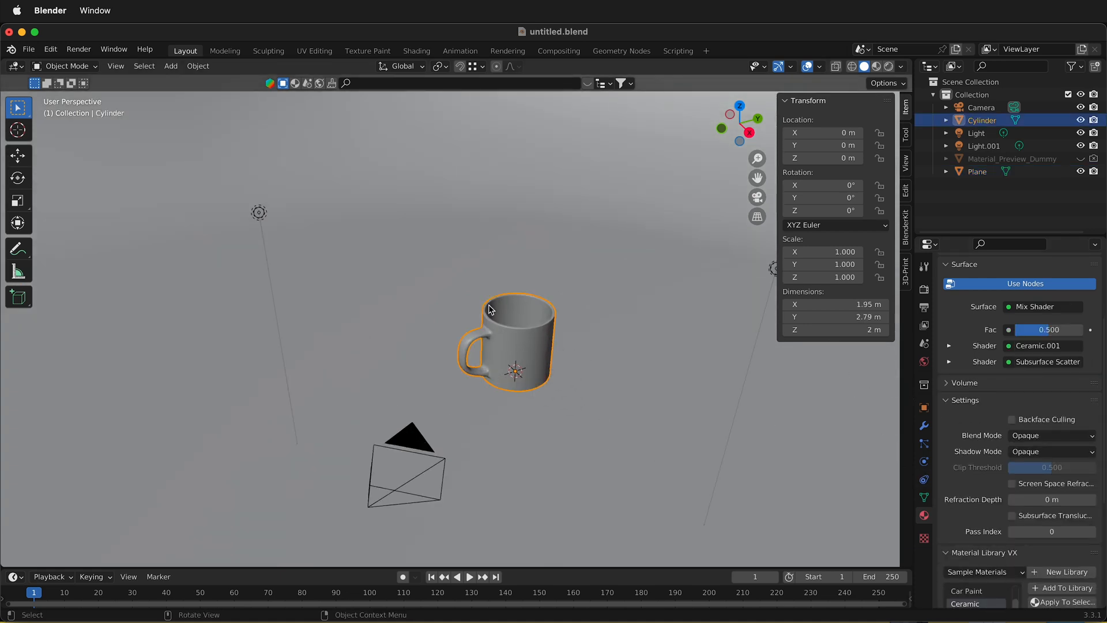
pyautogui.moveTo(438, 322)
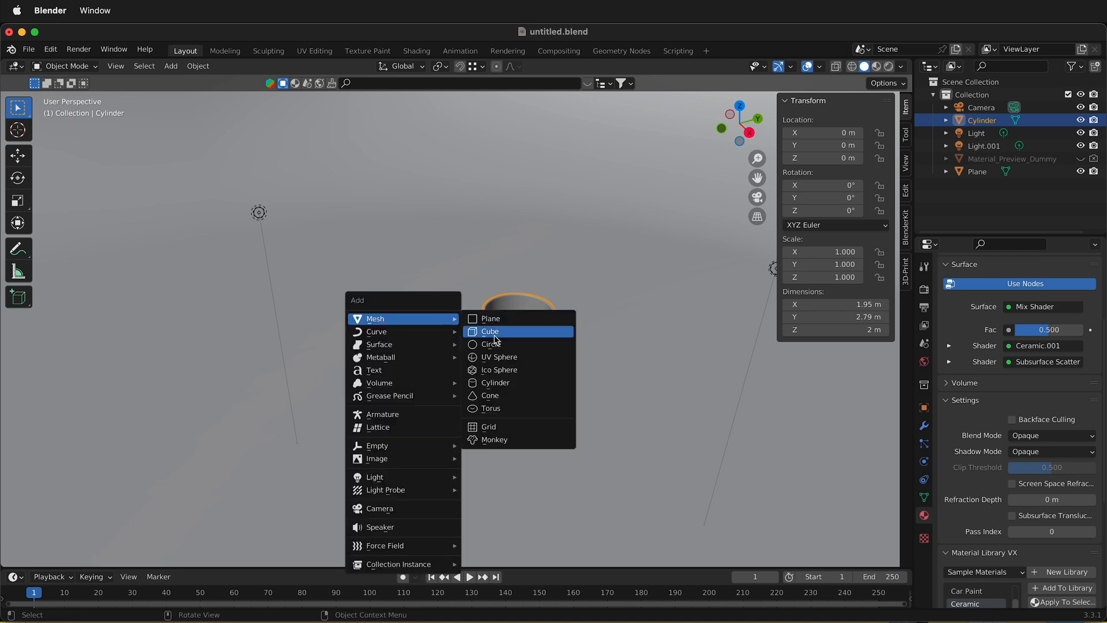
# Add a cube raised 1 m, extruded upward, widened horizontally, and named Domain.
pyautogui.click(490, 331)
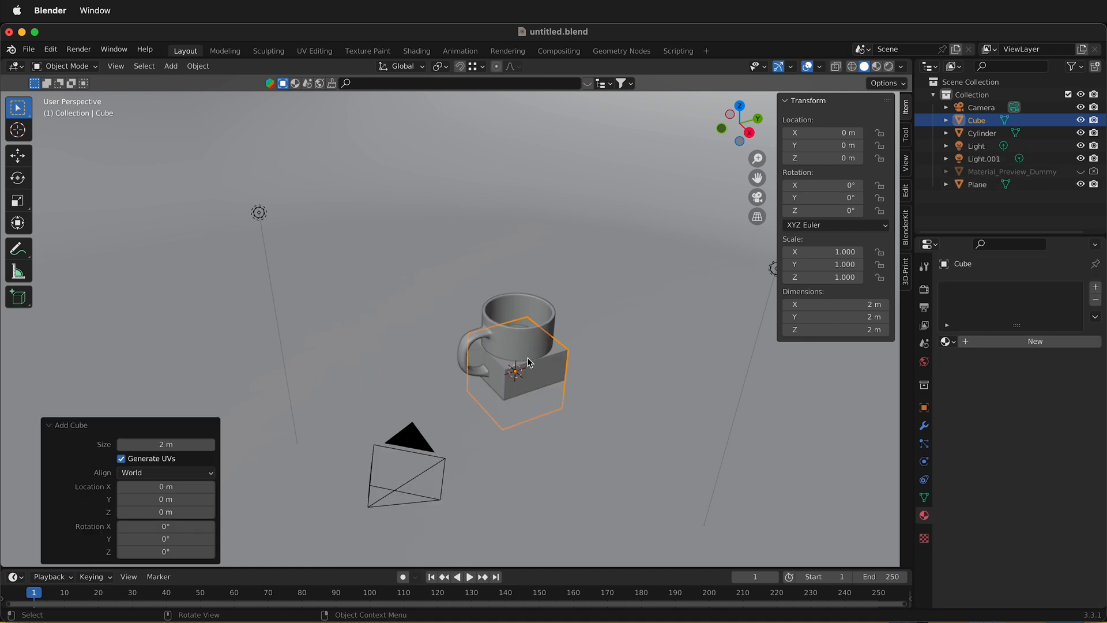
pyautogui.moveTo(597, 390)
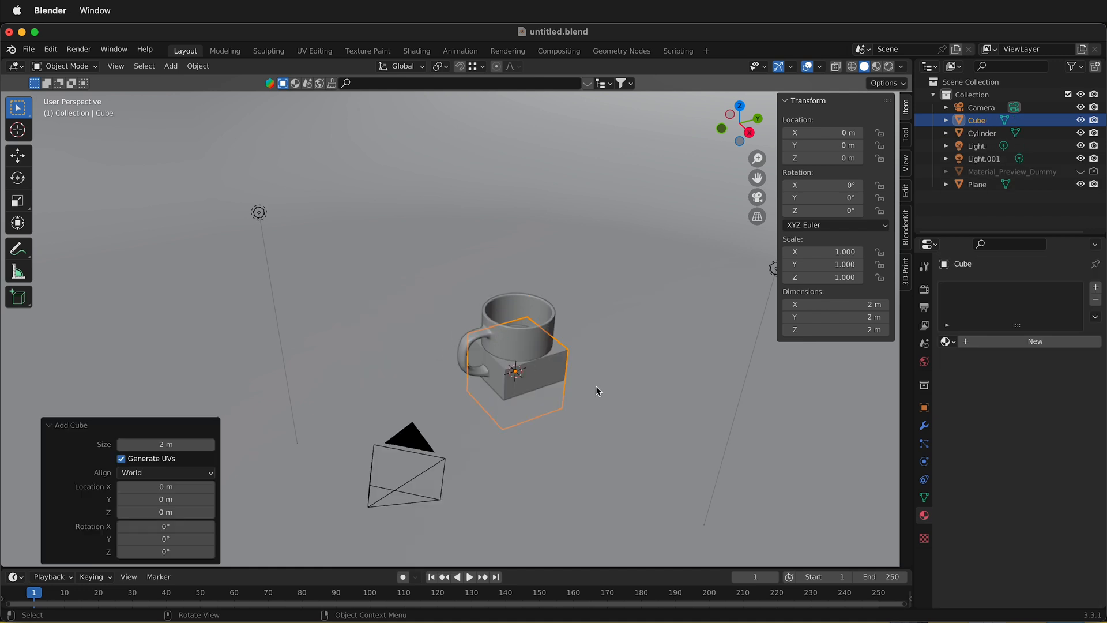
pyautogui.press('g')
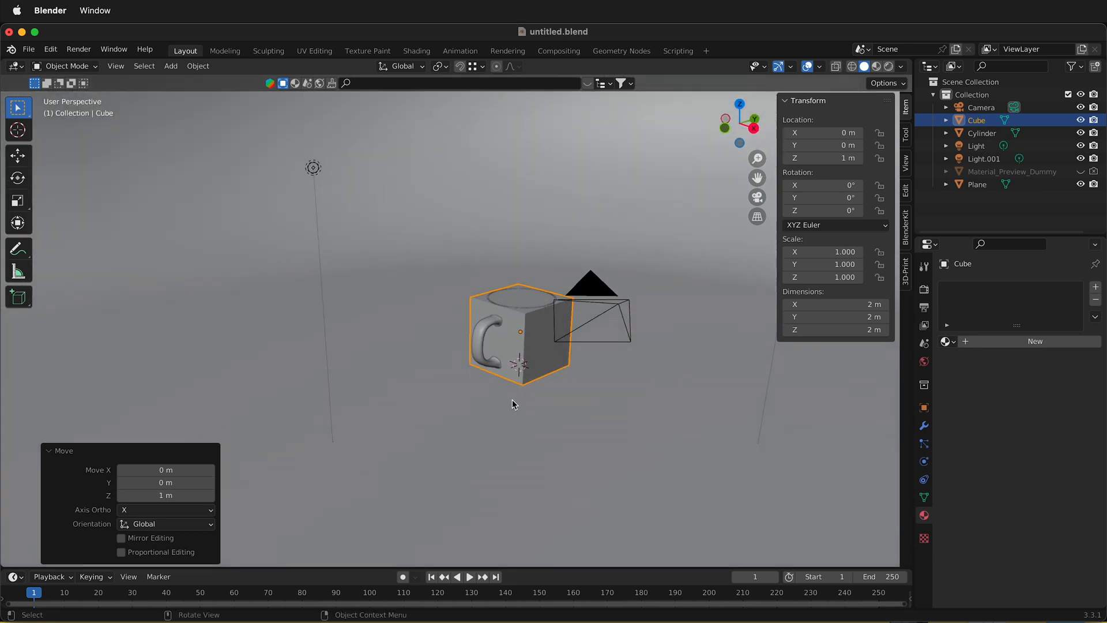
pyautogui.moveTo(550, 291)
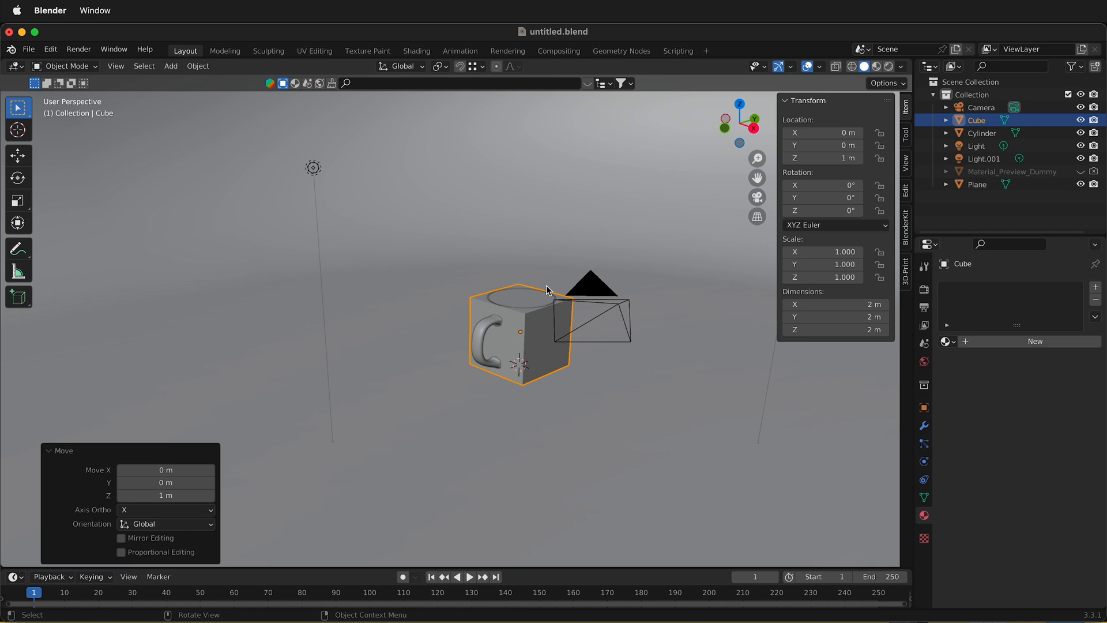
pyautogui.moveTo(545, 310)
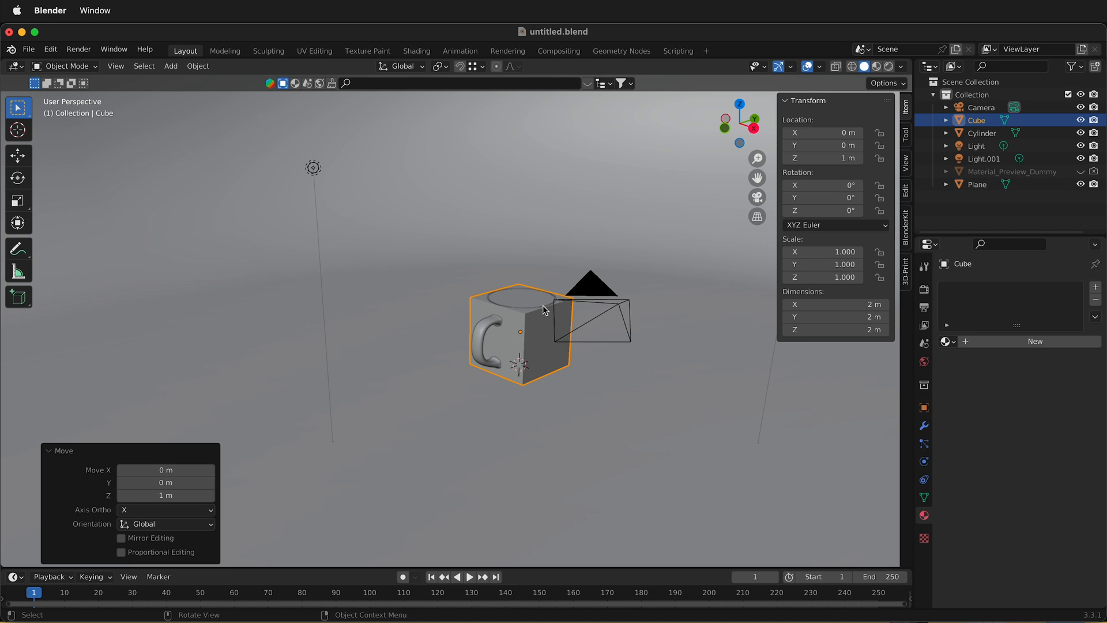
pyautogui.press('Tab')
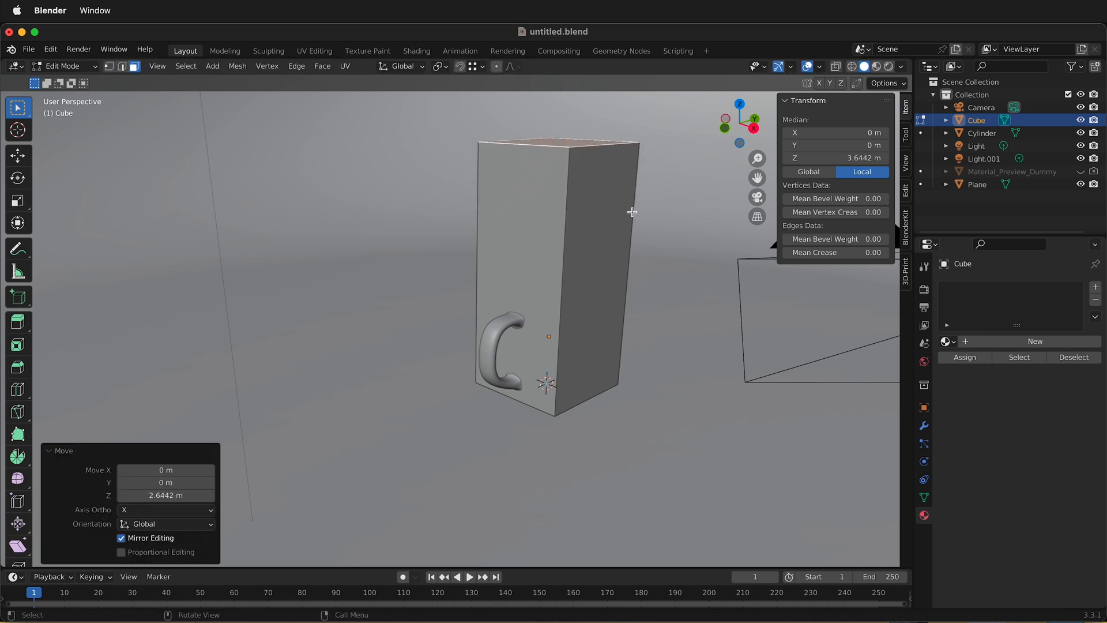
pyautogui.moveTo(623, 404)
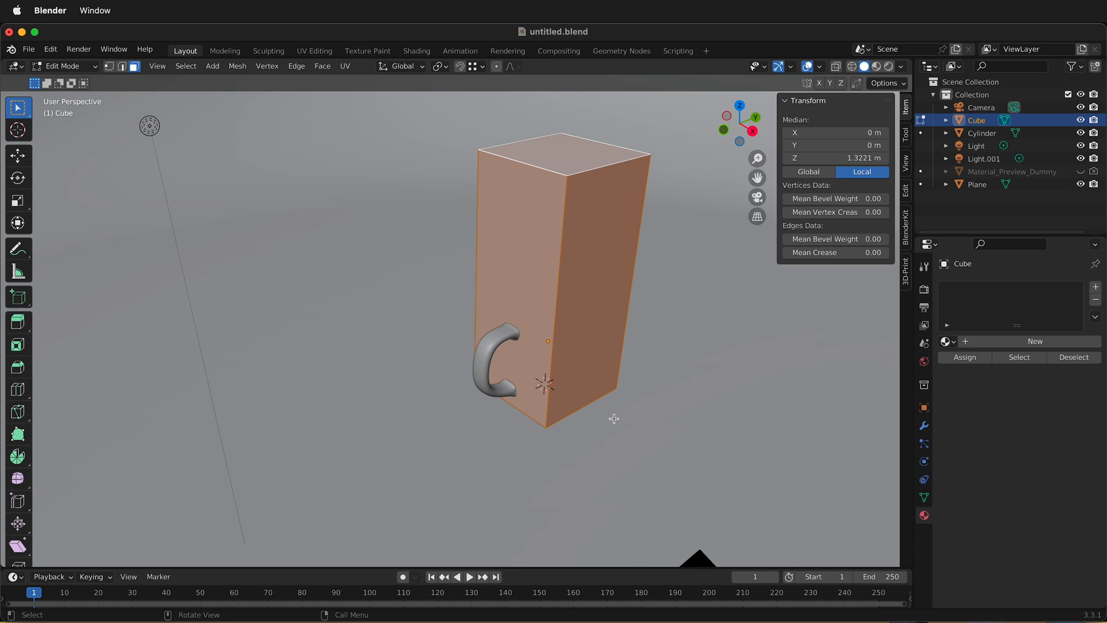
pyautogui.press('s')
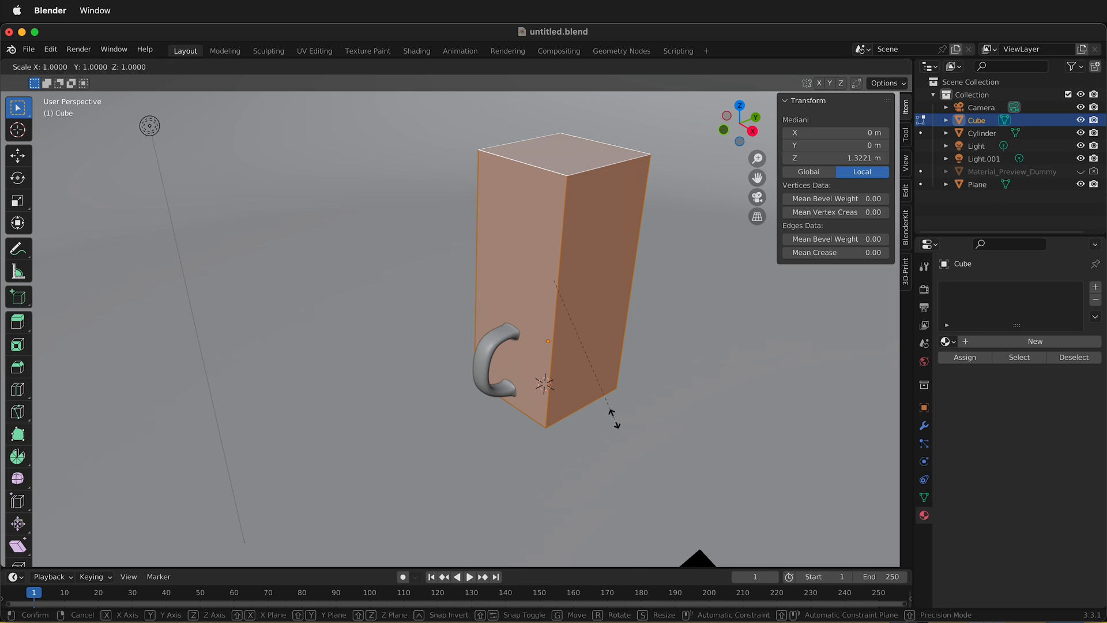
pyautogui.press('z')
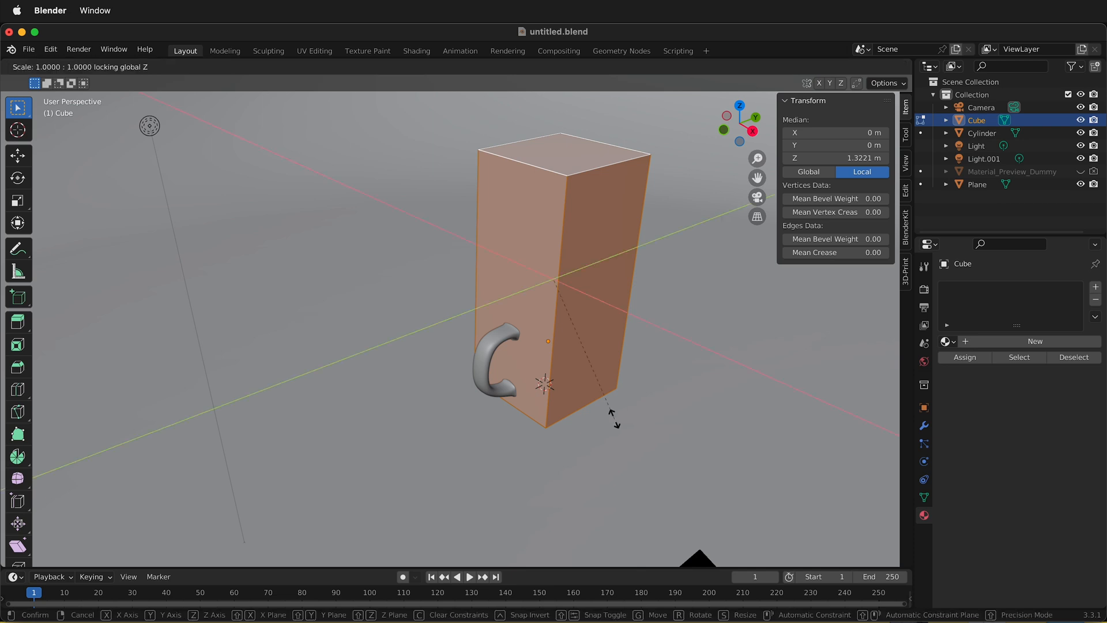
pyautogui.moveTo(890, 361)
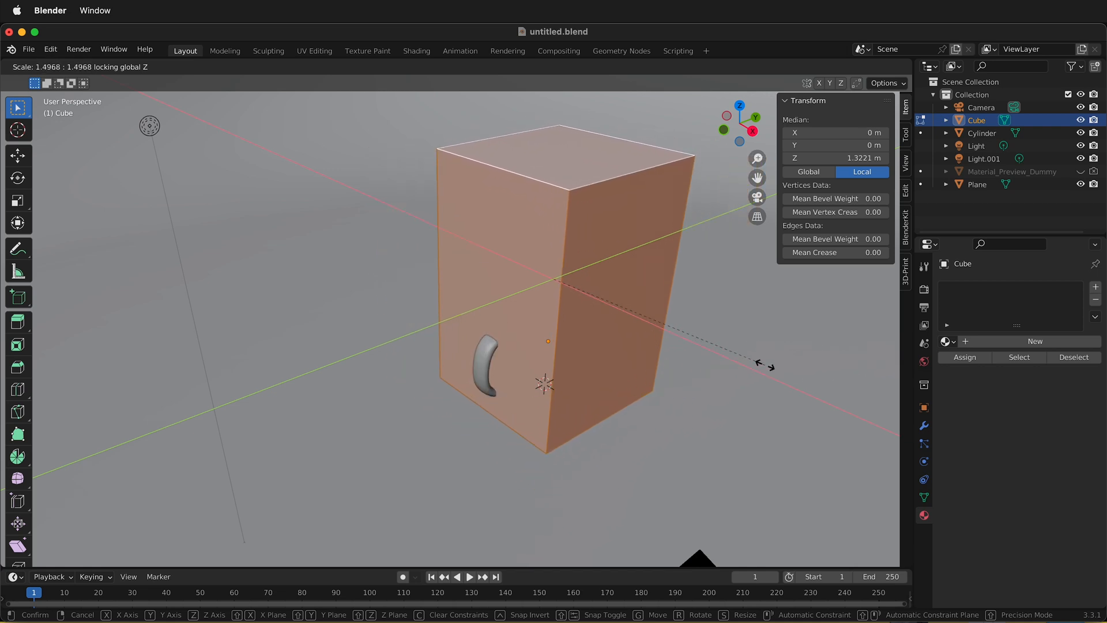
pyautogui.moveTo(777, 360)
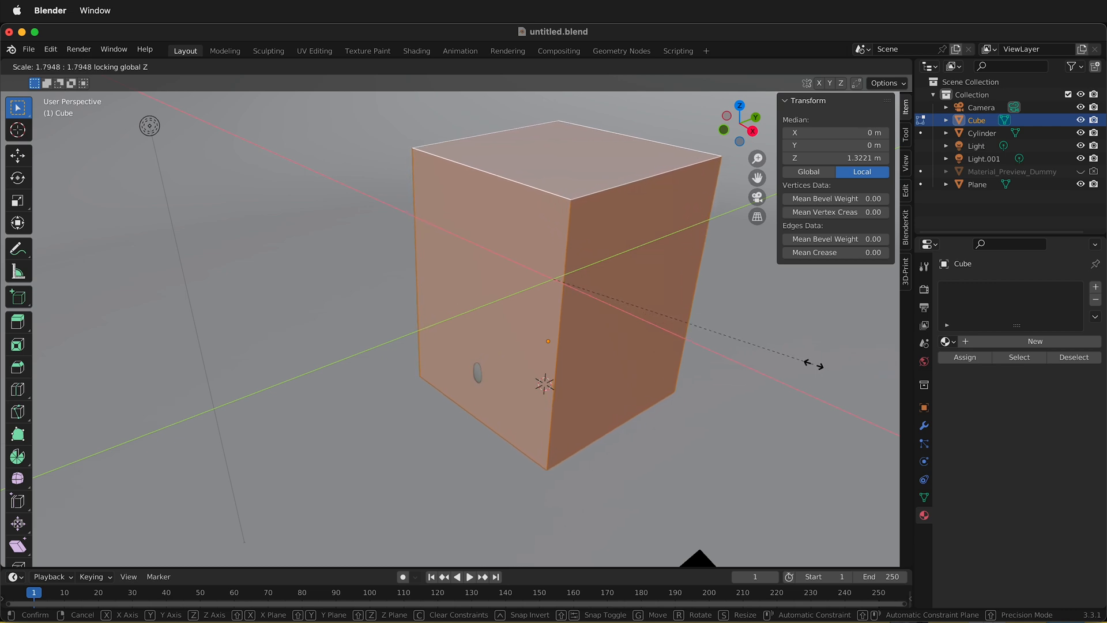
pyautogui.moveTo(728, 368)
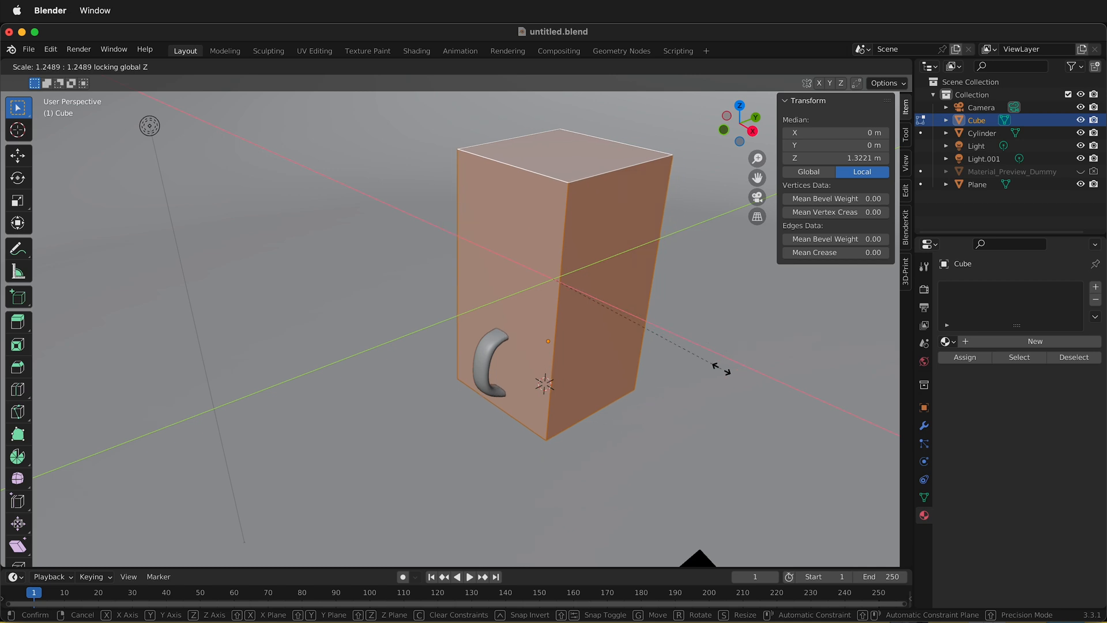
pyautogui.moveTo(777, 370)
pyautogui.write('Domain')
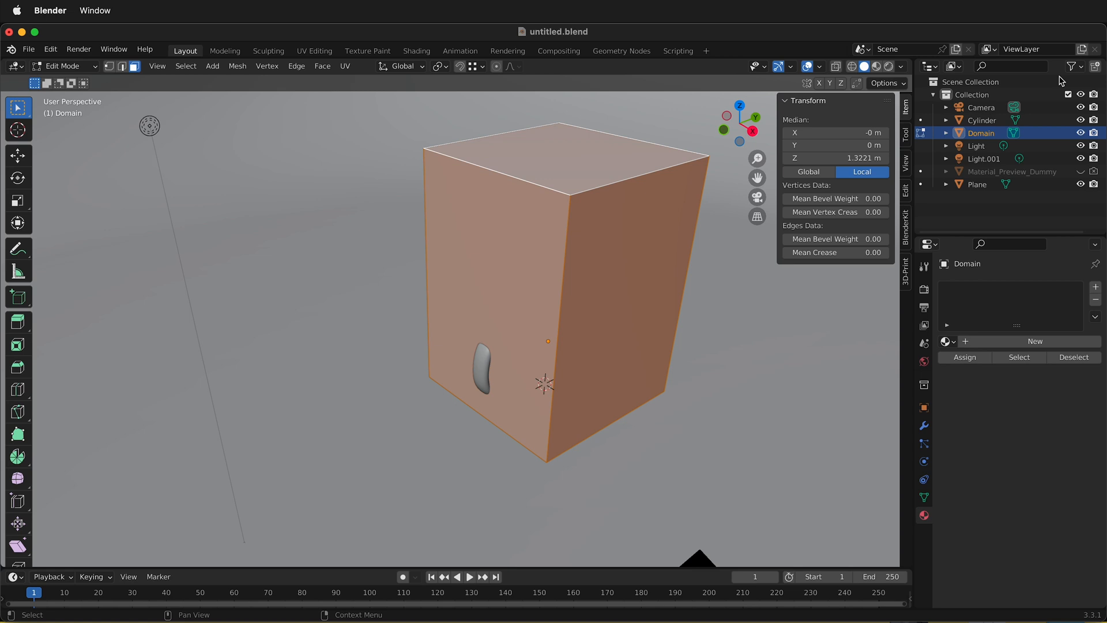
pyautogui.click(582, 362)
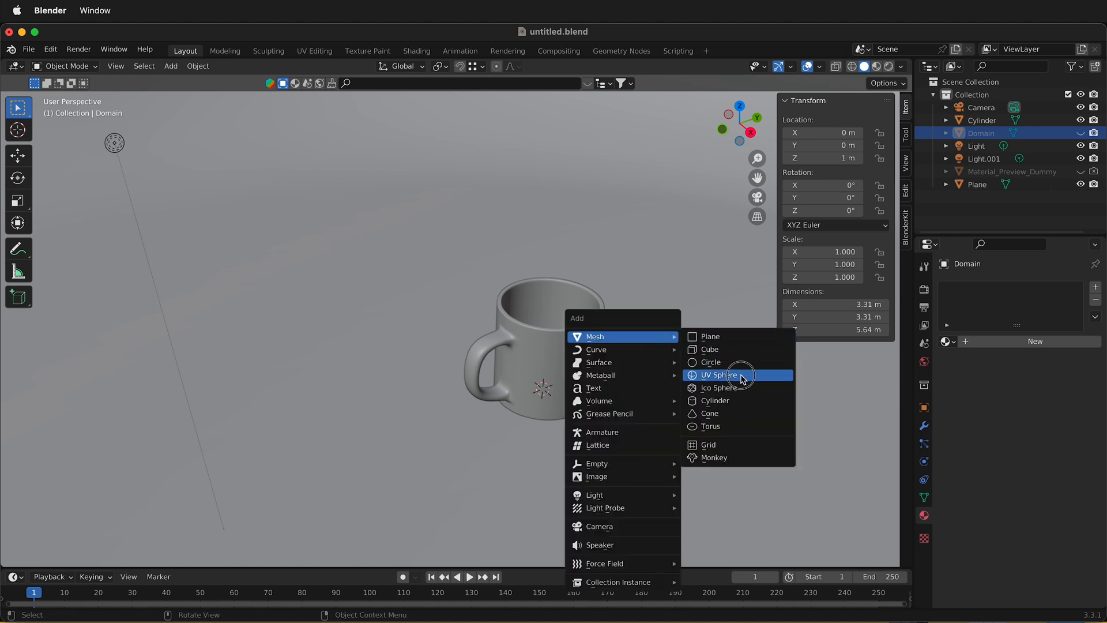
# Add a small UV sphere positioned high above the mug's opening.
pyautogui.click(719, 374)
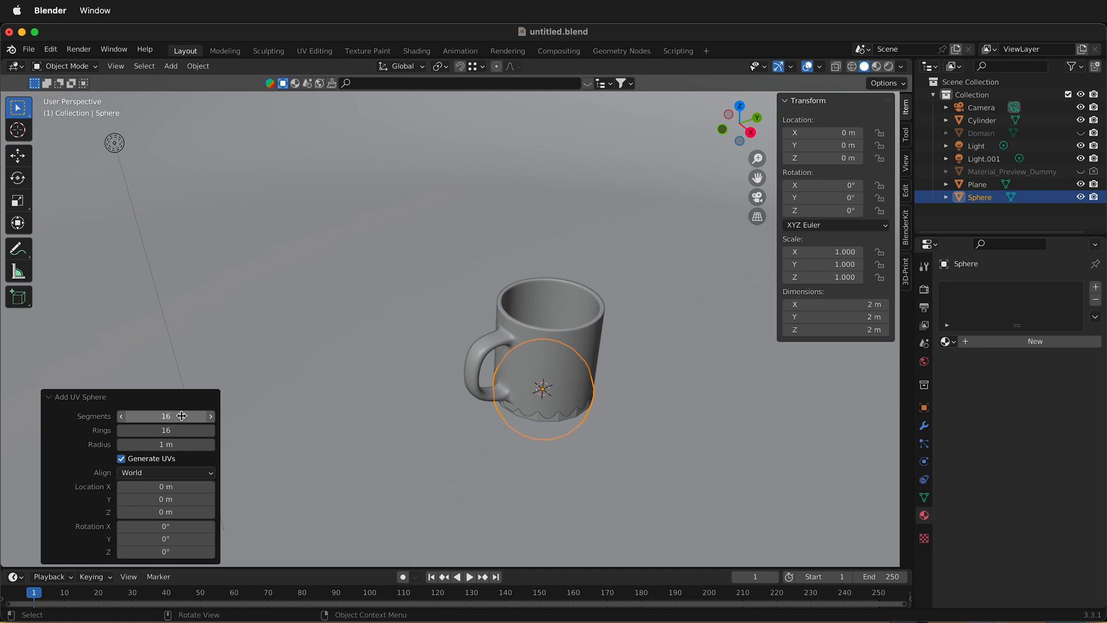
pyautogui.click(978, 184)
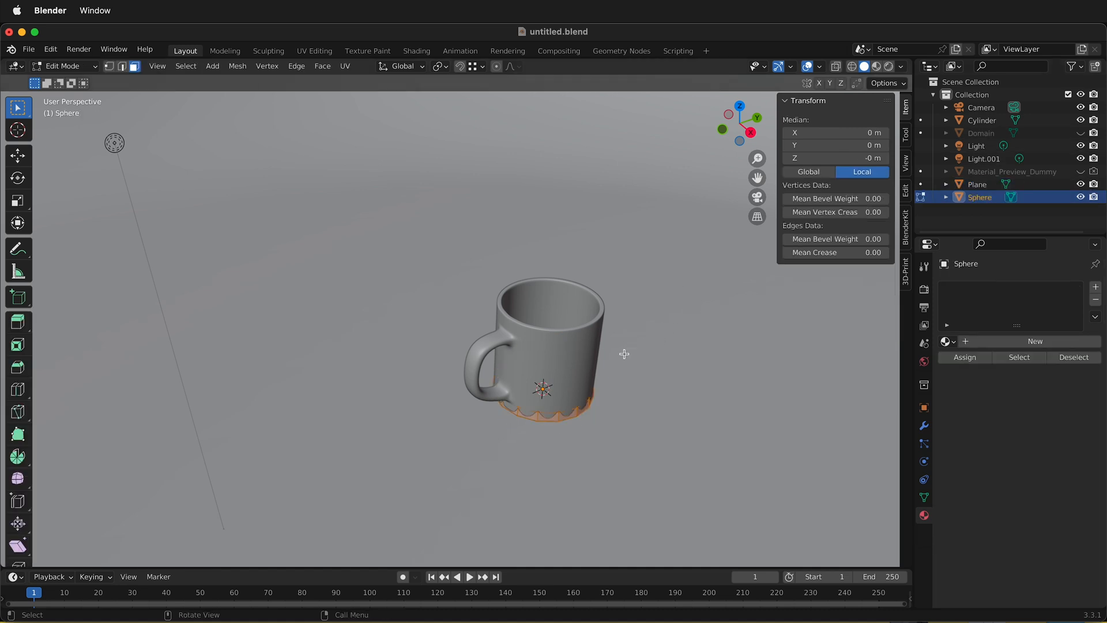
pyautogui.press('g')
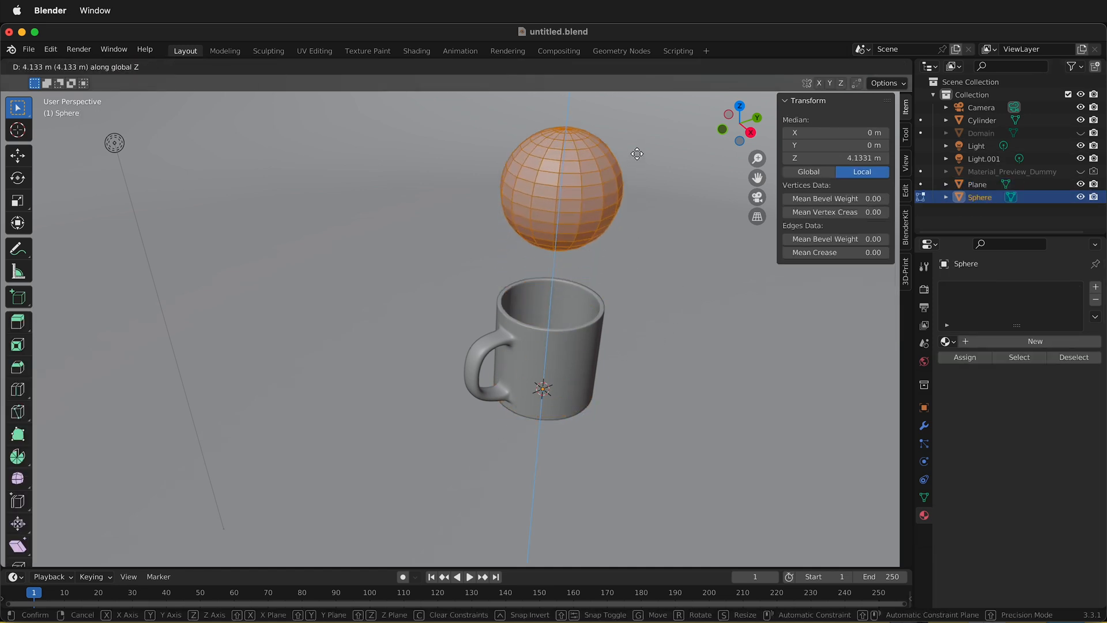
pyautogui.press('s')
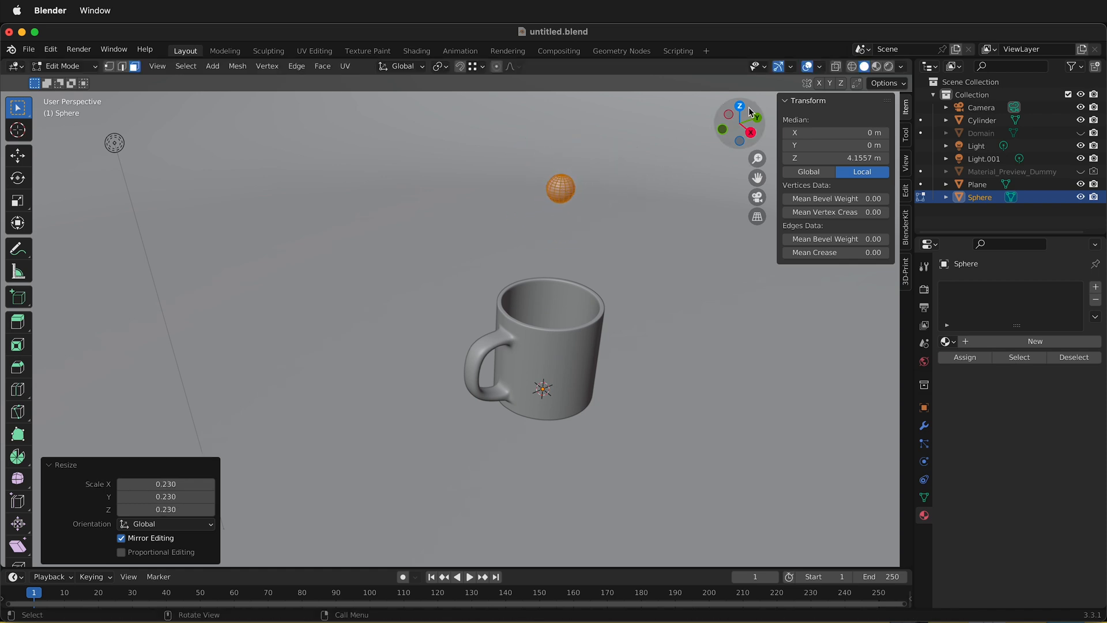
pyautogui.click(739, 110)
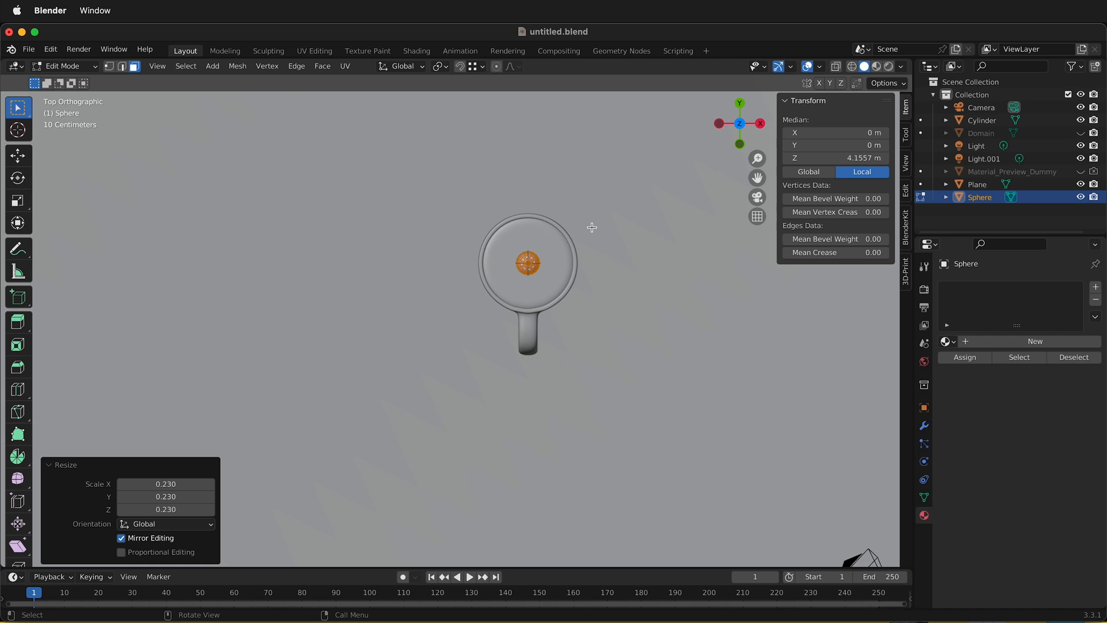
pyautogui.moveTo(515, 240)
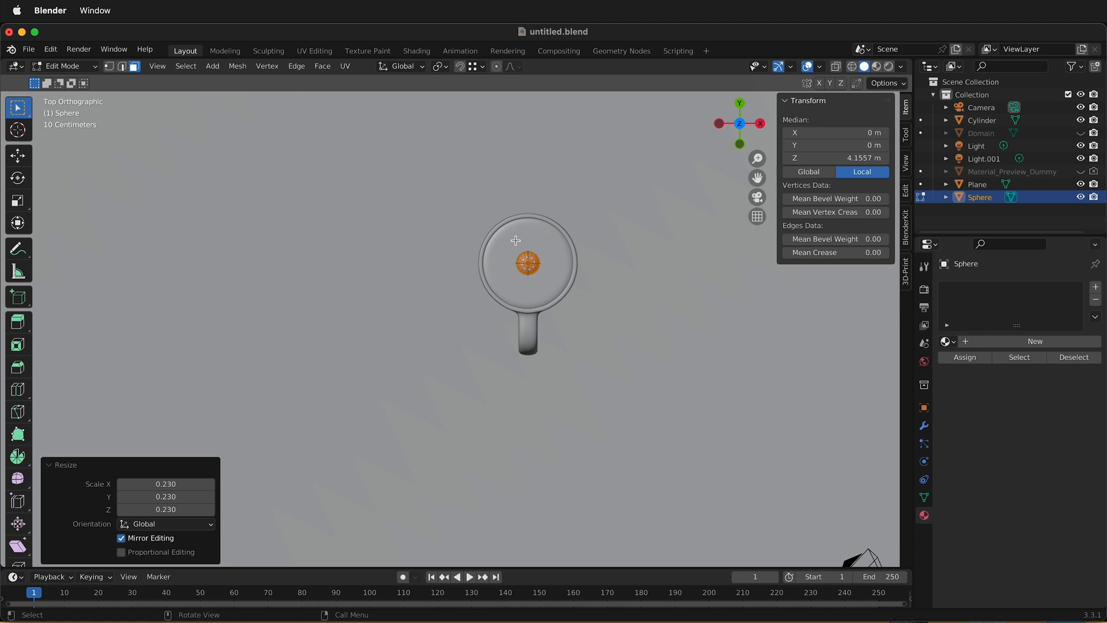
pyautogui.press('g')
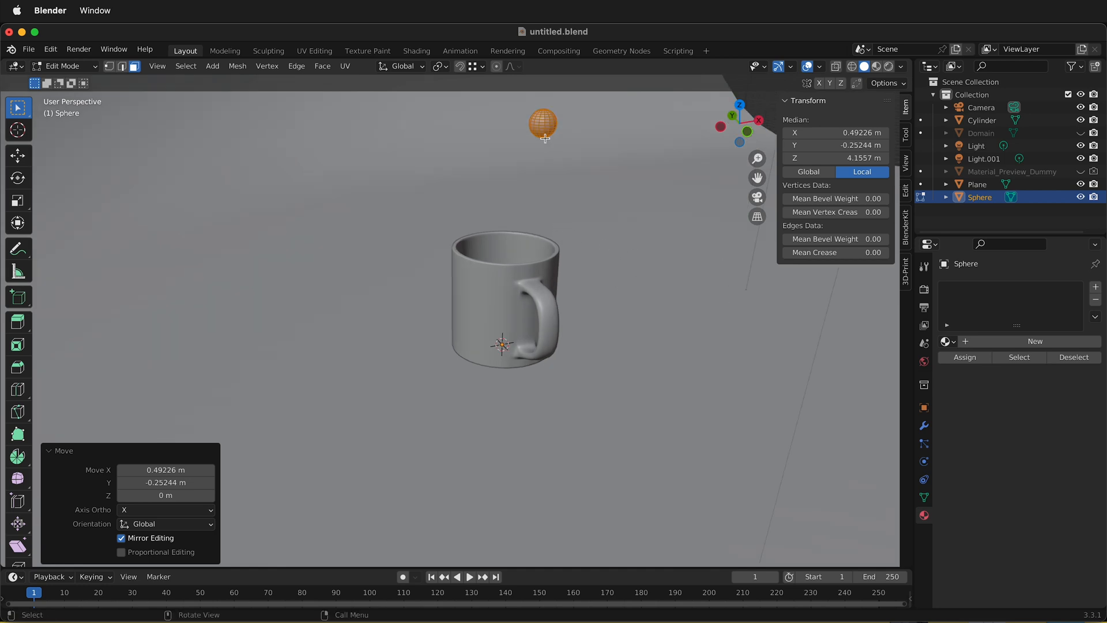
# Apply Shade Smooth to the sphere from its context menu.
pyautogui.press('Tab')
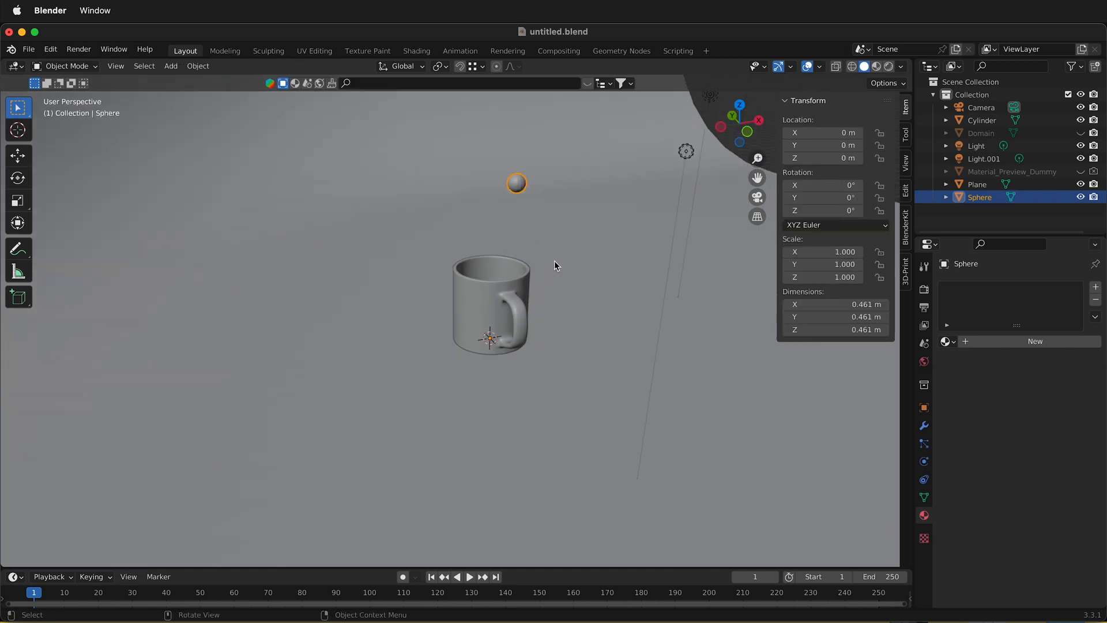
pyautogui.rightClick(554, 265)
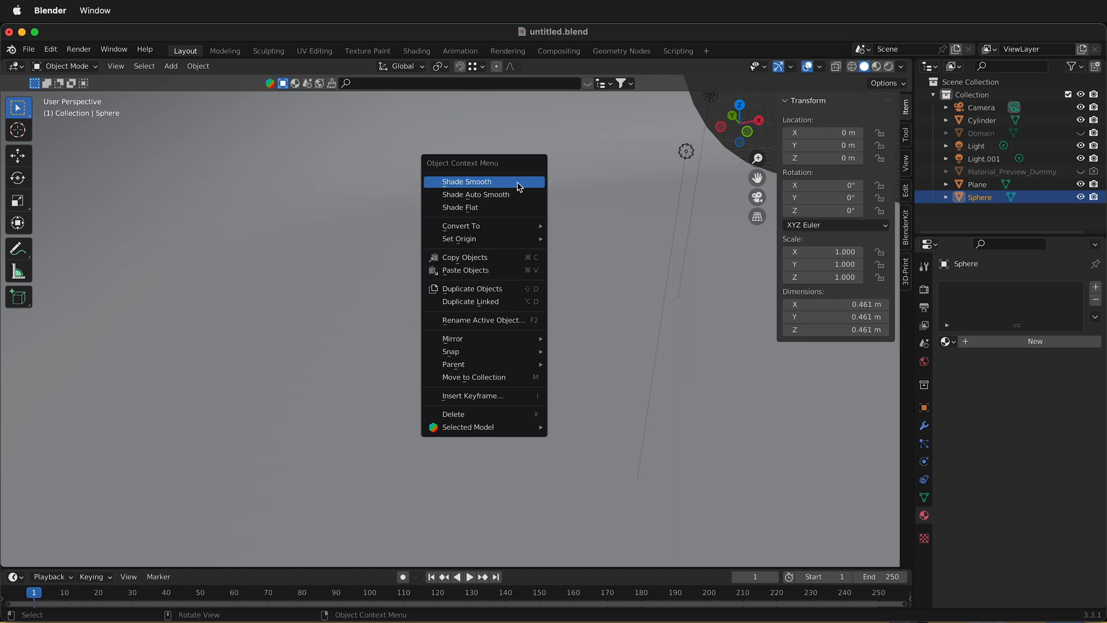
pyautogui.click(466, 182)
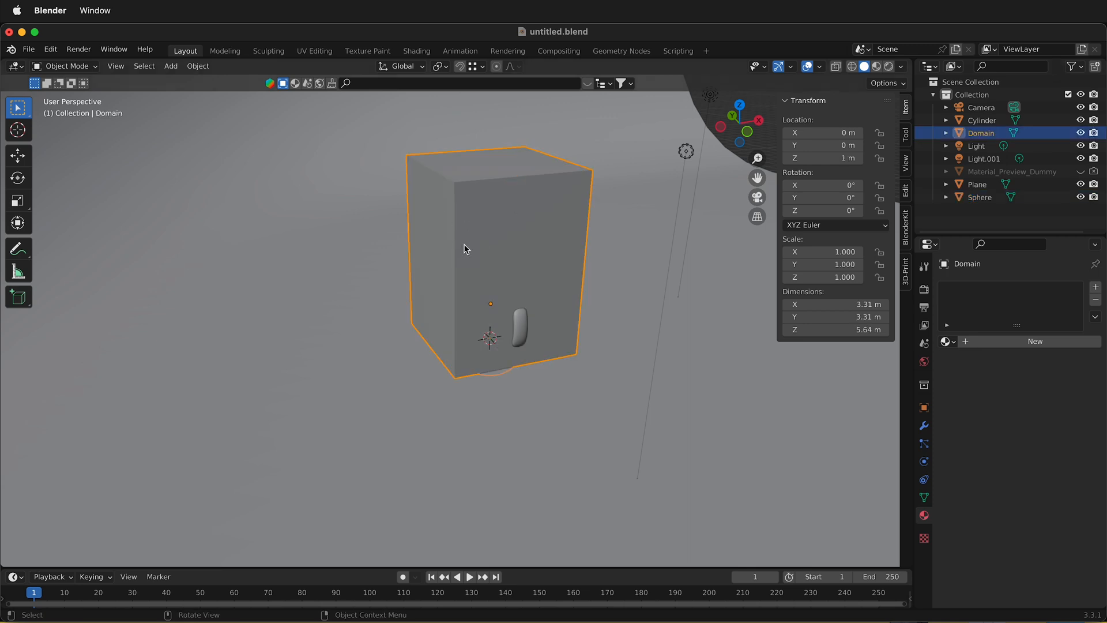
pyautogui.moveTo(860, 460)
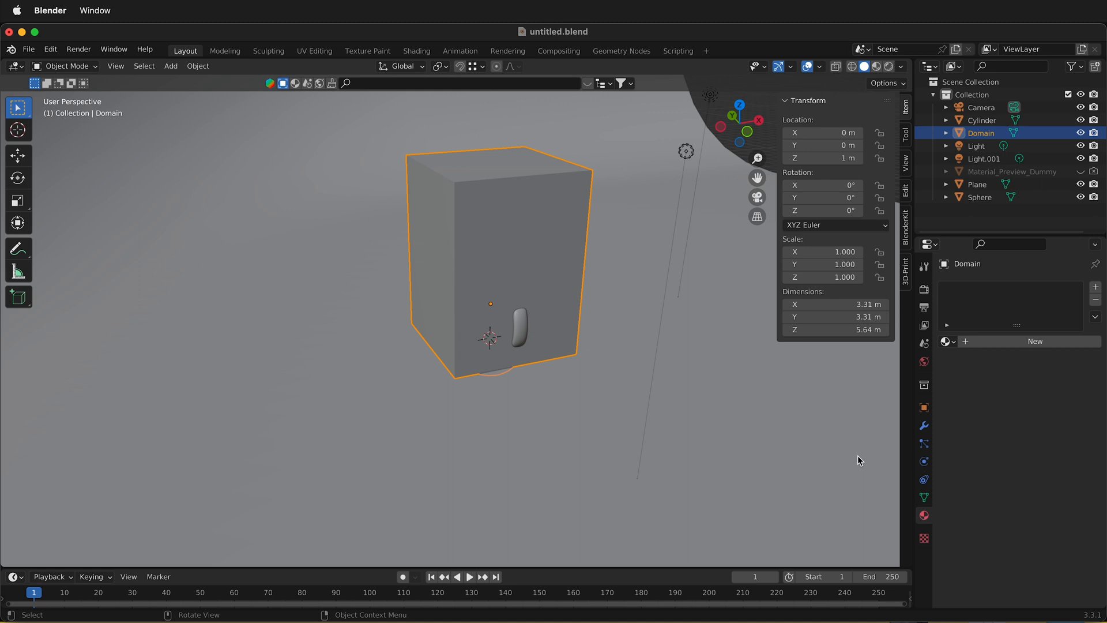
pyautogui.moveTo(927, 472)
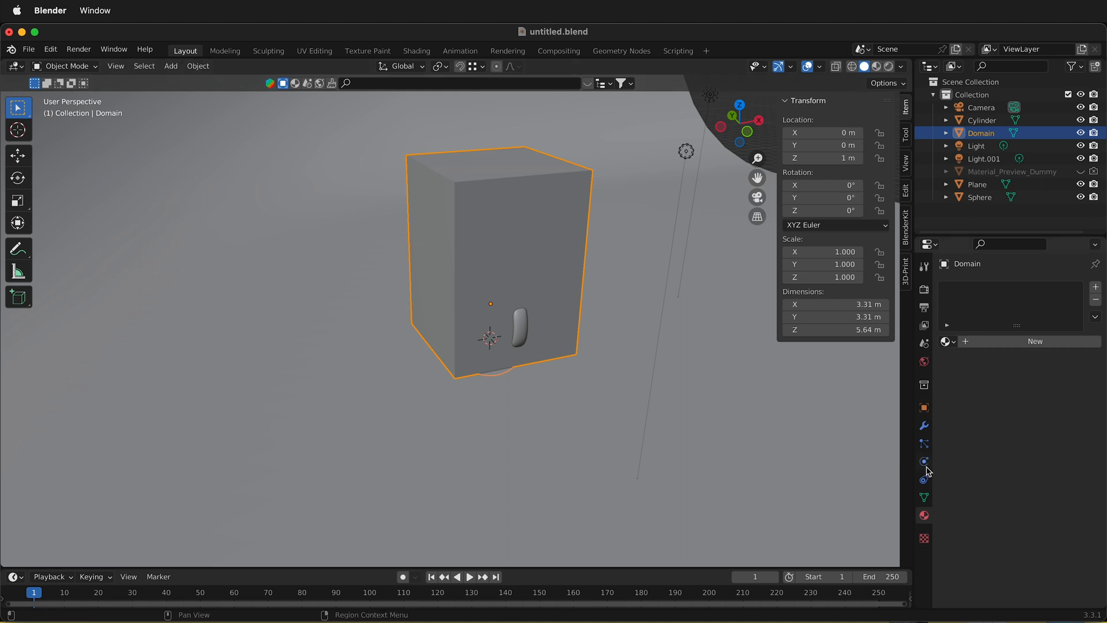
pyautogui.moveTo(927, 467)
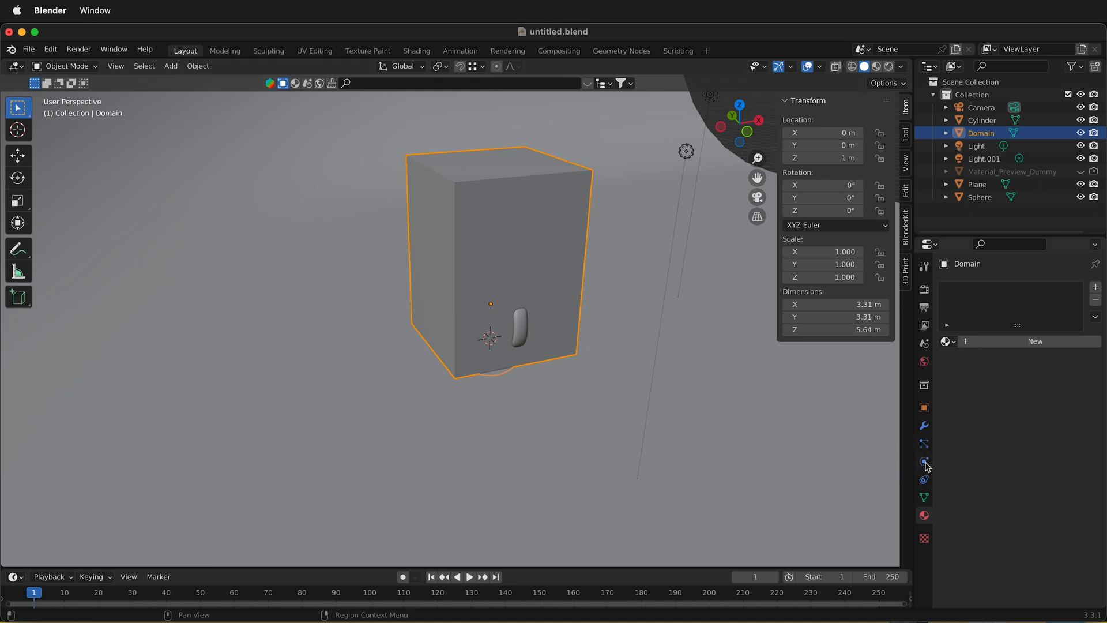
# Add Fluid physics to the Domain box with type set to Domain.
pyautogui.click(924, 461)
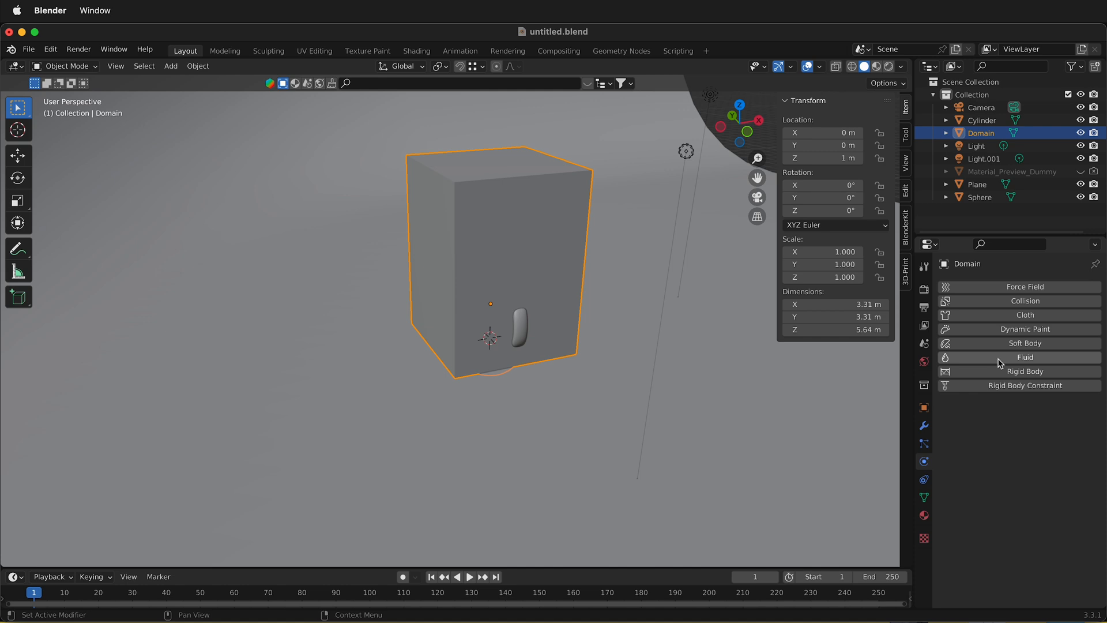
pyautogui.click(1025, 357)
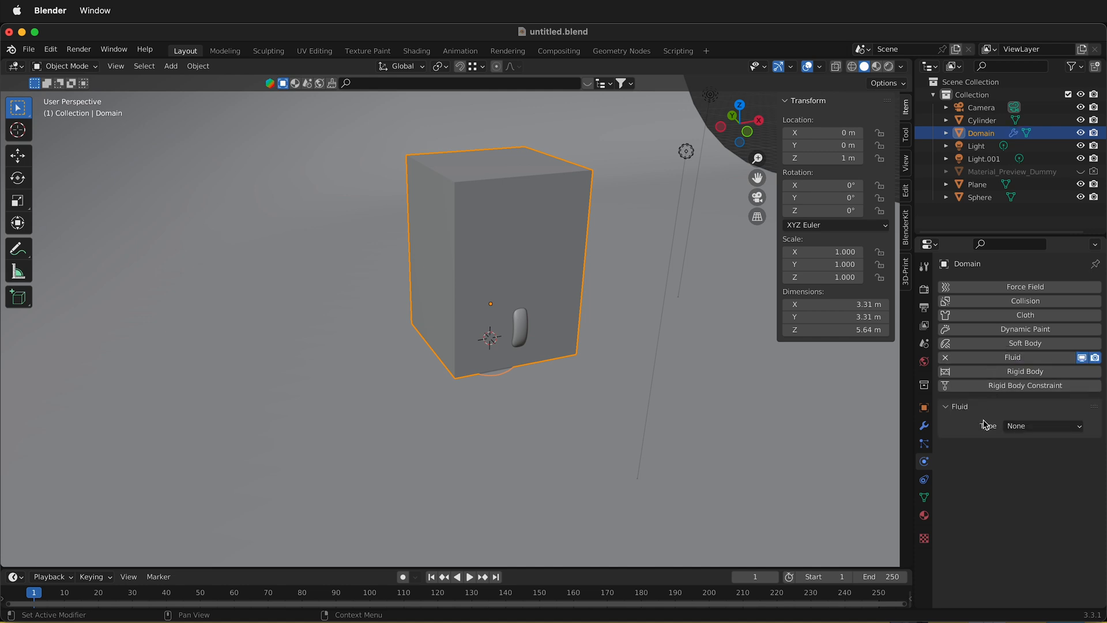
pyautogui.moveTo(1045, 439)
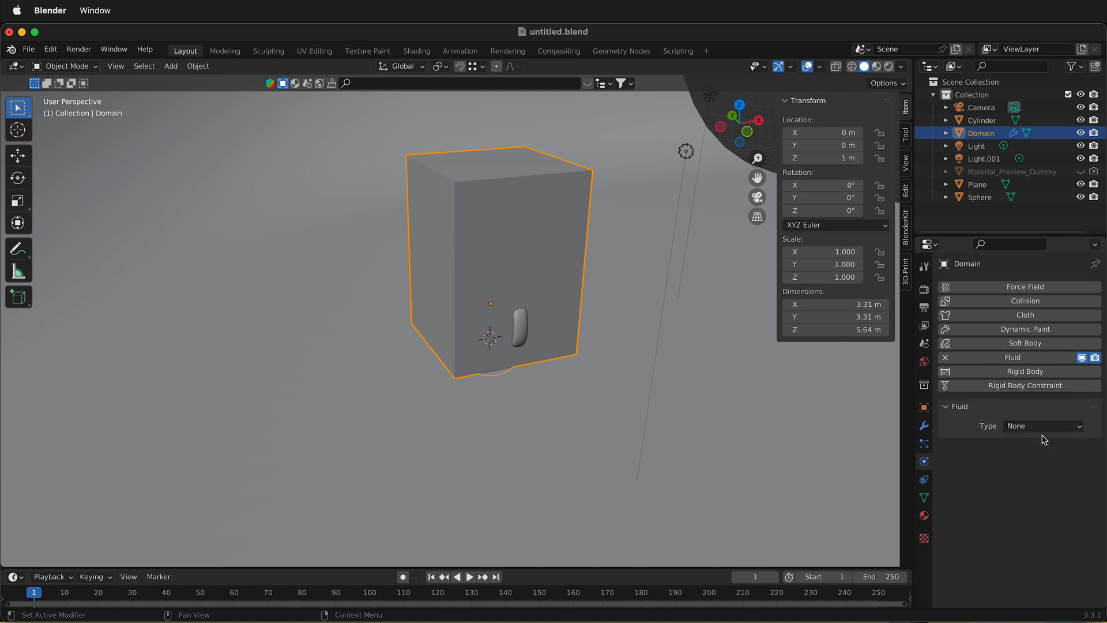
pyautogui.click(1042, 426)
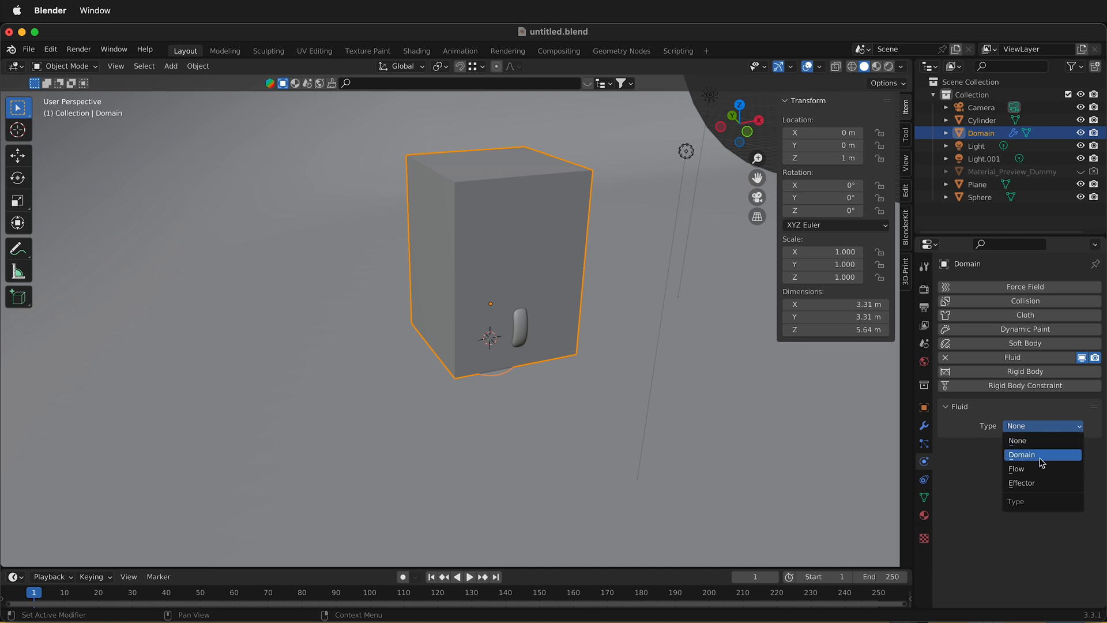
pyautogui.click(1022, 454)
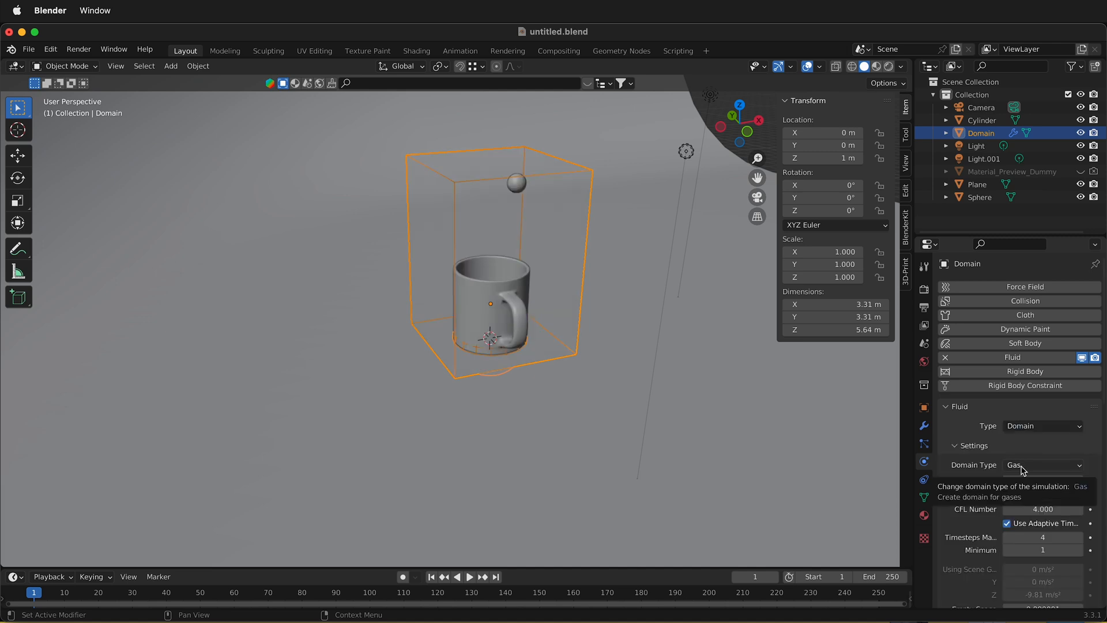
# Set Domain Type to Liquid, enable Mesh, and set Cache Type to All.
pyautogui.scroll(-3)
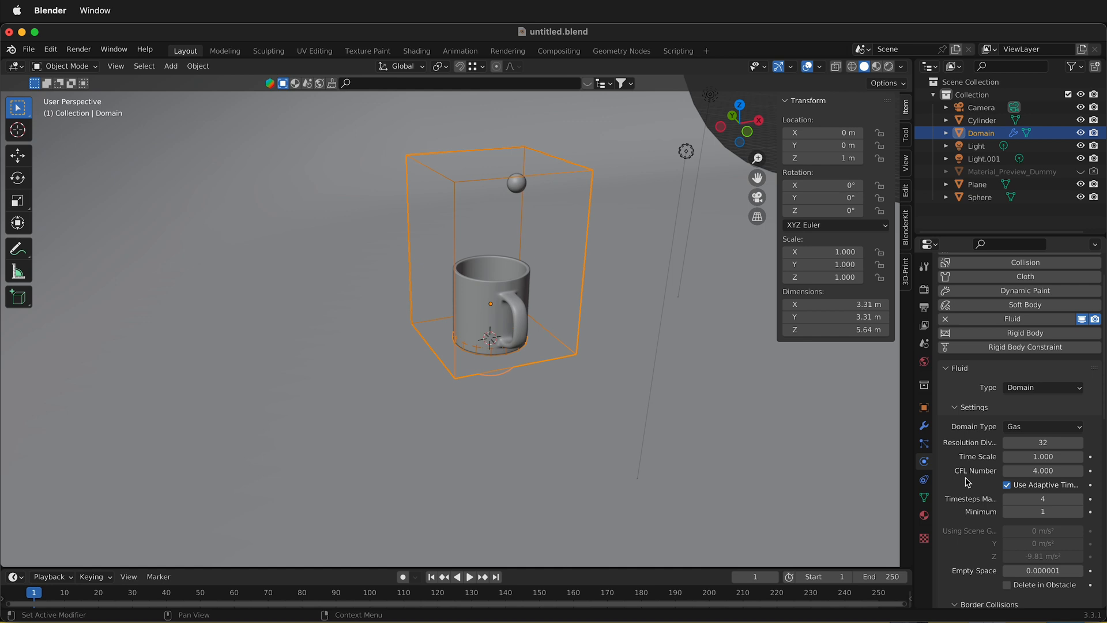
pyautogui.moveTo(1065, 427)
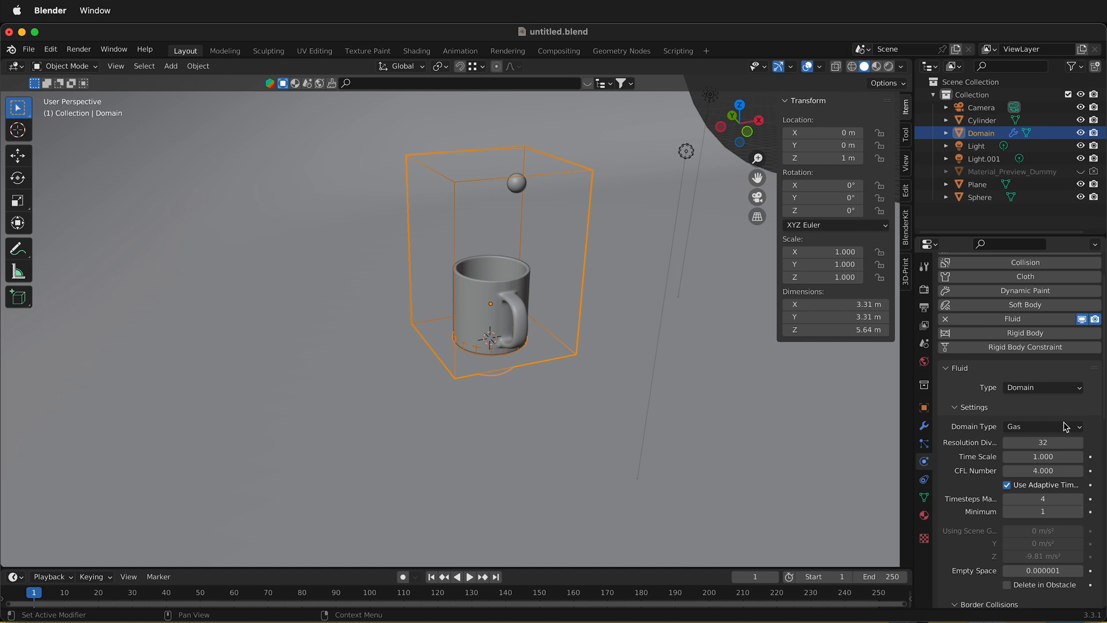
pyautogui.moveTo(1044, 427)
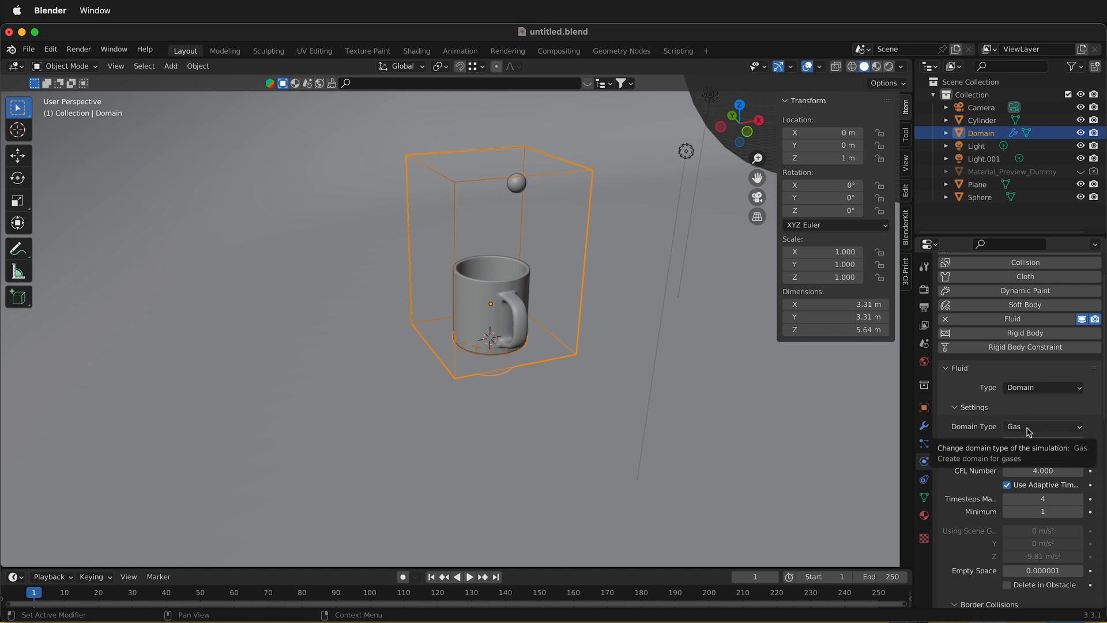
pyautogui.click(1041, 426)
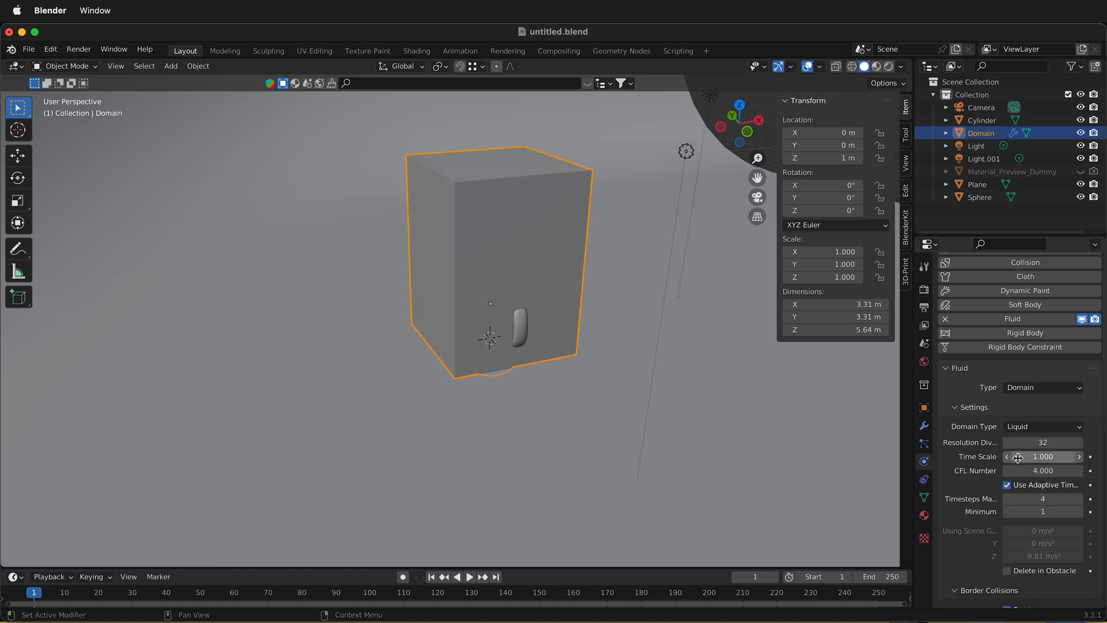
pyautogui.scroll(-3)
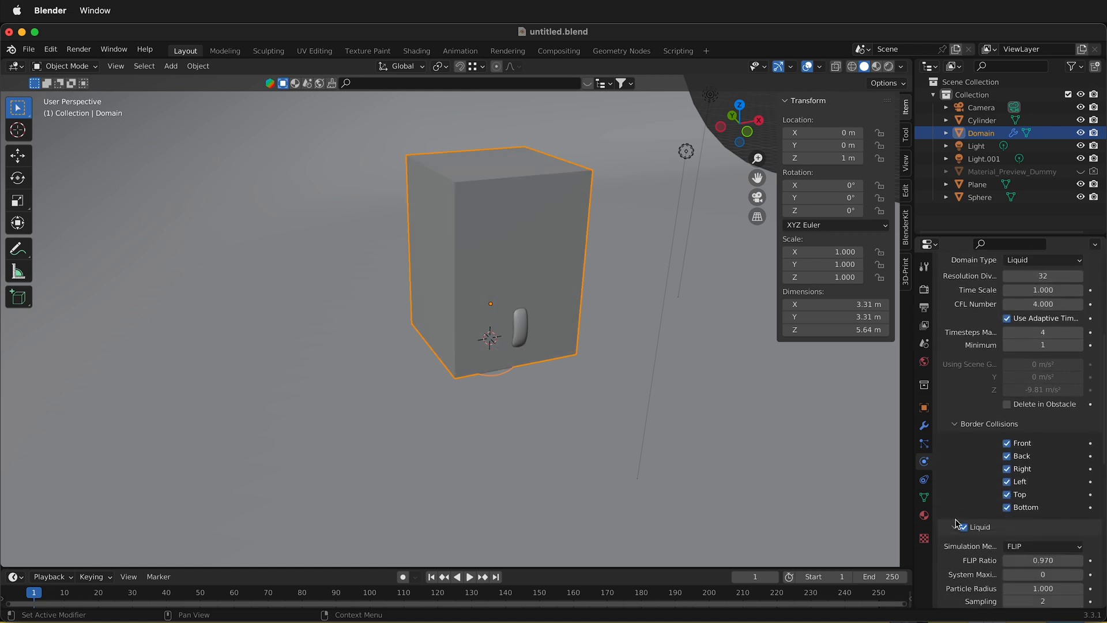
pyautogui.scroll(-3)
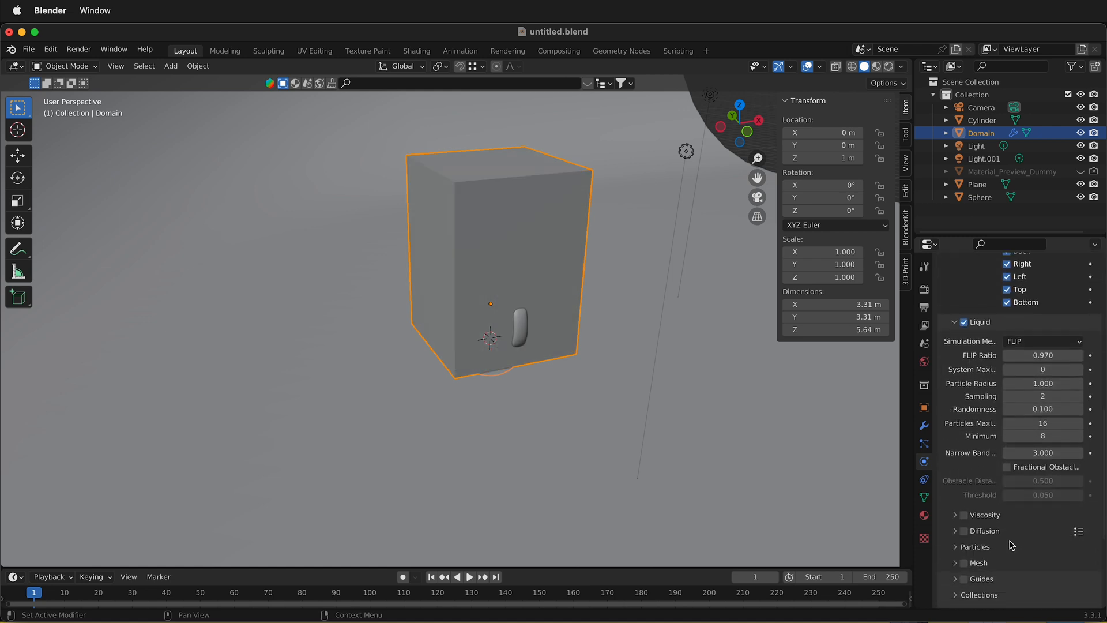
pyautogui.click(963, 512)
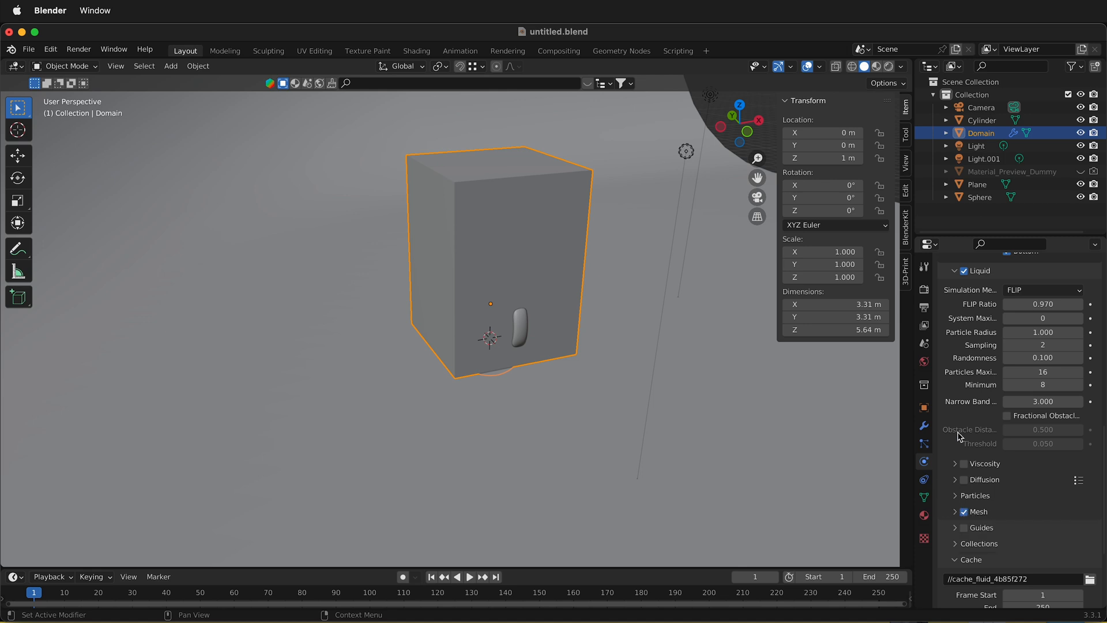
pyautogui.scroll(-3)
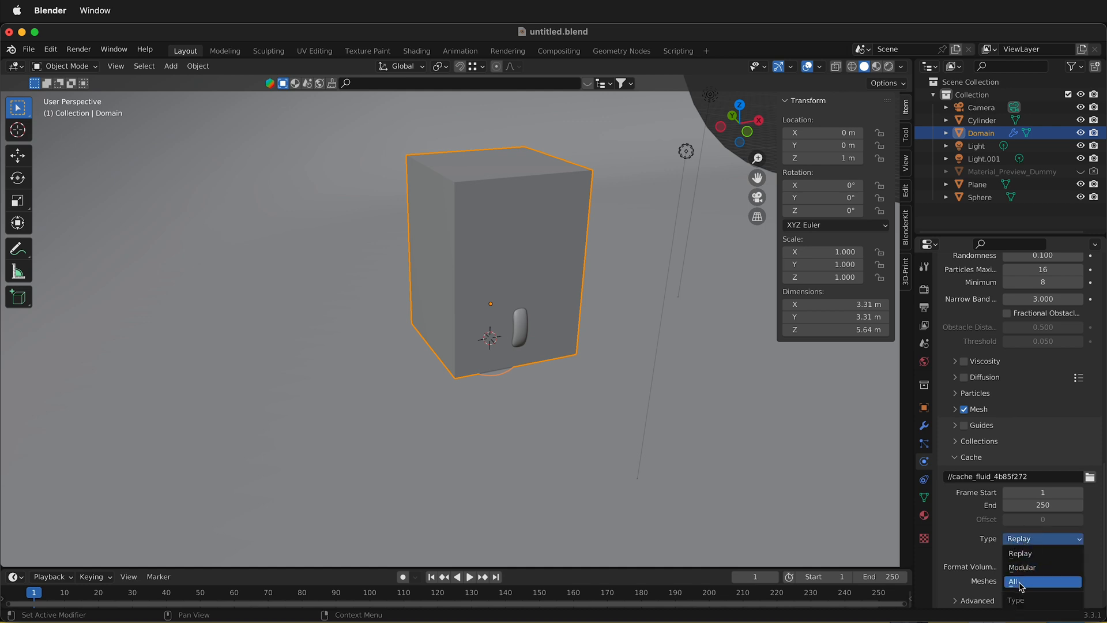
pyautogui.click(1016, 582)
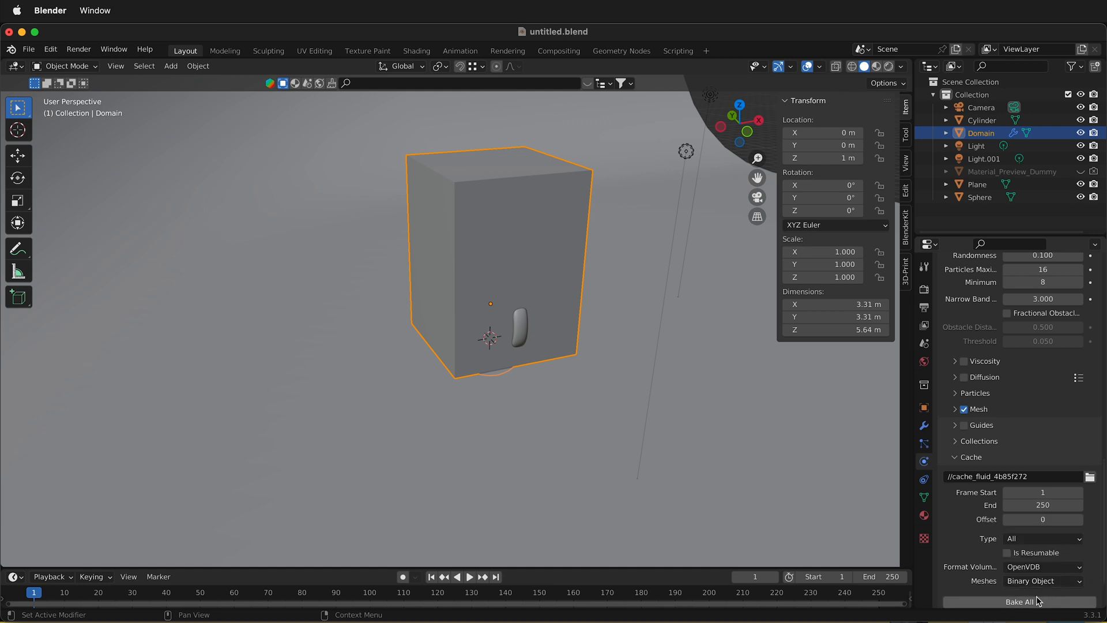
pyautogui.moveTo(913, 573)
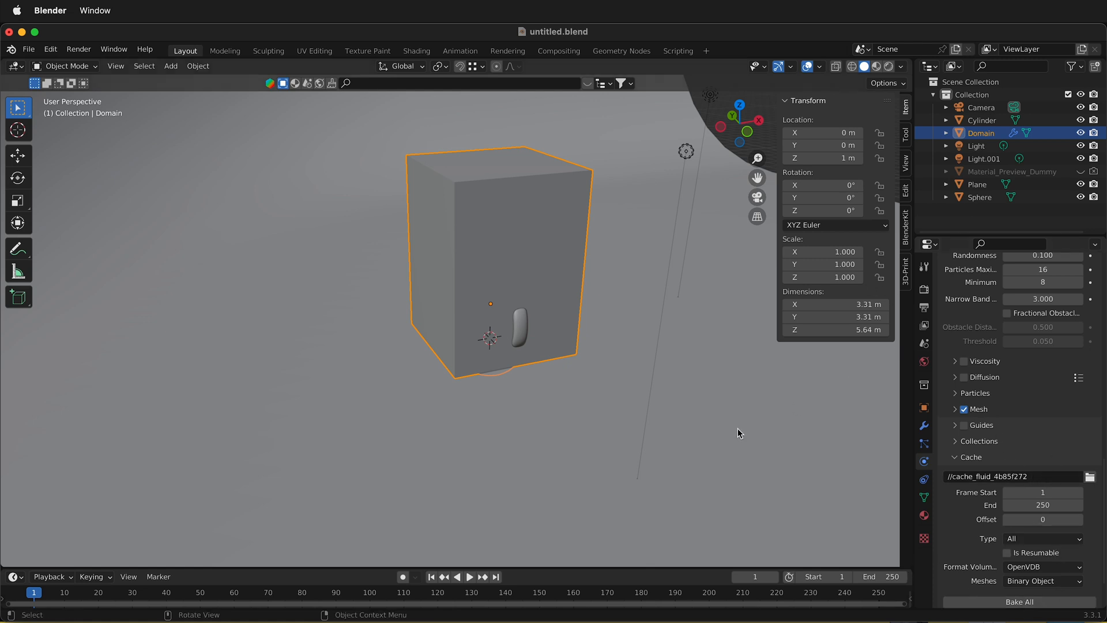
pyautogui.moveTo(531, 339)
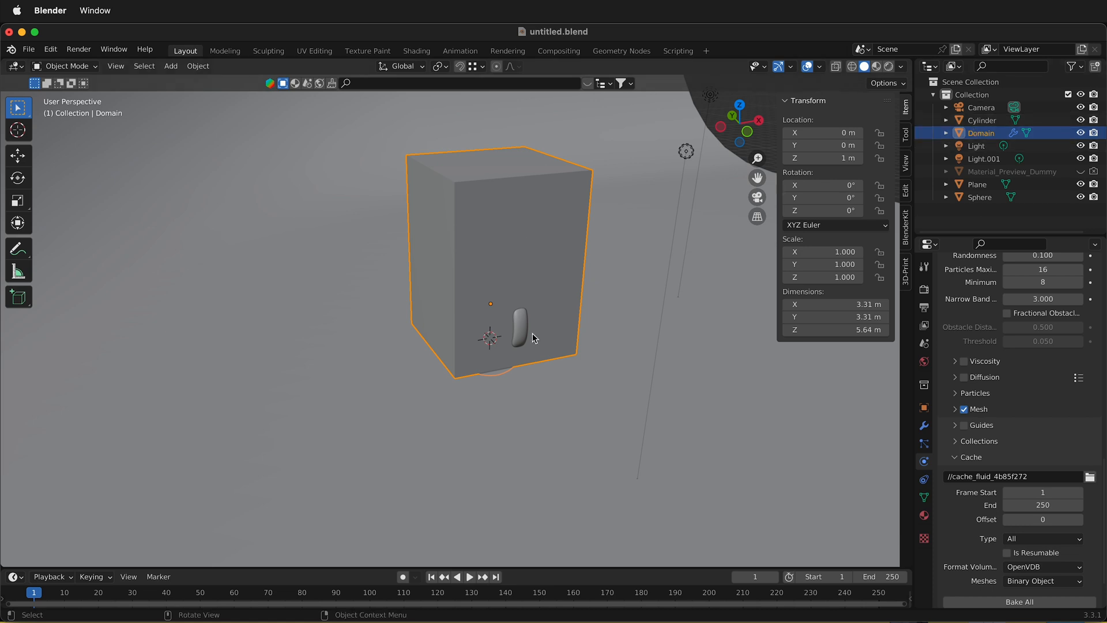
# Make the mug's Cylinder a fluid collision effector.
pyautogui.click(981, 120)
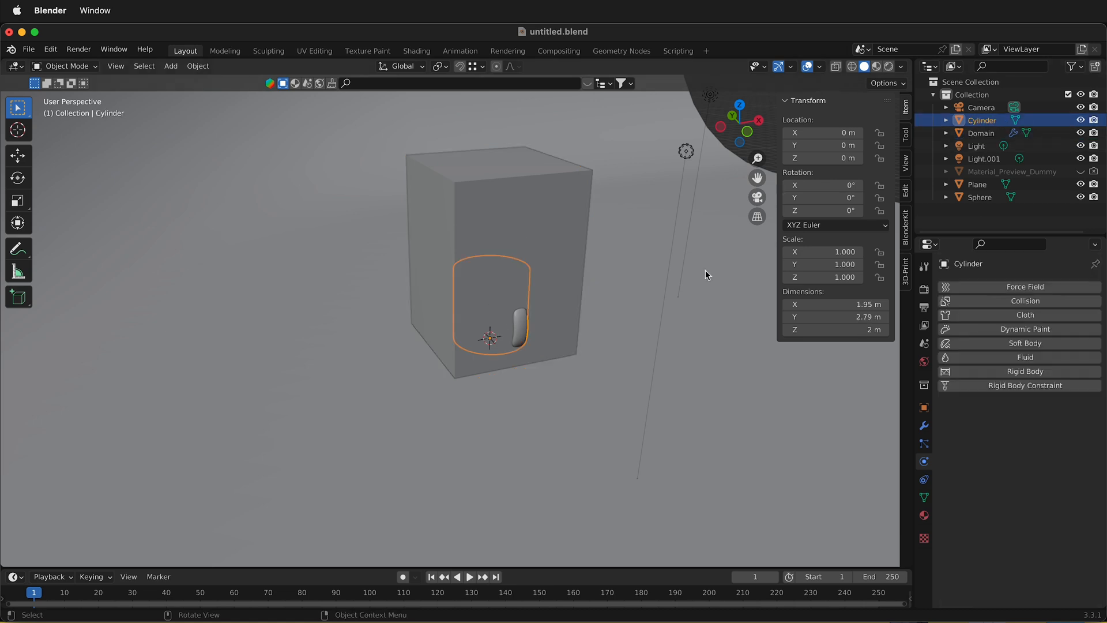
pyautogui.click(1025, 357)
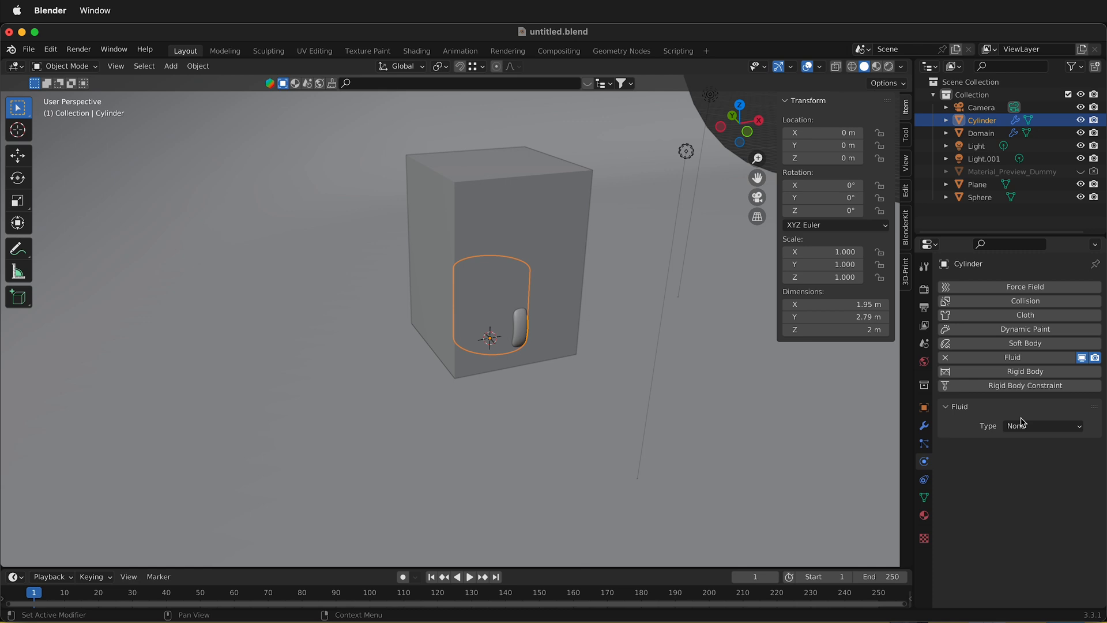
pyautogui.click(1041, 425)
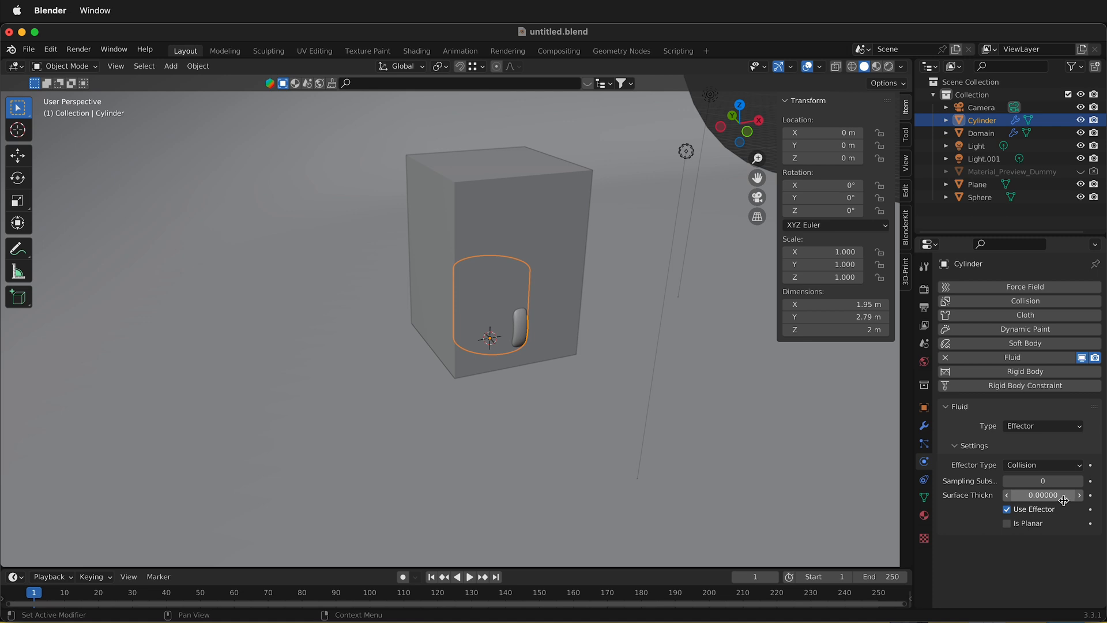
pyautogui.moveTo(1045, 494)
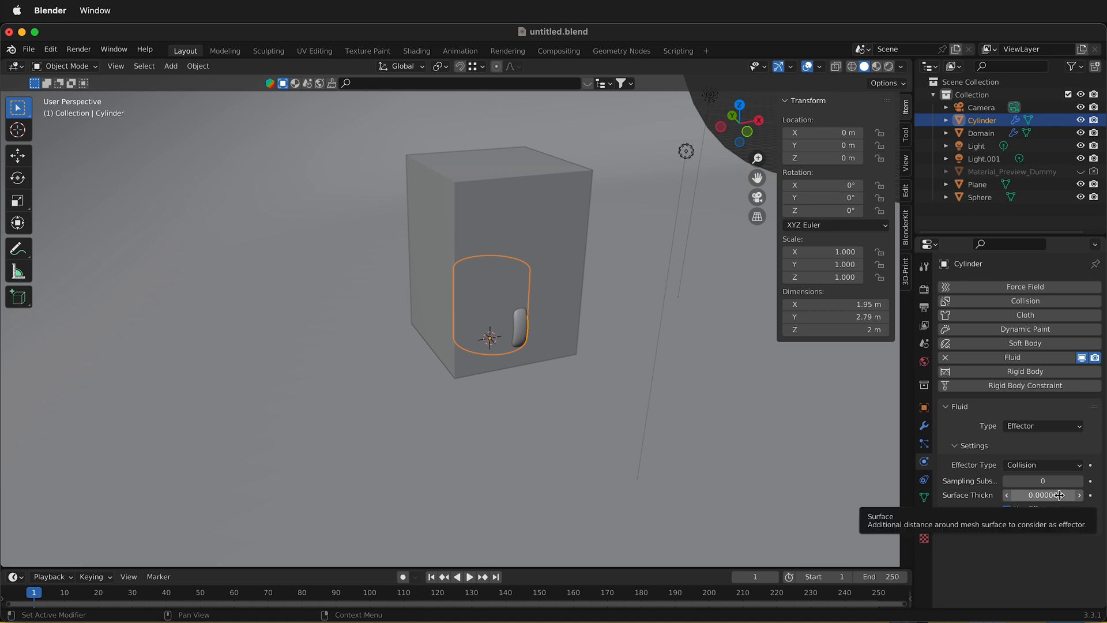
# Give the Plane fluid effector physics and tick Is Planar.
pyautogui.click(978, 184)
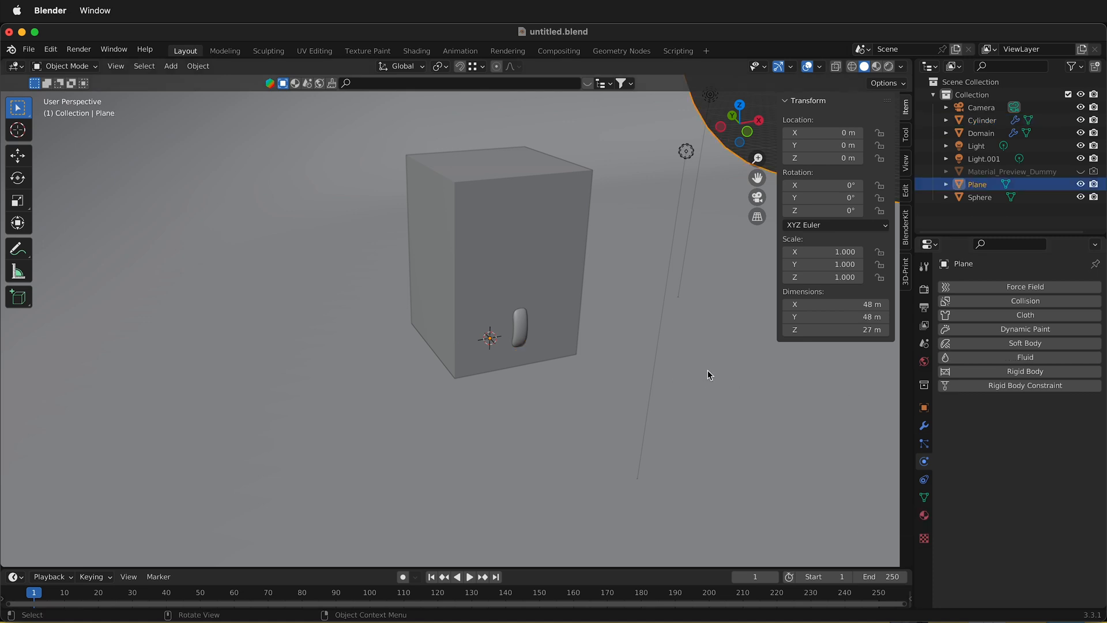
pyautogui.moveTo(663, 221)
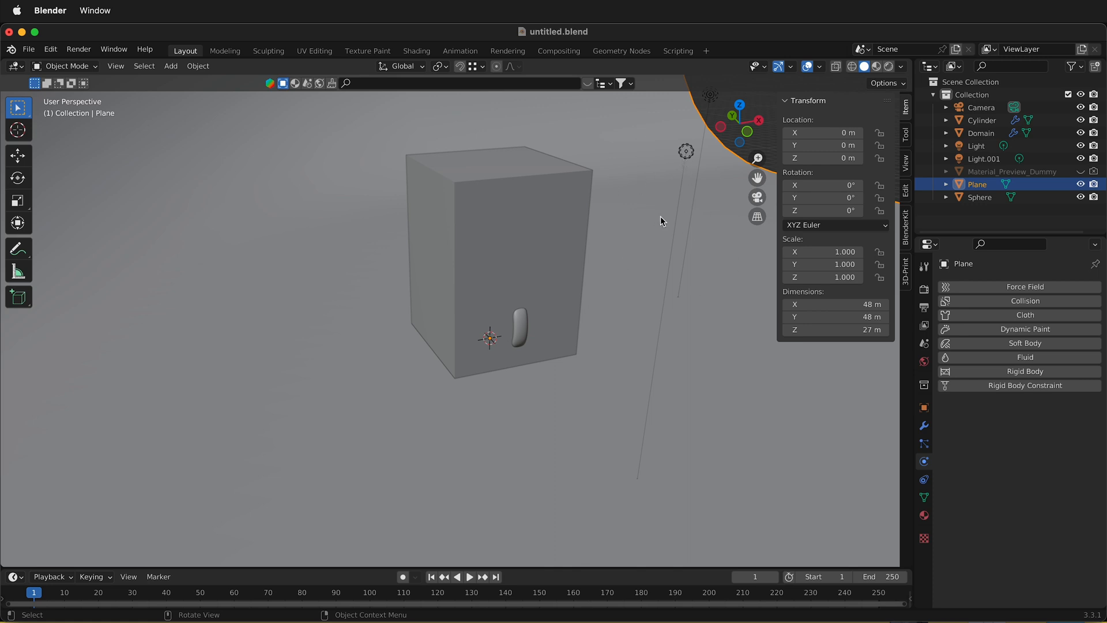
pyautogui.click(1025, 356)
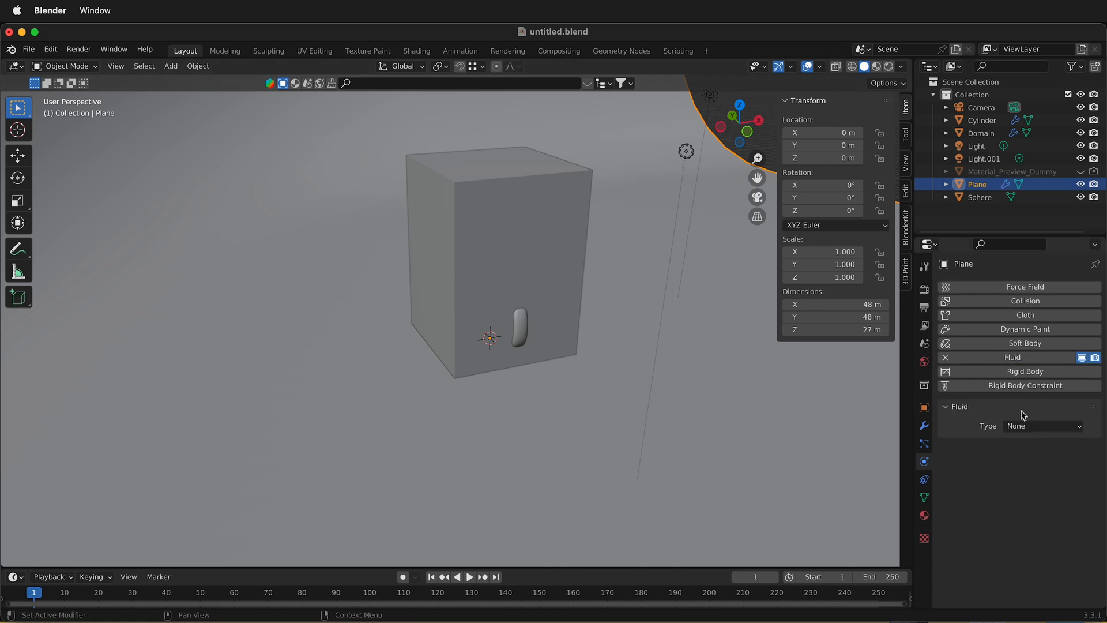
pyautogui.click(1042, 425)
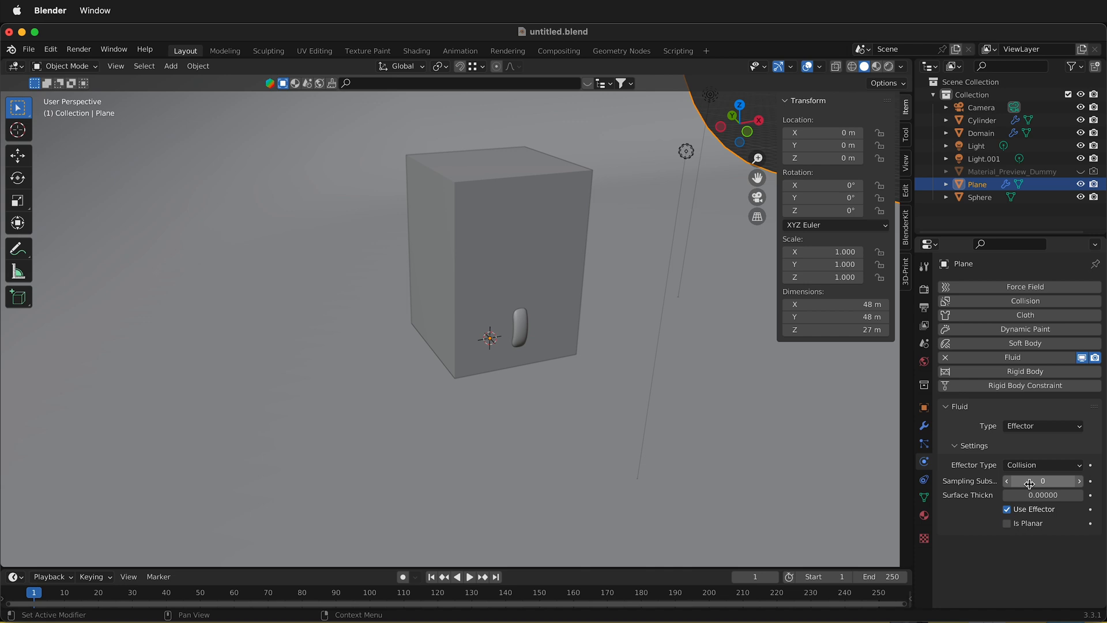
pyautogui.moveTo(589, 296)
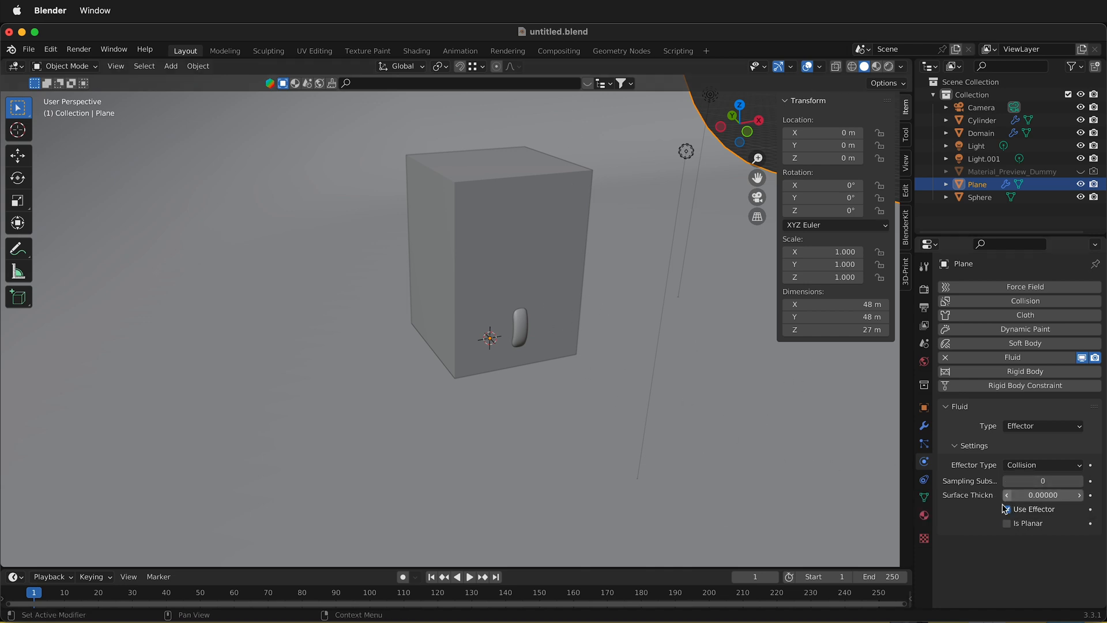
pyautogui.click(1007, 523)
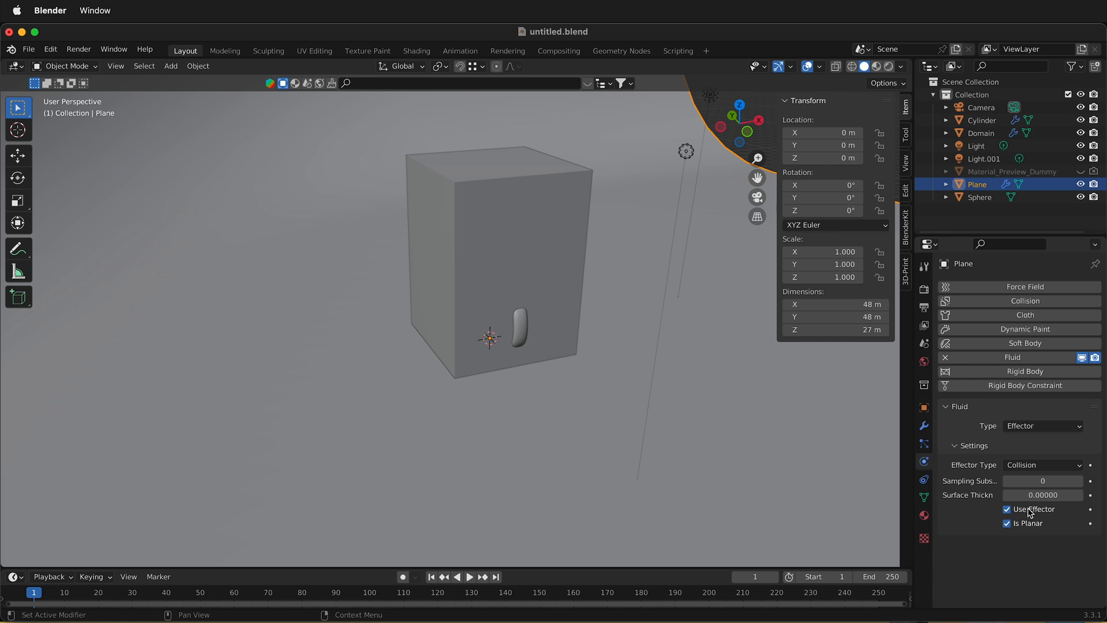
pyautogui.moveTo(1032, 510)
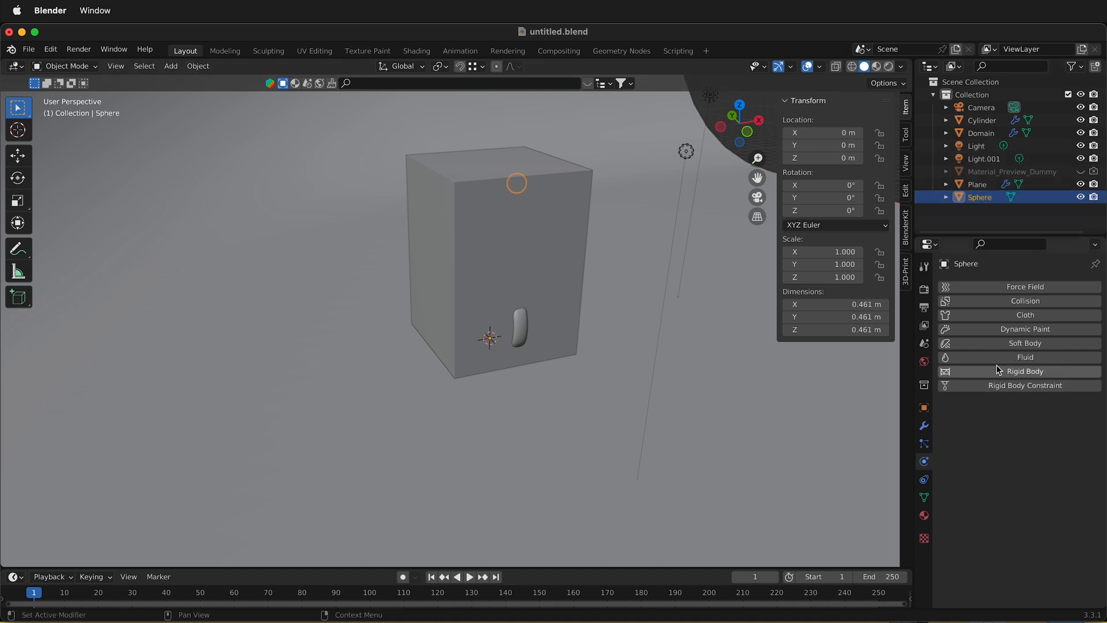
# Add Fluid physics to the Sphere as a Flow with Liquid flow type.
pyautogui.click(1025, 357)
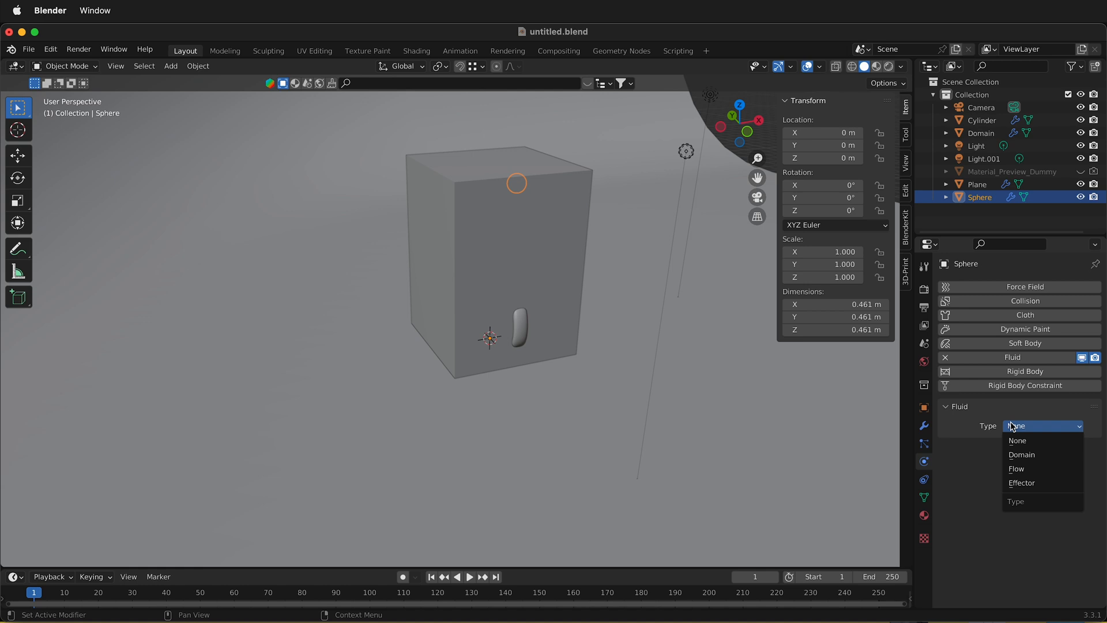
pyautogui.click(1022, 468)
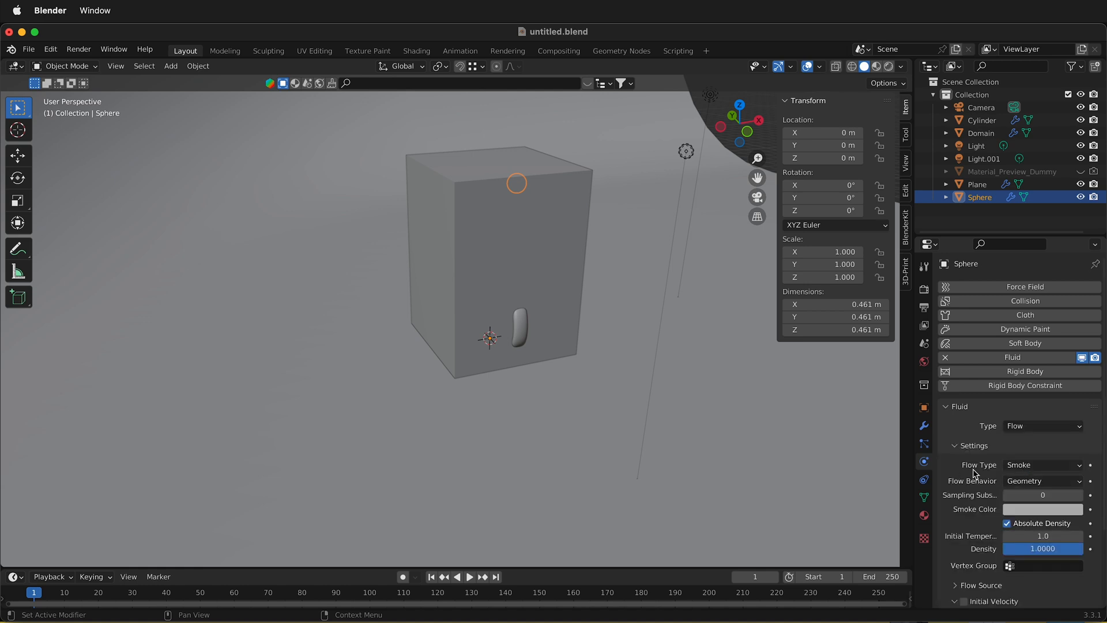
pyautogui.click(1041, 465)
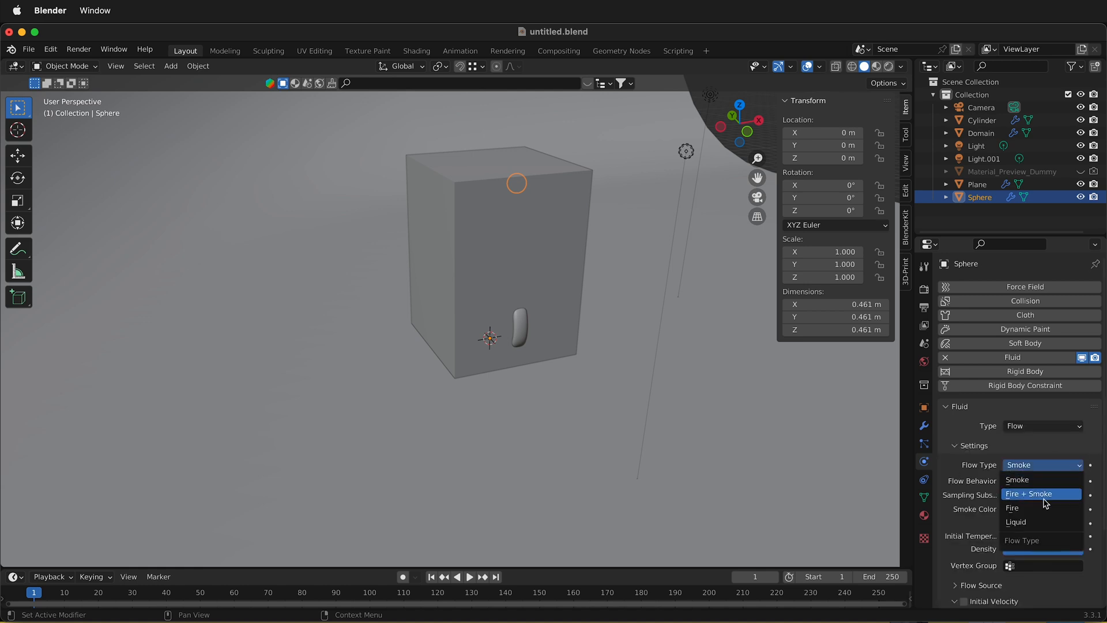
pyautogui.click(1016, 522)
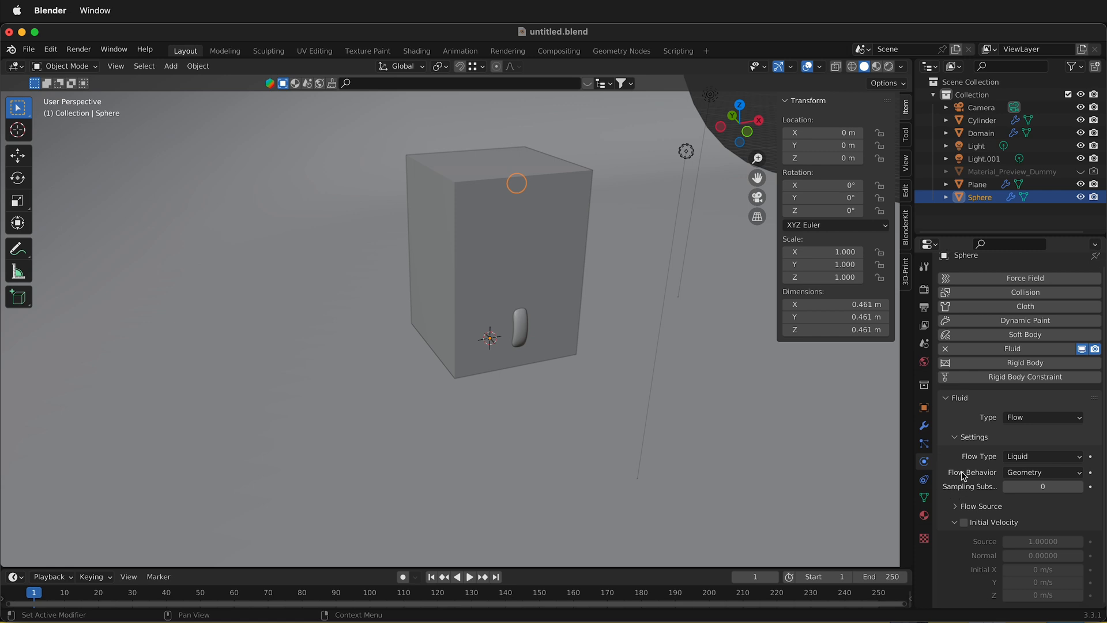
pyautogui.moveTo(1073, 484)
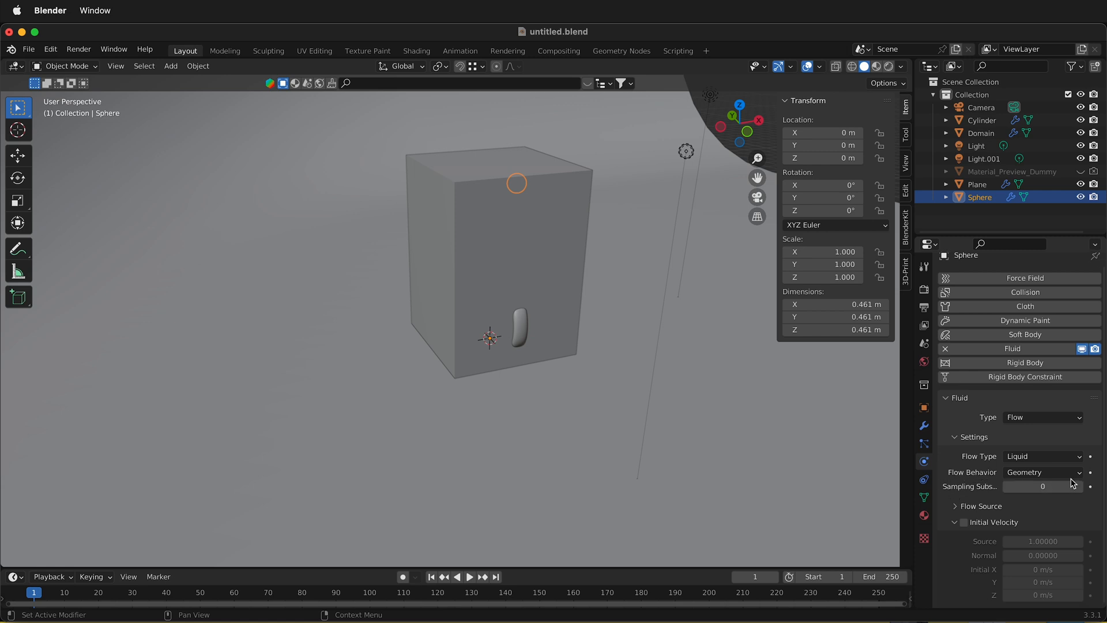
pyautogui.moveTo(1088, 474)
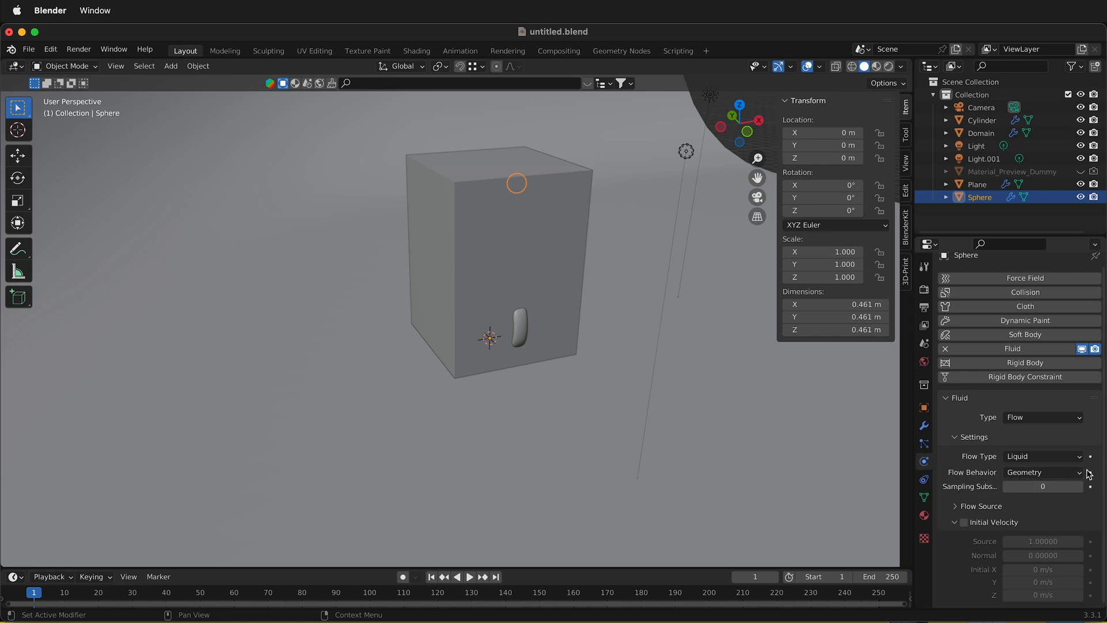
pyautogui.moveTo(1090, 471)
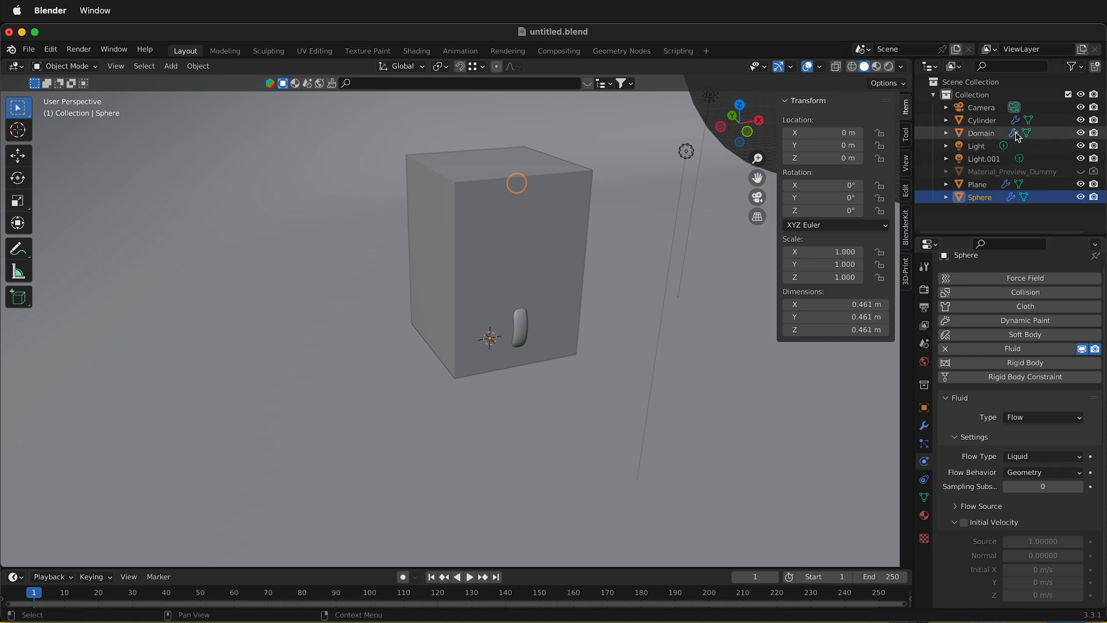
# Bake All on the Domain, then play and stop the timeline playback.
pyautogui.click(981, 133)
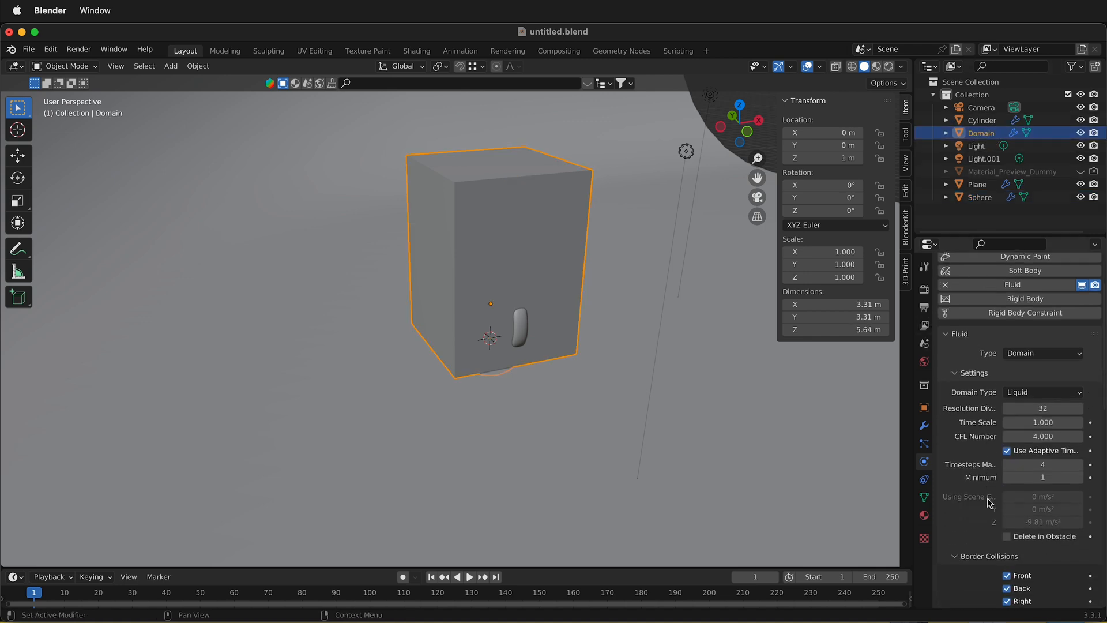
pyautogui.scroll(-3)
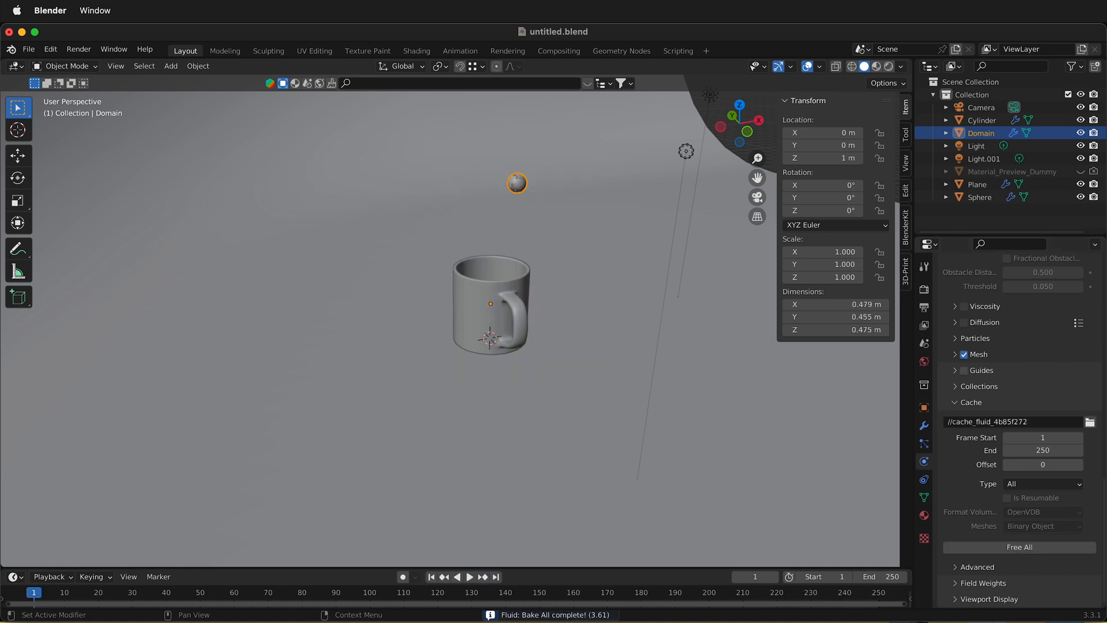
pyautogui.click(470, 577)
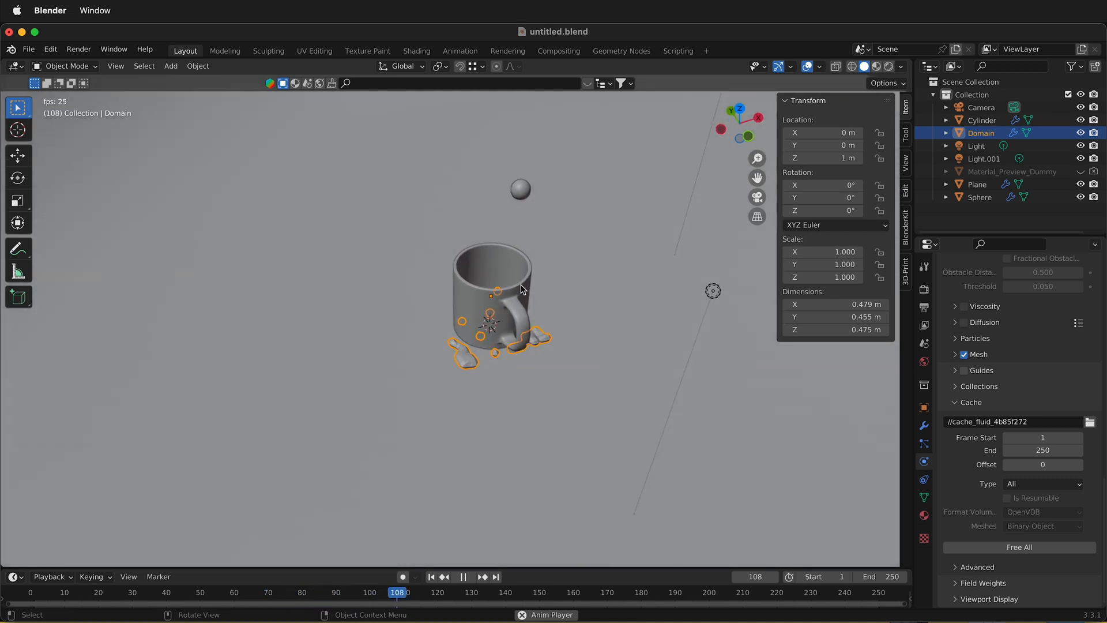
pyautogui.click(463, 576)
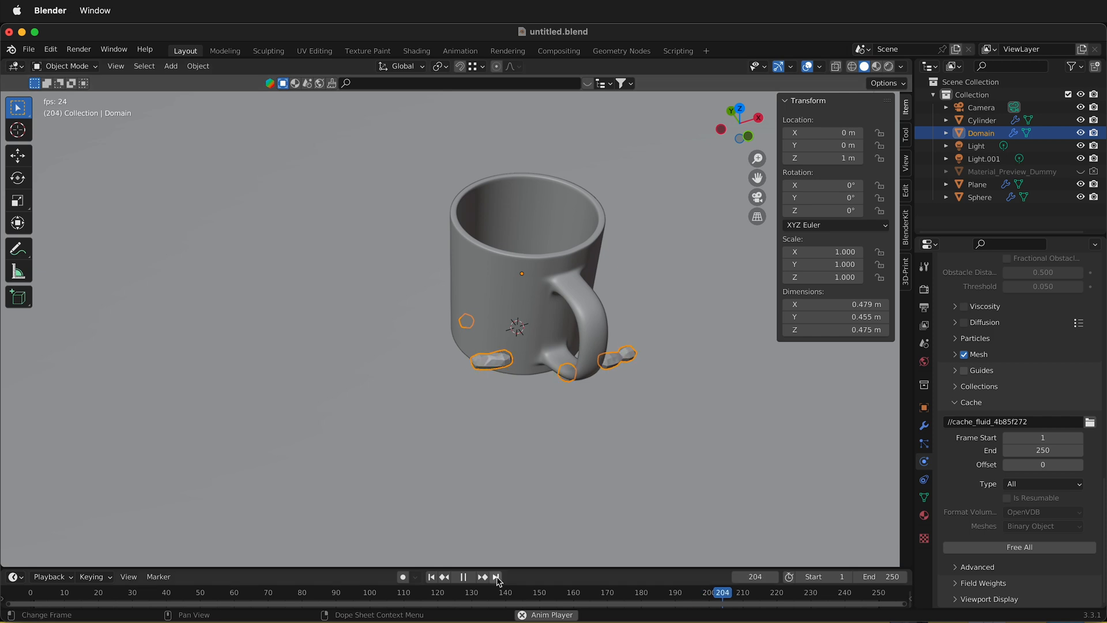
pyautogui.click(463, 576)
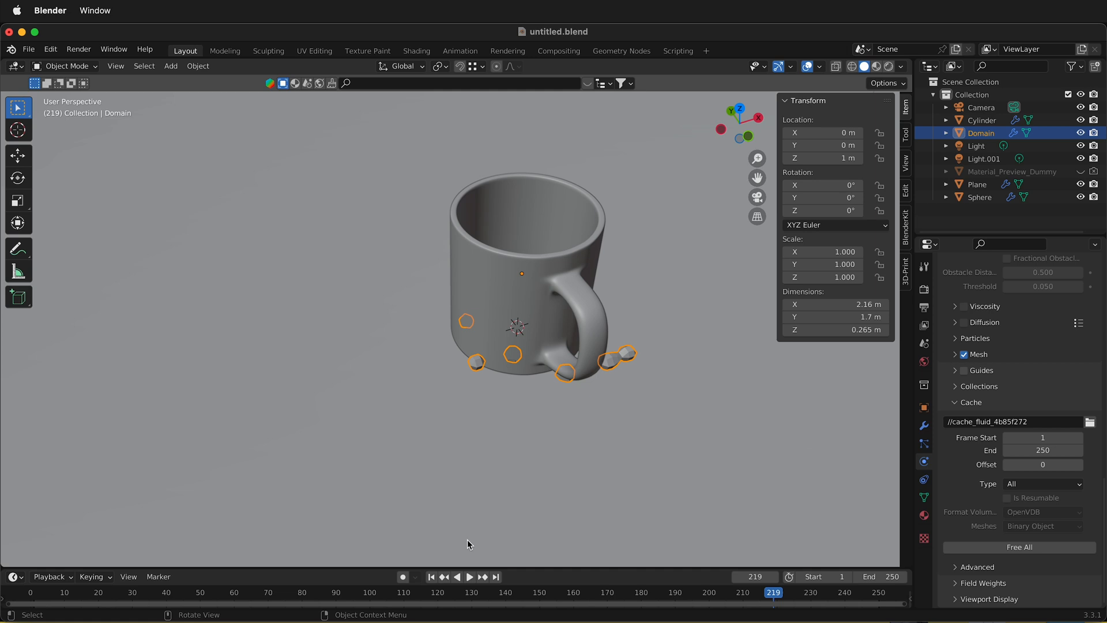
# Set the Cylinder's Surface Thickness to 0.5 and Free All on the Domain cache.
pyautogui.click(981, 120)
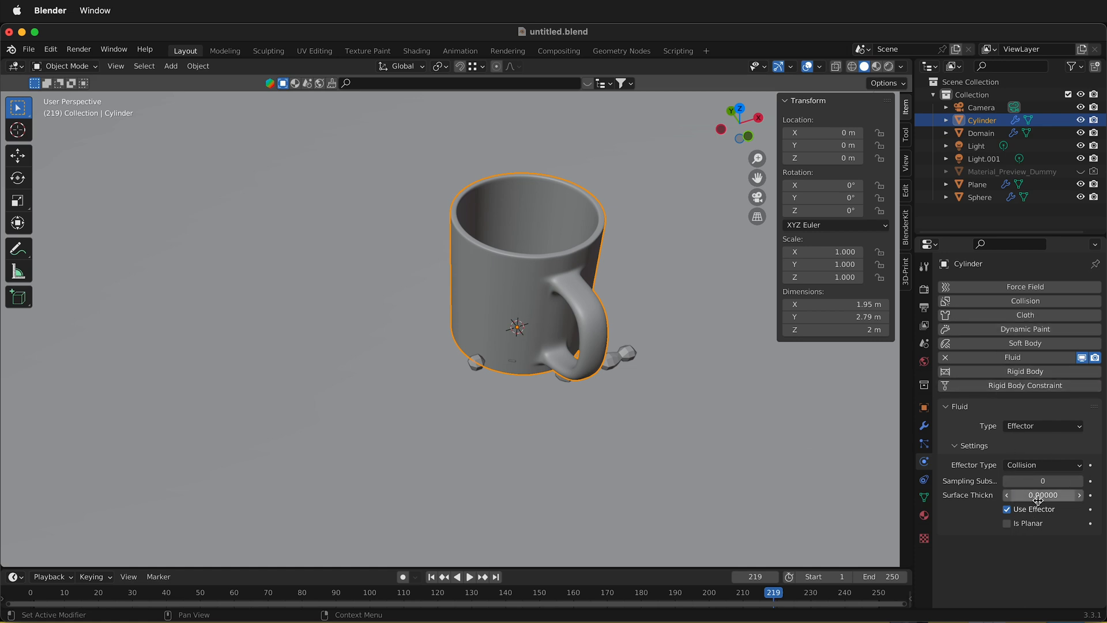
pyautogui.click(1042, 495)
pyautogui.write('0.50000')
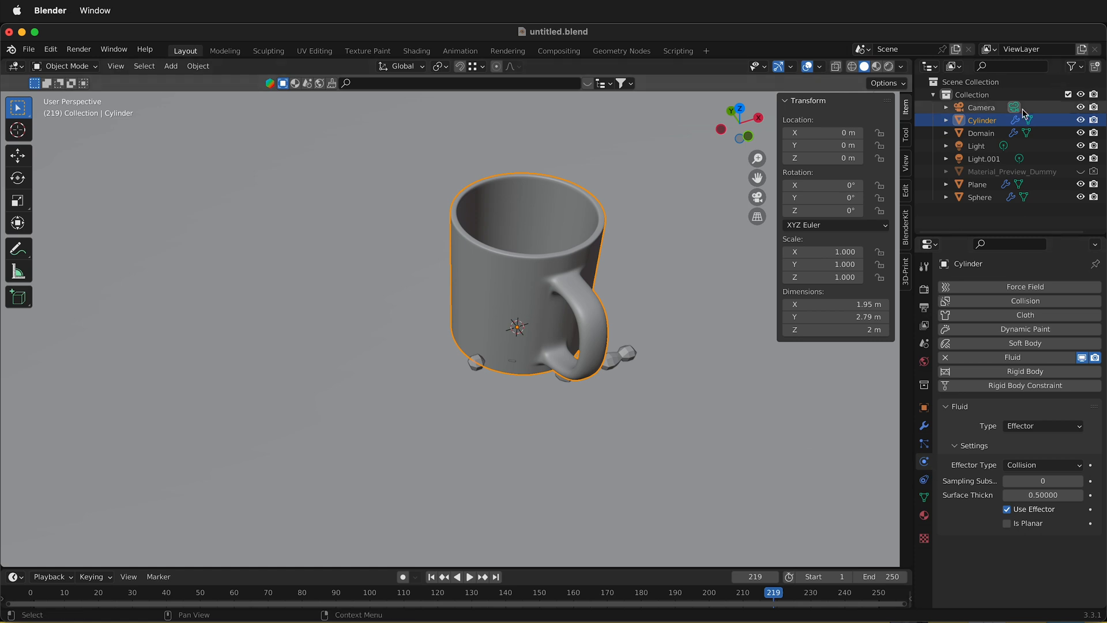
pyautogui.click(981, 133)
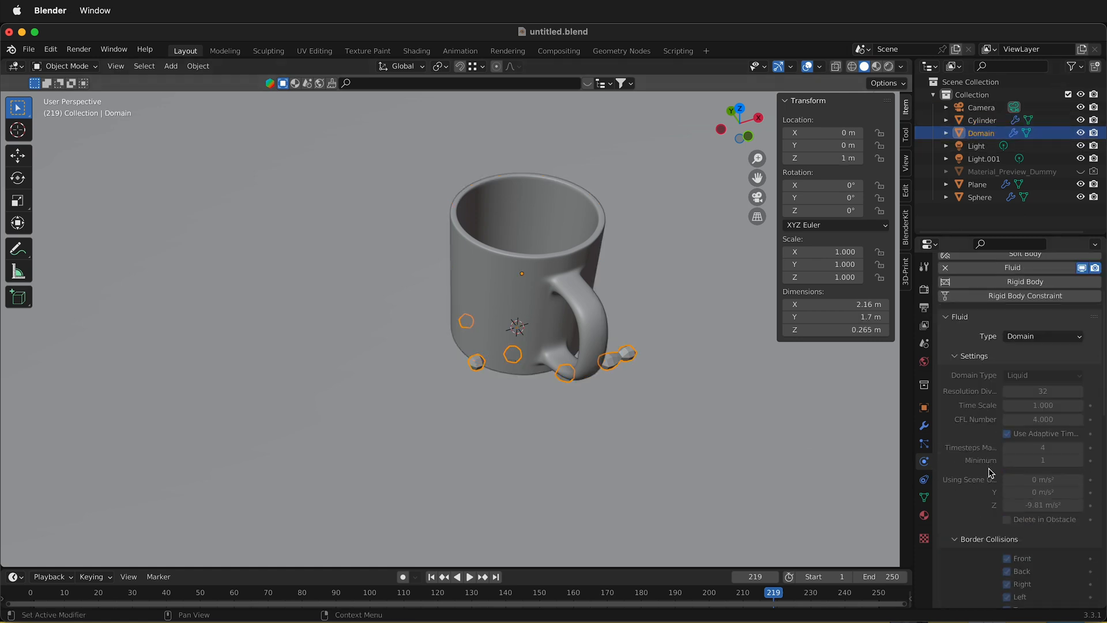
pyautogui.scroll(-3)
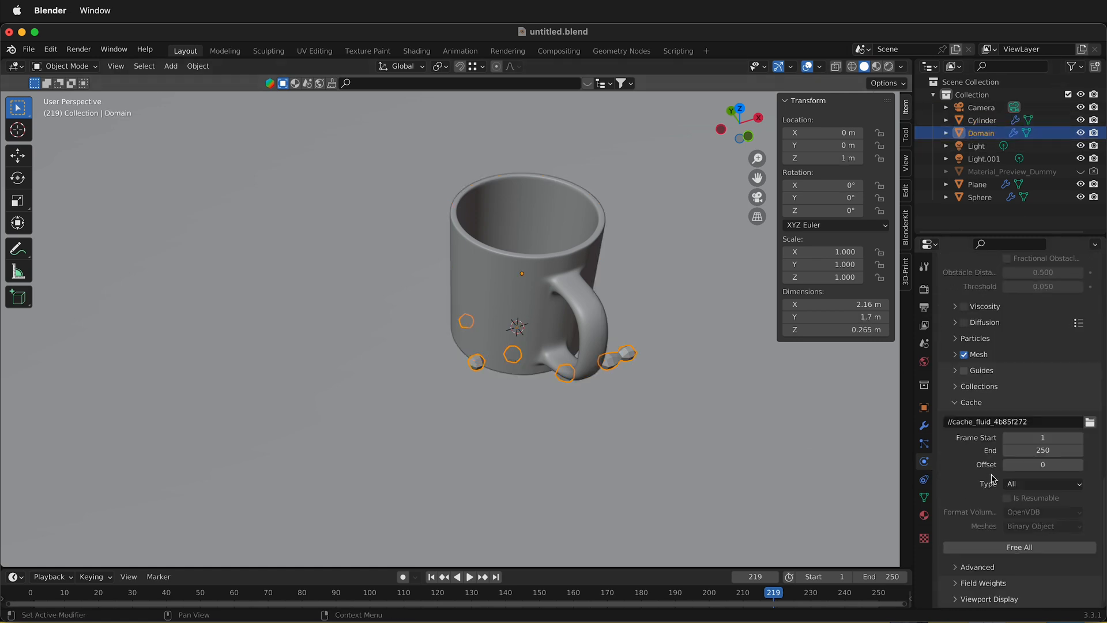
pyautogui.moveTo(1021, 552)
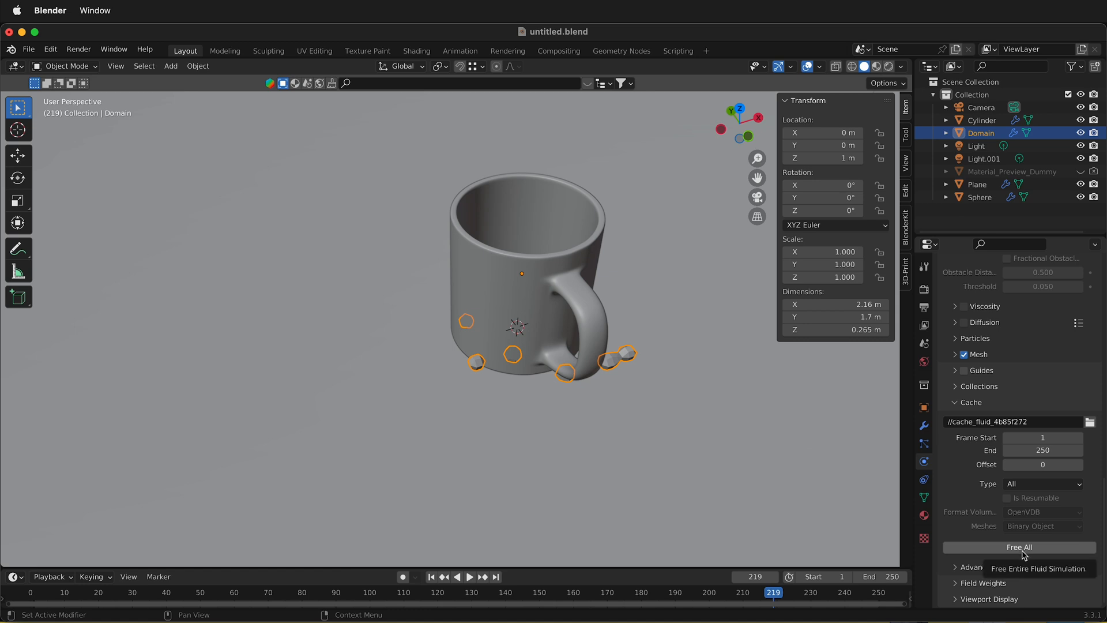
pyautogui.click(1019, 547)
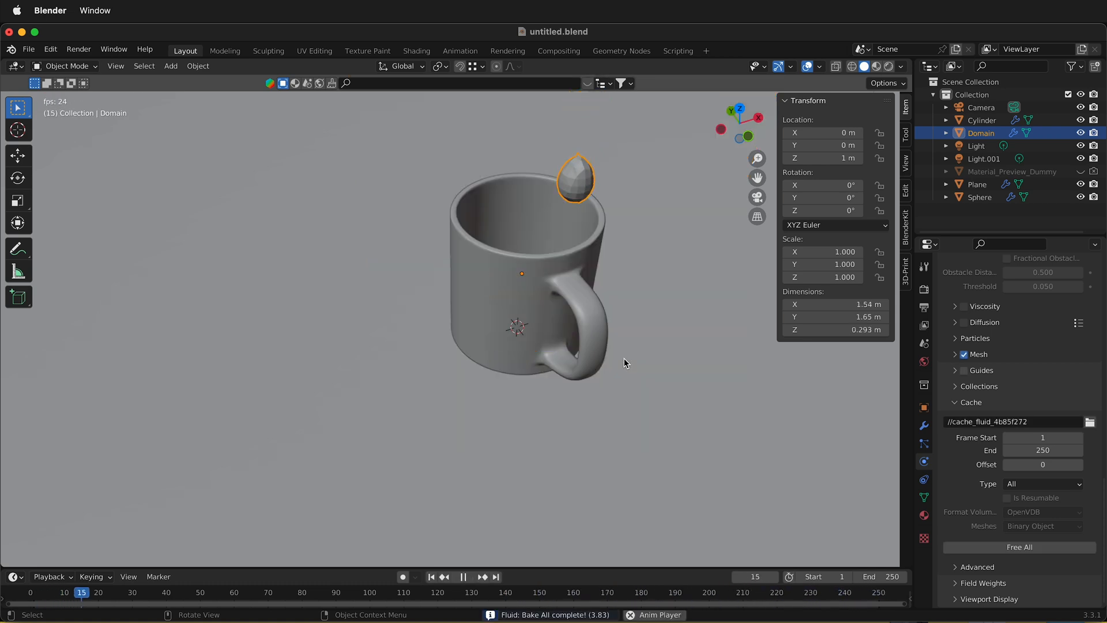
# Scrub the timeline to an earlier frame and shade the liquid mesh smooth.
pyautogui.click(240, 592)
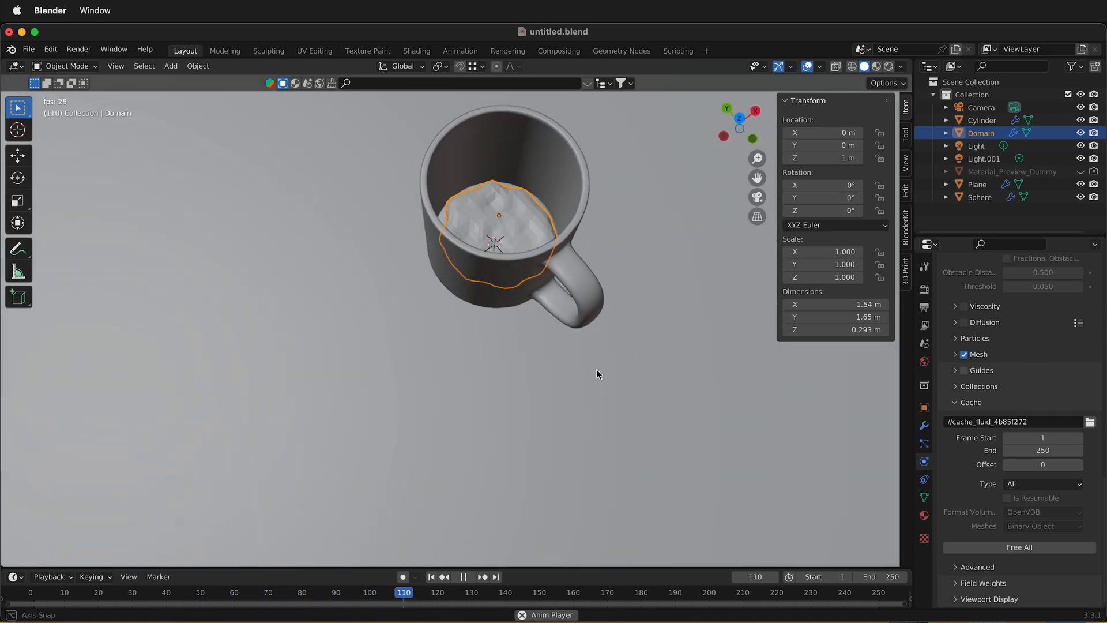
pyautogui.click(469, 592)
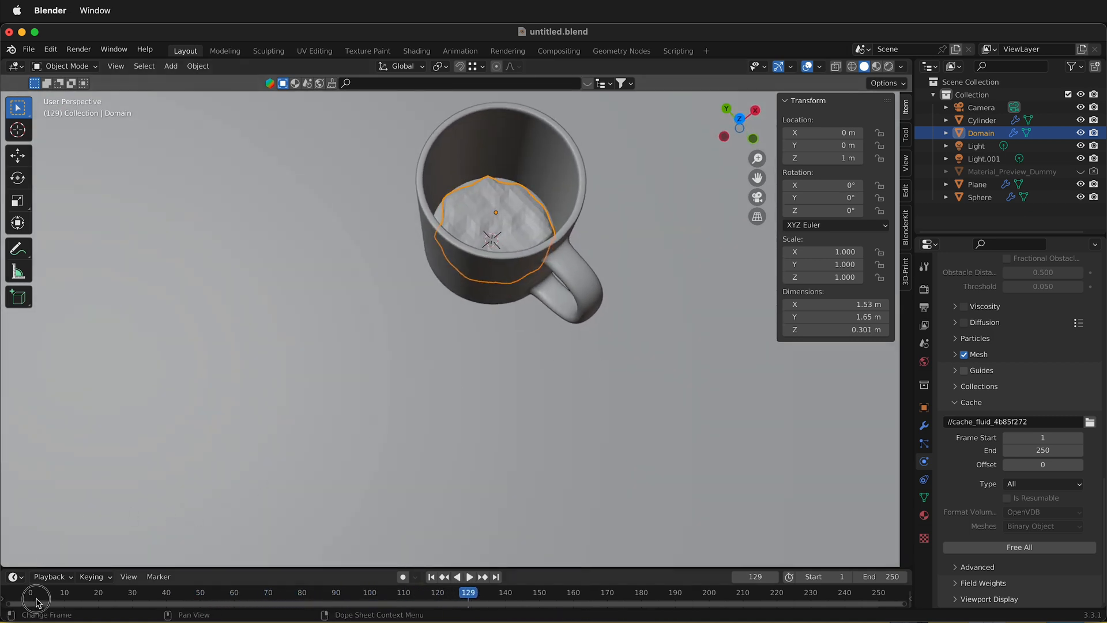
pyautogui.click(469, 576)
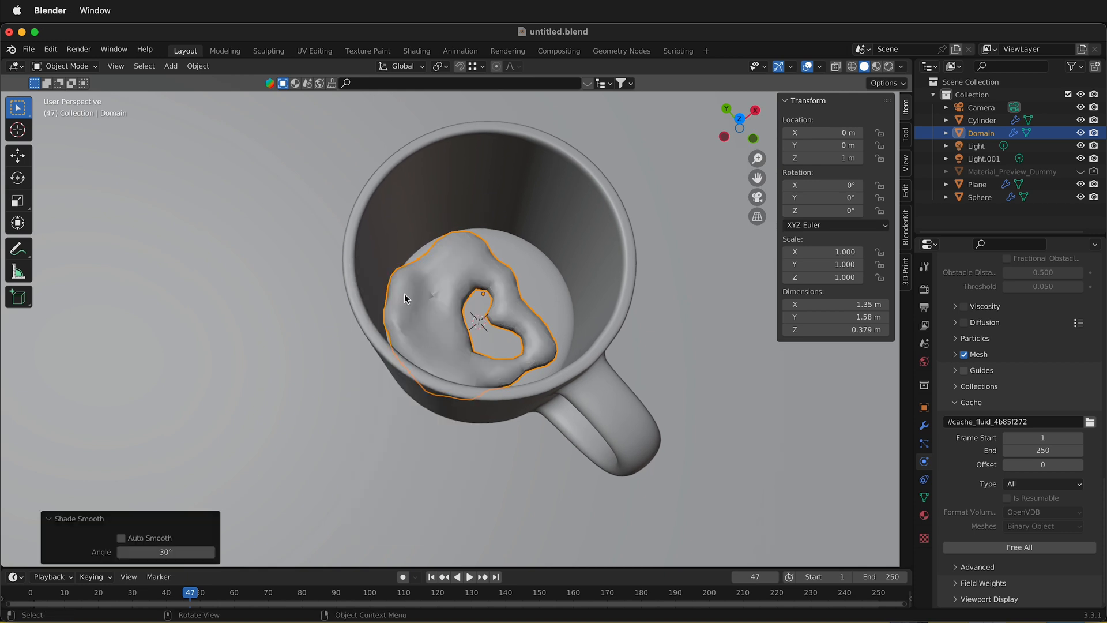
pyautogui.moveTo(971, 472)
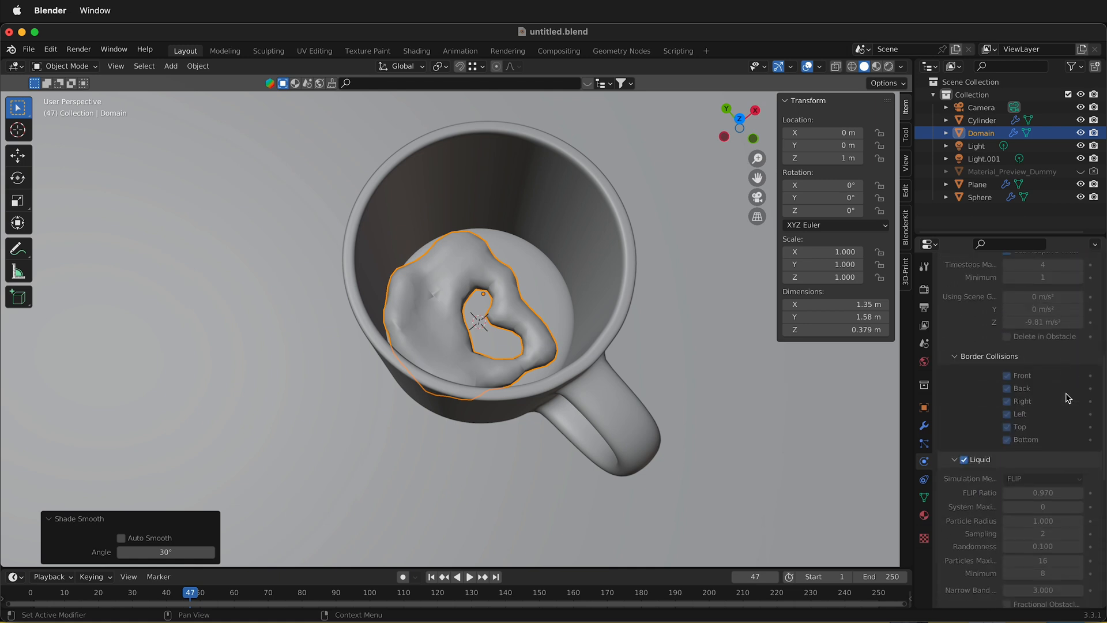
# Run Bake All again from the Domain's fluid Cache panel.
pyautogui.scroll(-3)
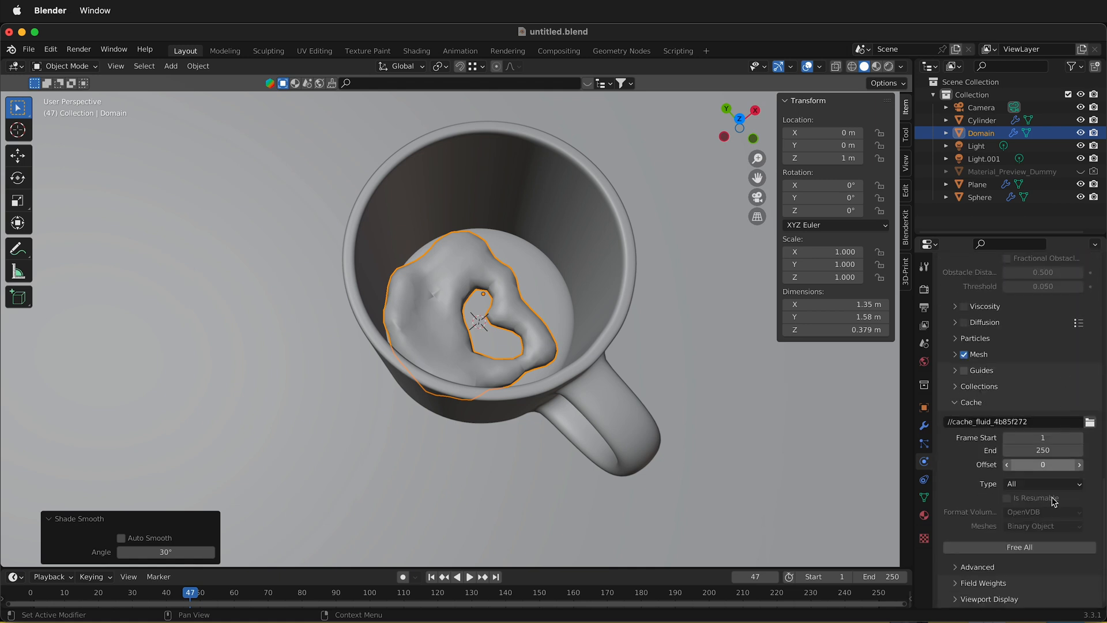
pyautogui.moveTo(1013, 579)
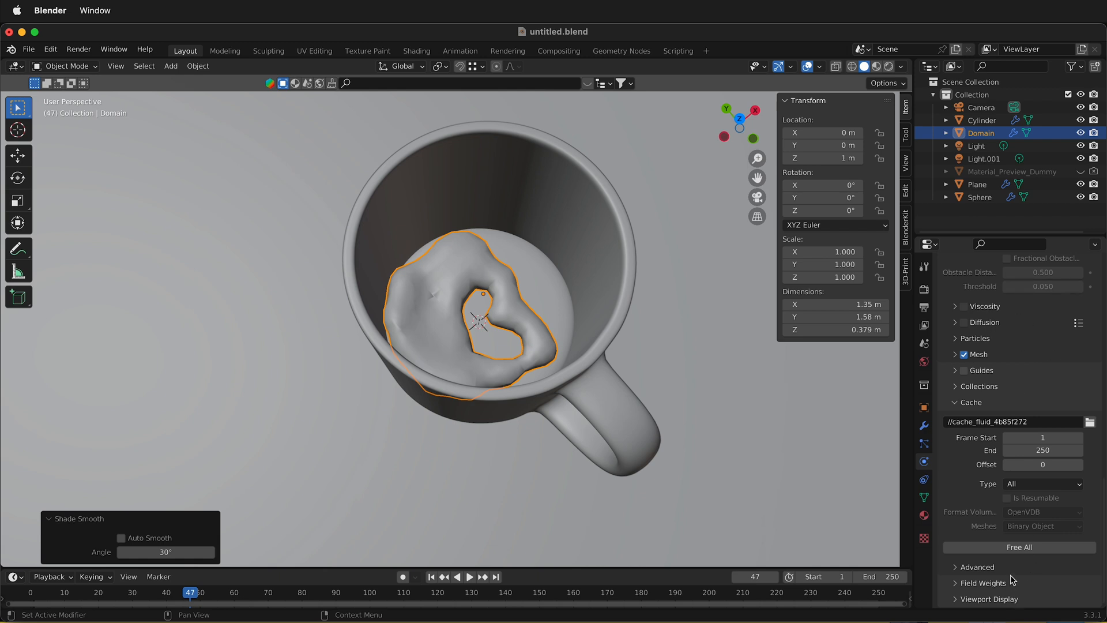
pyautogui.click(1019, 547)
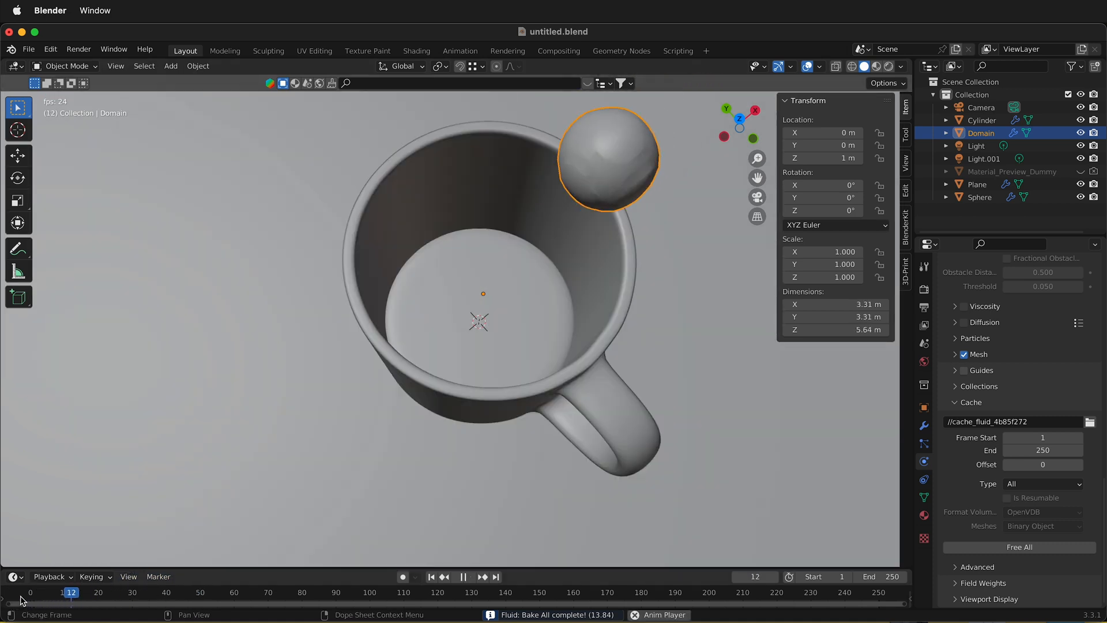
# Stop playback at frame 134 and select the Sphere to show its Fluid Flow settings.
pyautogui.click(233, 591)
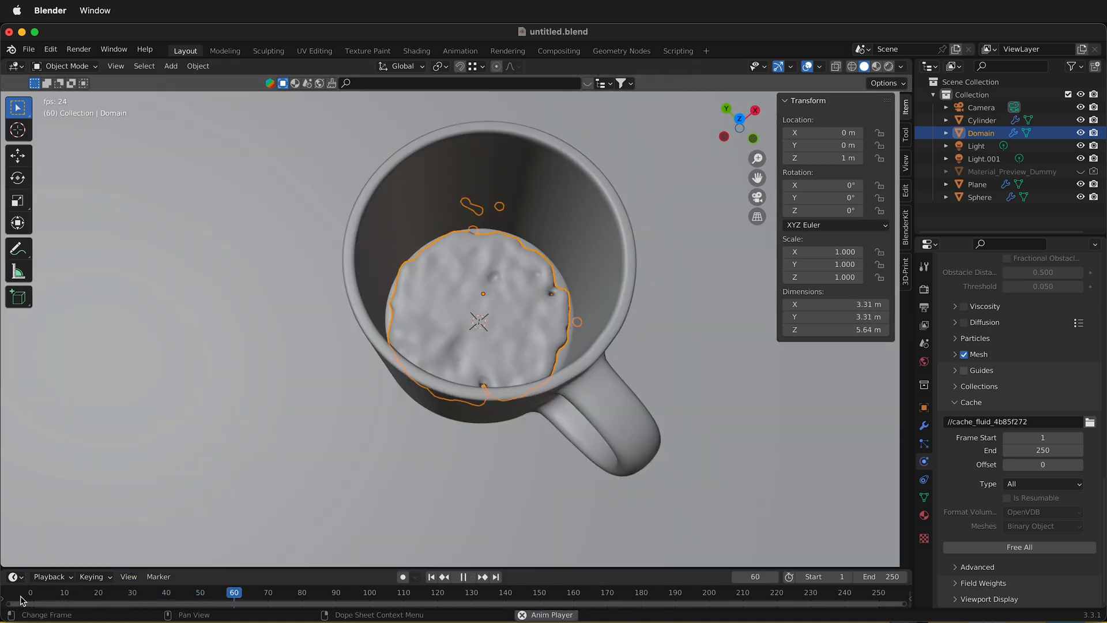
pyautogui.click(398, 592)
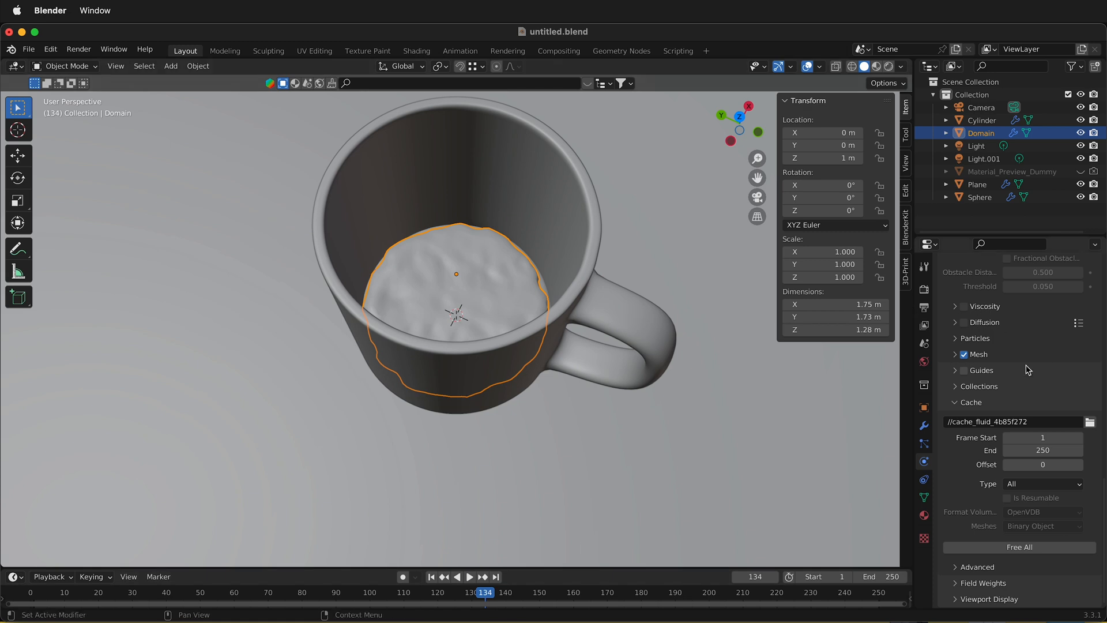
pyautogui.moveTo(1025, 286)
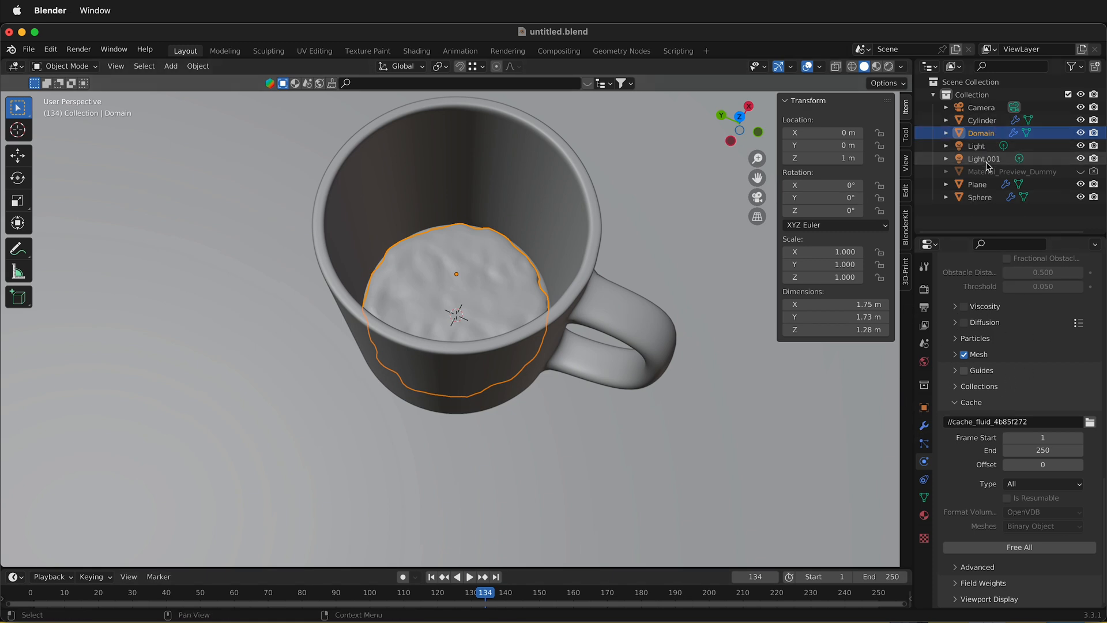
pyautogui.click(979, 197)
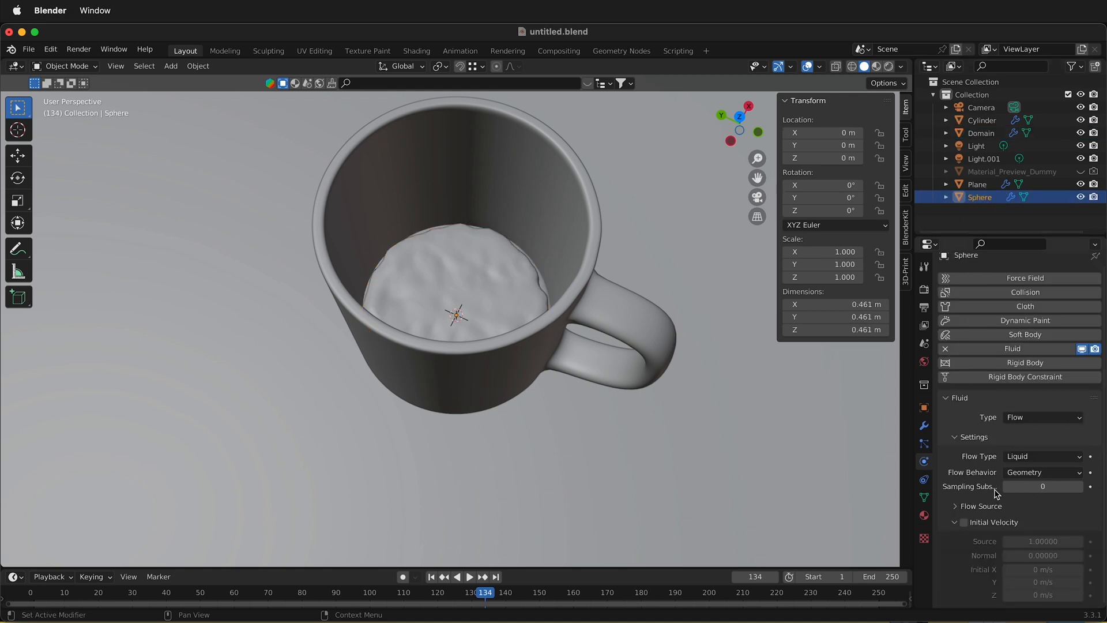
pyautogui.moveTo(990, 481)
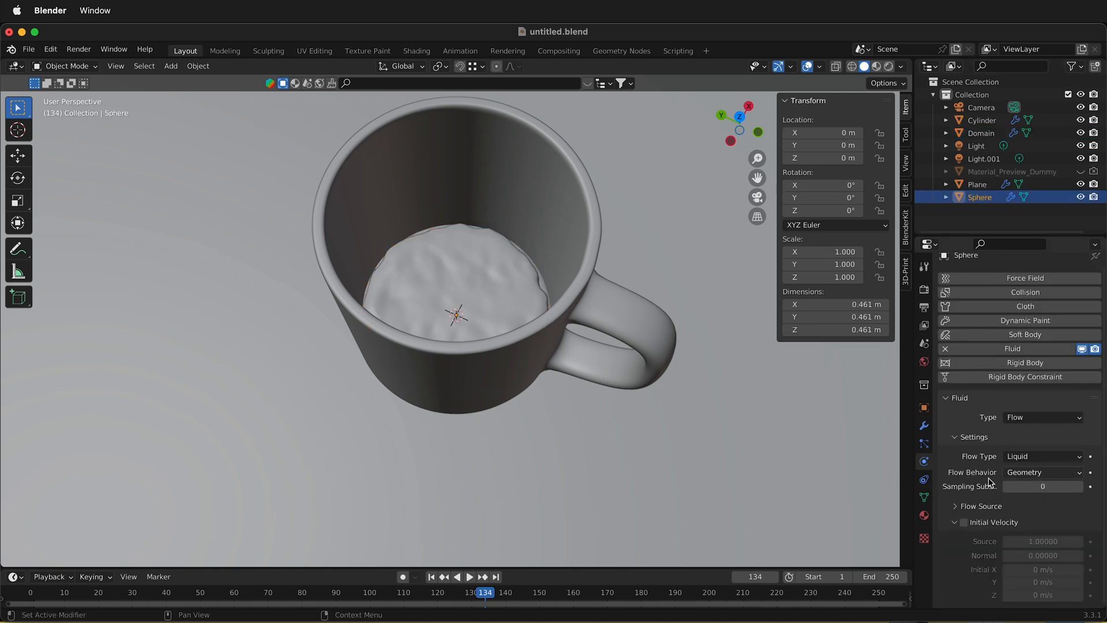
# Change the Sphere's Flow Behavior from Geometry to Inflow, keeping Use Flow enabled.
pyautogui.click(1042, 472)
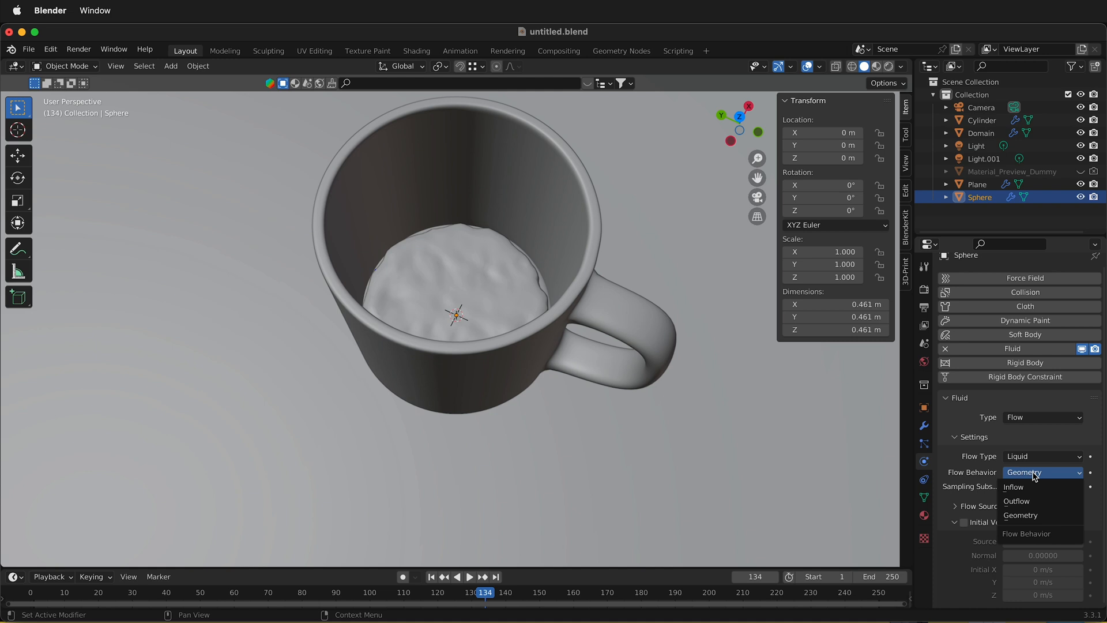
pyautogui.click(1014, 487)
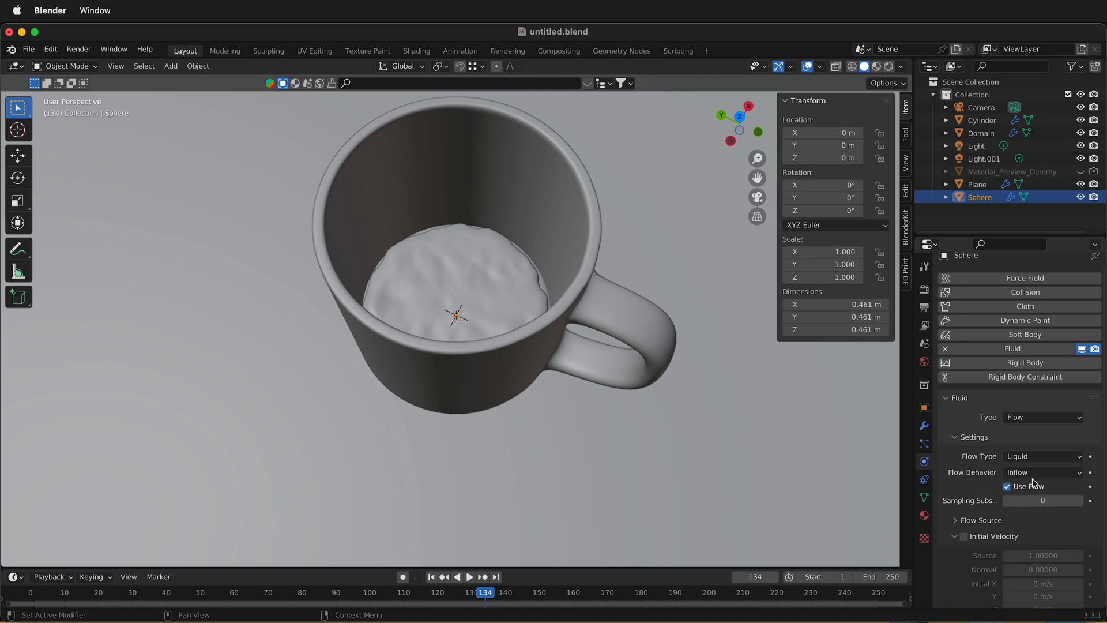
pyautogui.click(1042, 472)
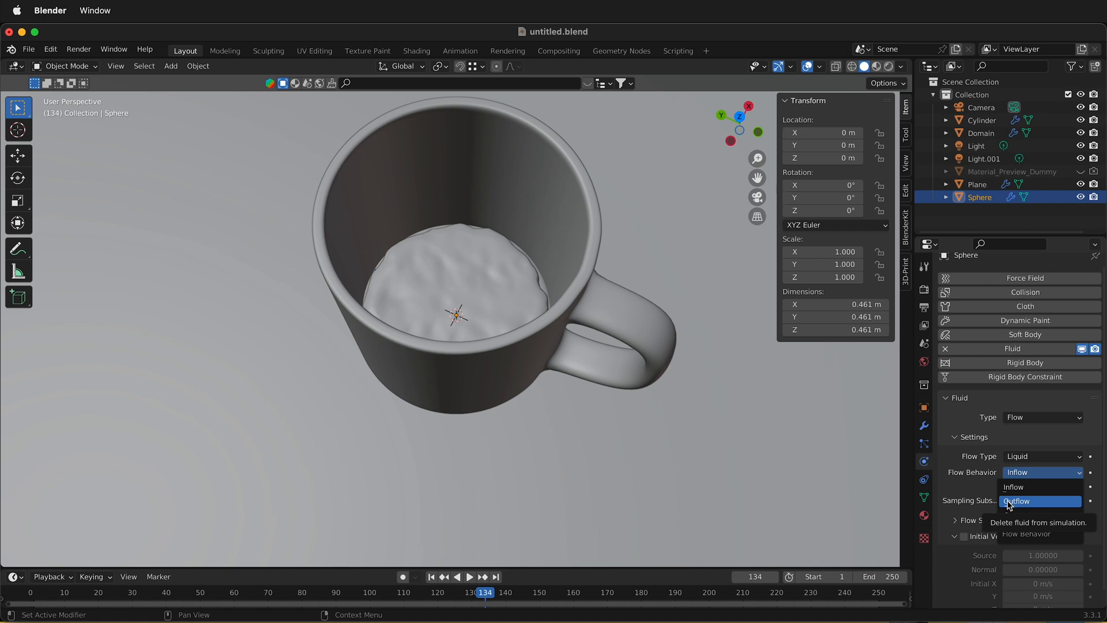
pyautogui.click(1013, 487)
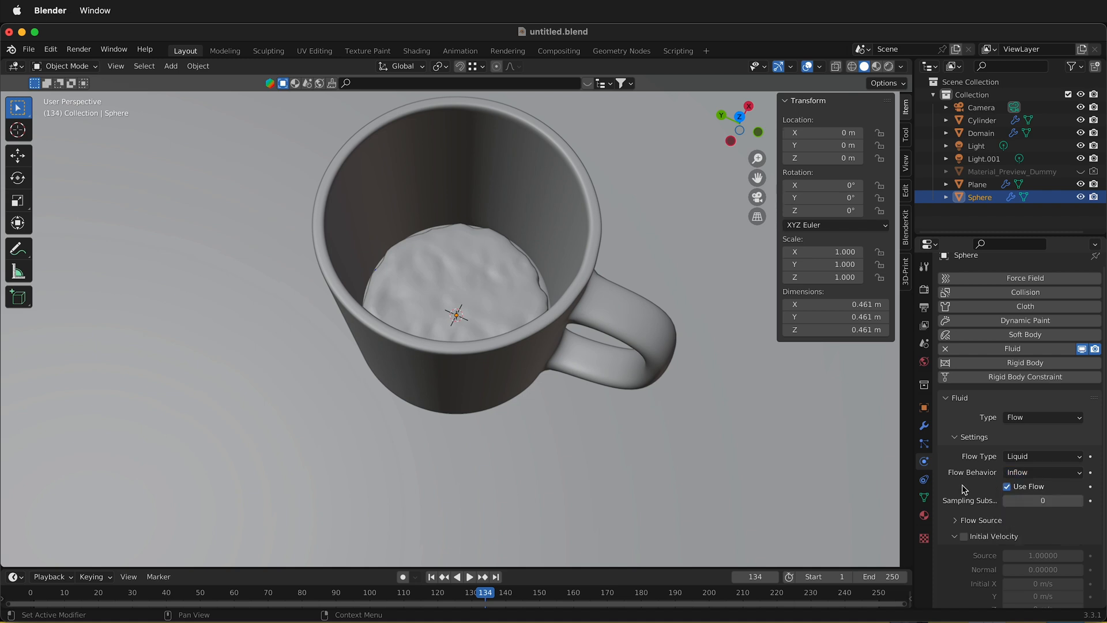
pyautogui.scroll(-3)
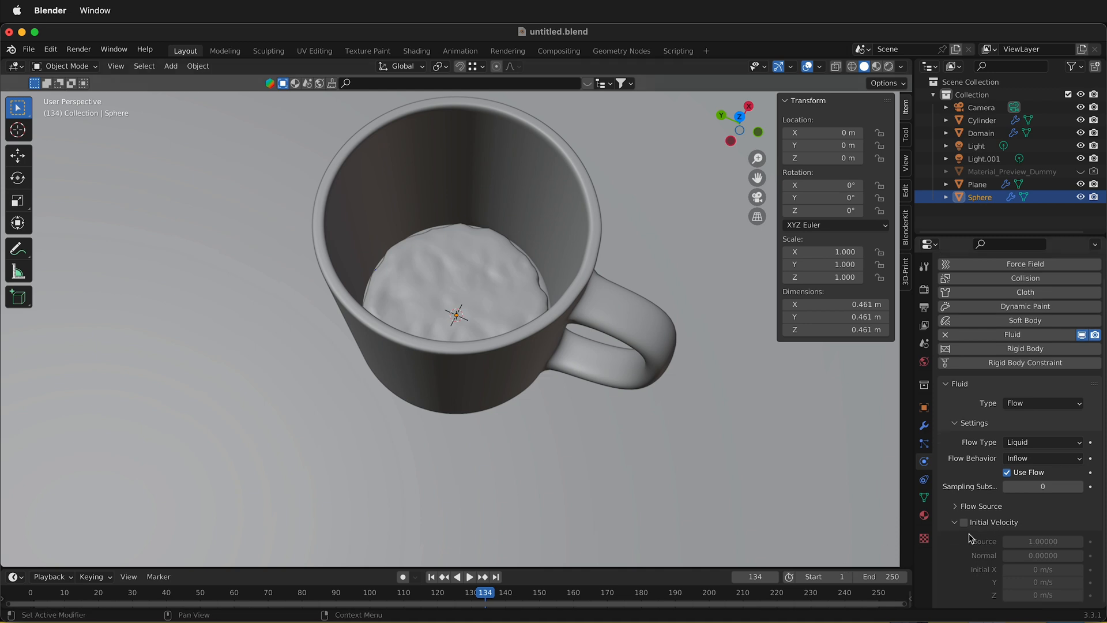
# Select the Domain, free the old cache and bake all with the Inflow sphere.
pyautogui.click(981, 132)
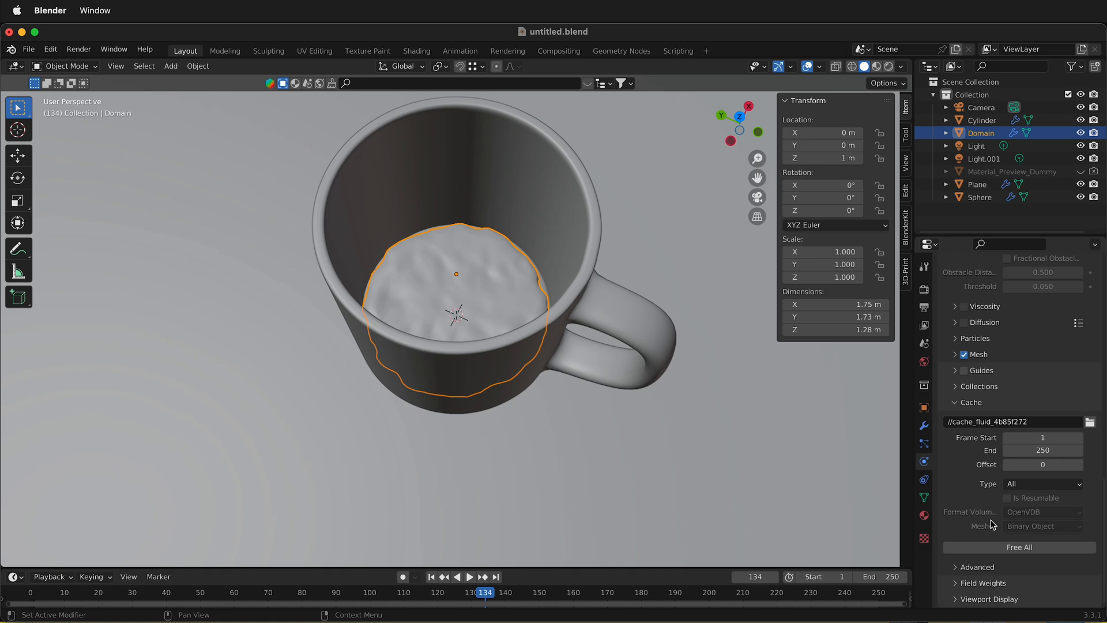
pyautogui.click(1019, 547)
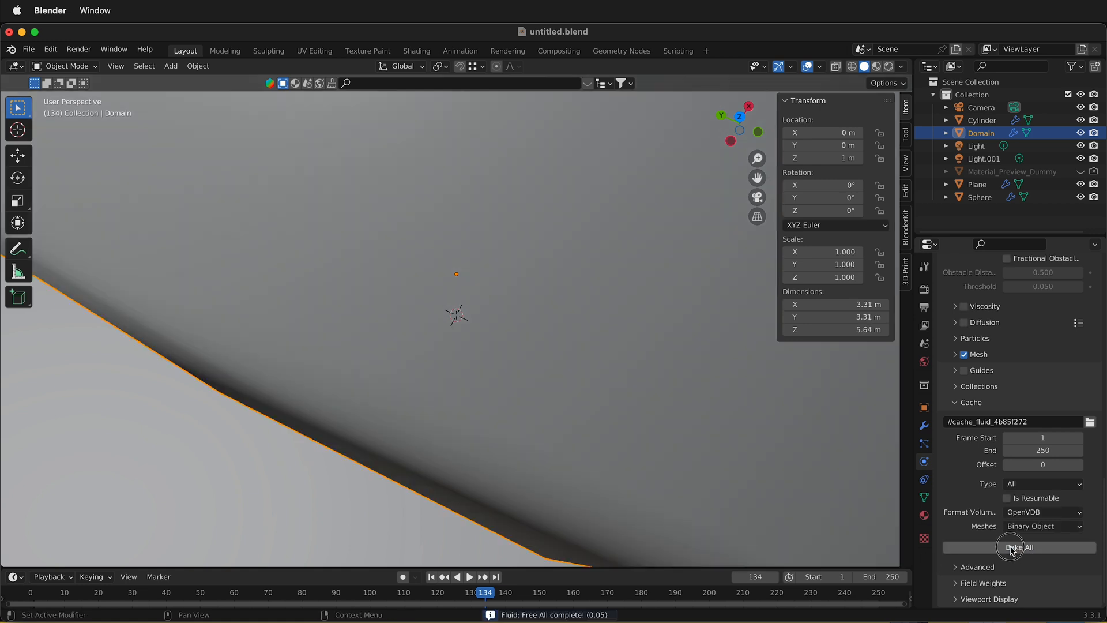
pyautogui.click(1020, 547)
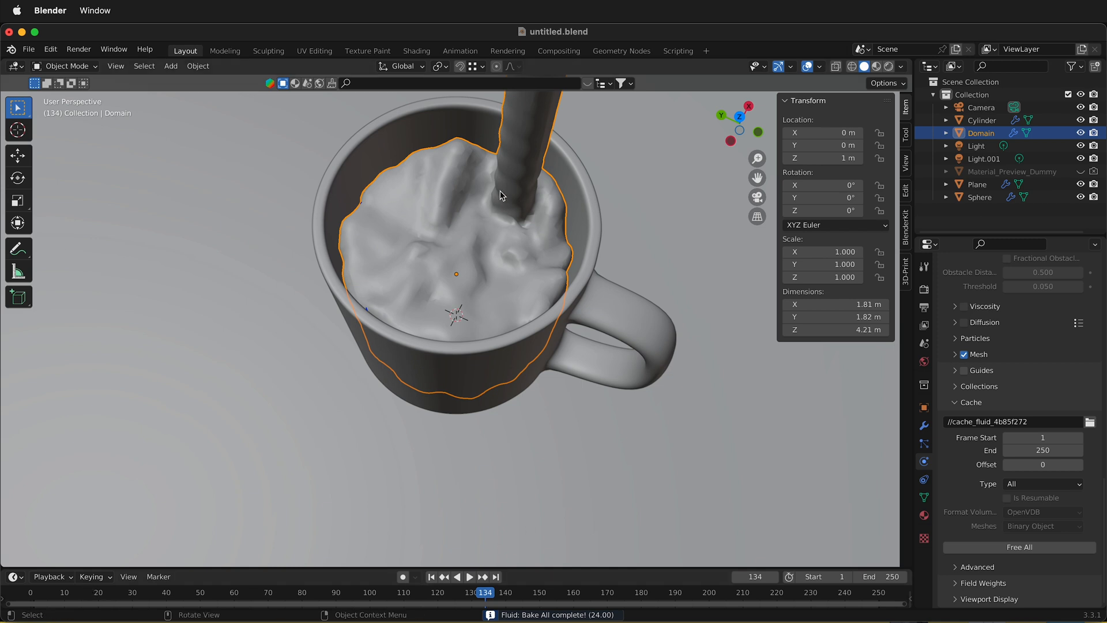
# Replay the rebaked pour from frame 1 and stop near frame 138.
pyautogui.click(431, 577)
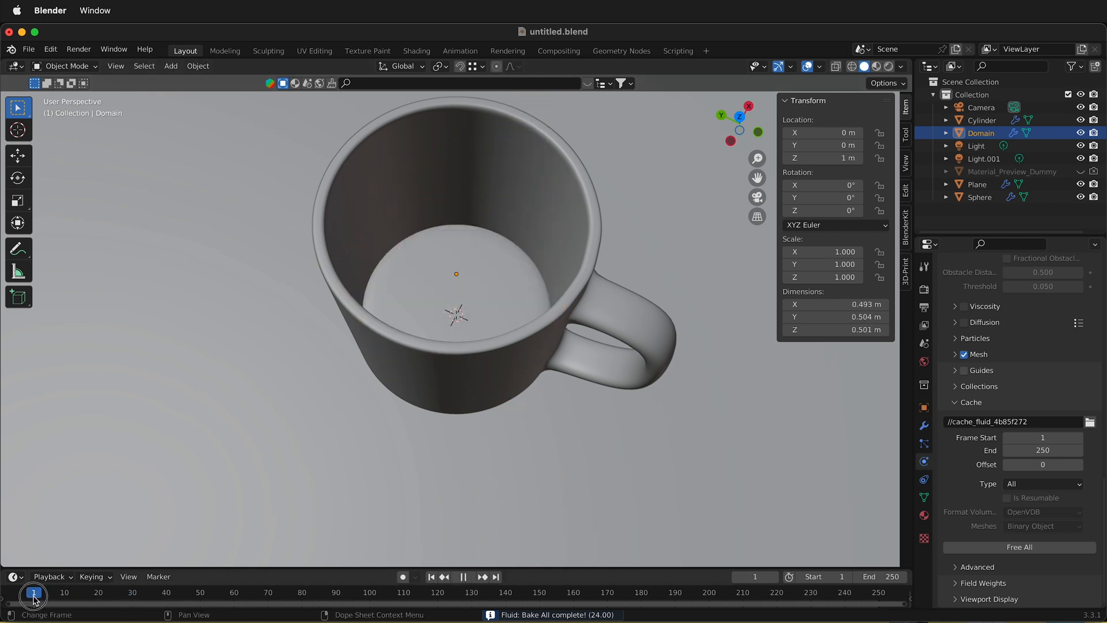
pyautogui.click(464, 577)
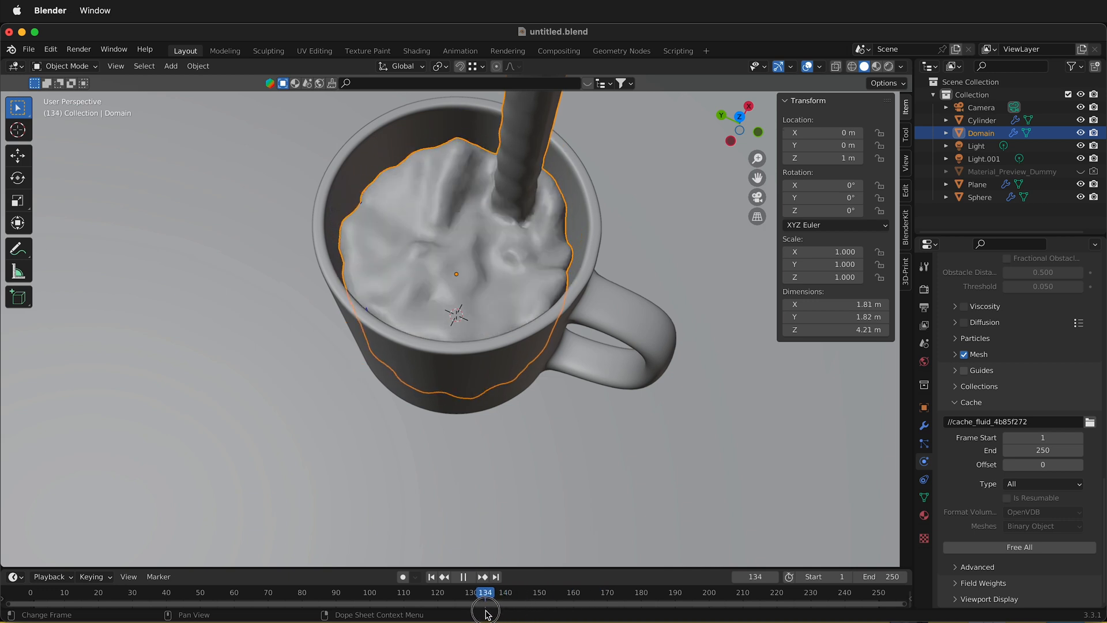
pyautogui.click(498, 592)
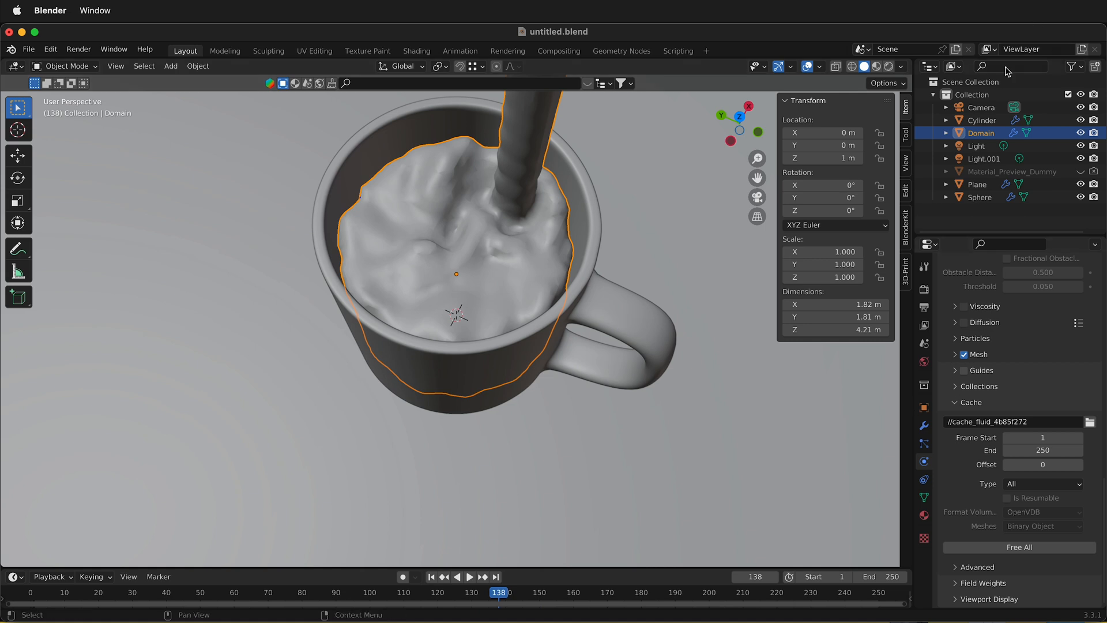
# Select the Sphere and keyframe its Use Flow setting at frame 141.
pyautogui.click(981, 197)
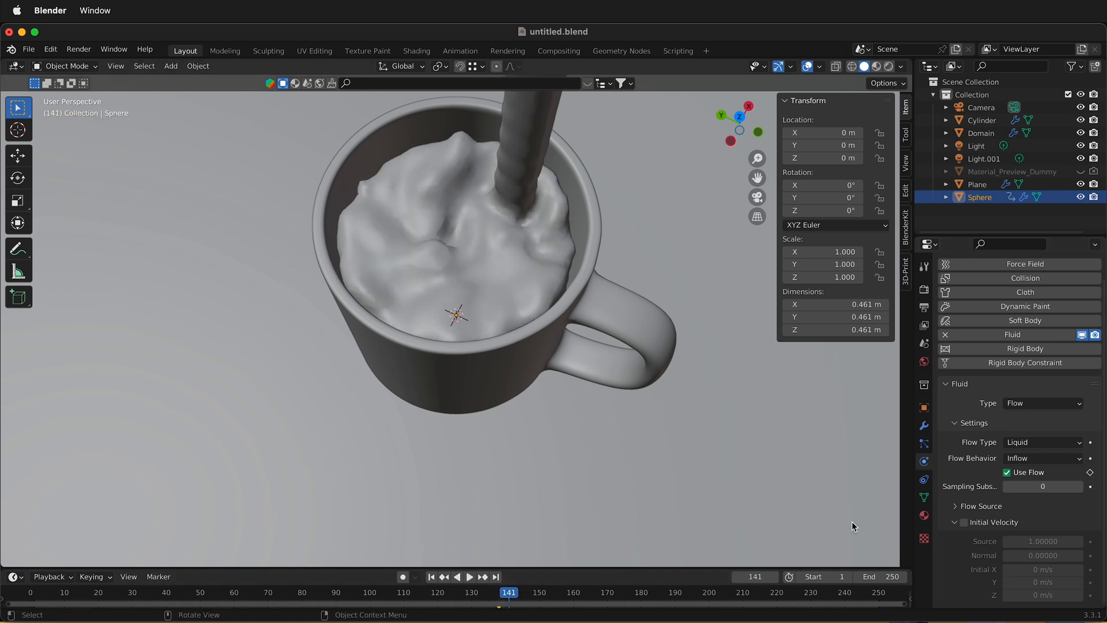
pyautogui.click(1006, 472)
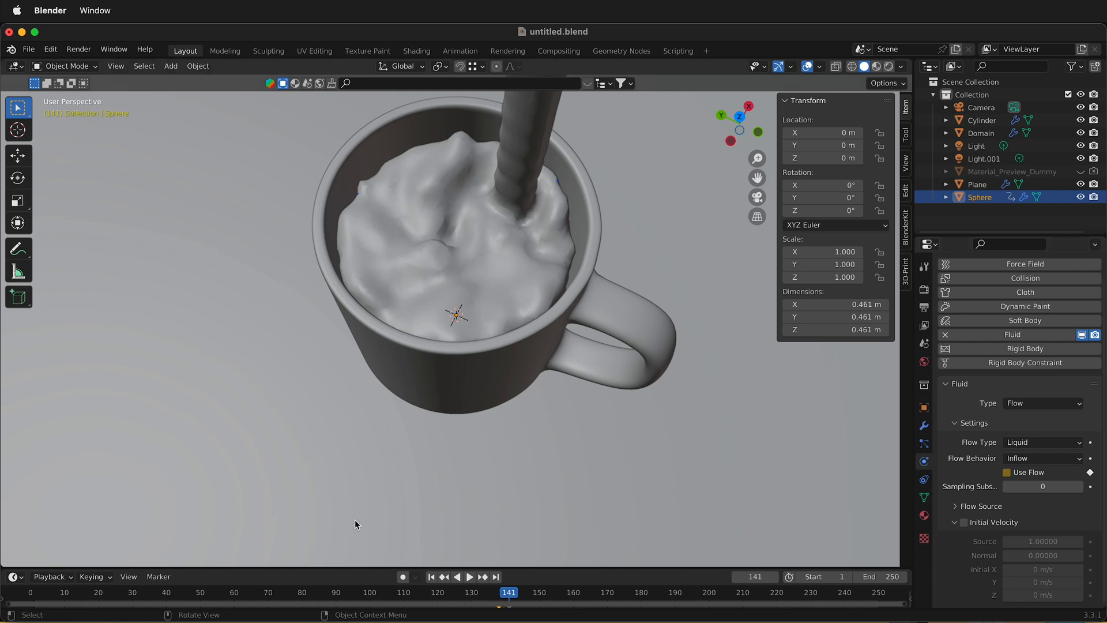
pyautogui.moveTo(628, 325)
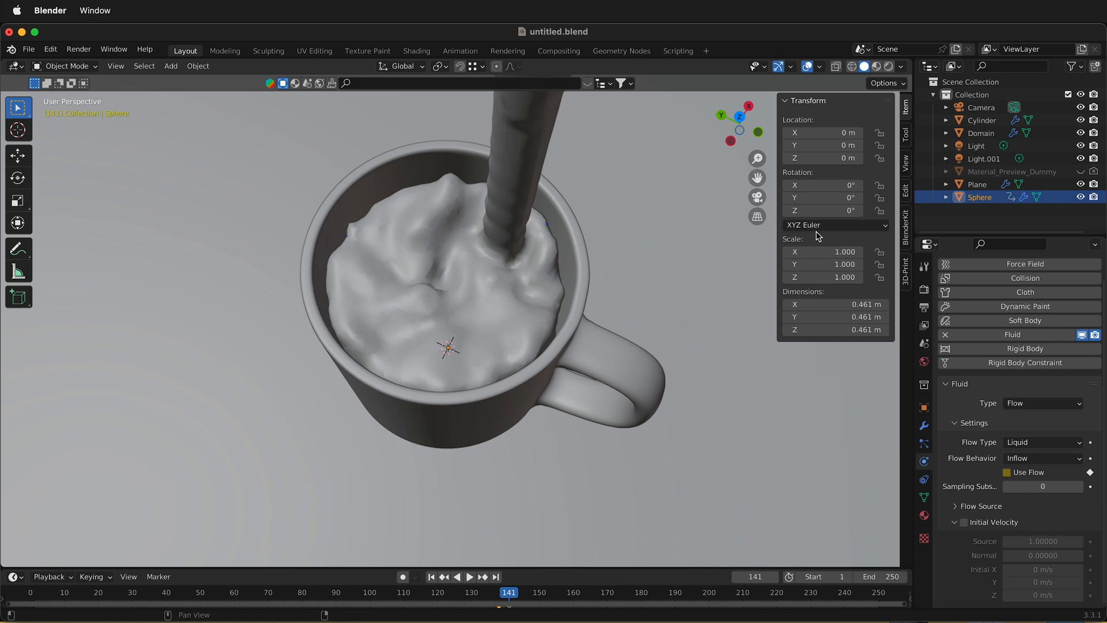
# Select the Domain and free its old fluid cache before the full rebake.
pyautogui.click(981, 133)
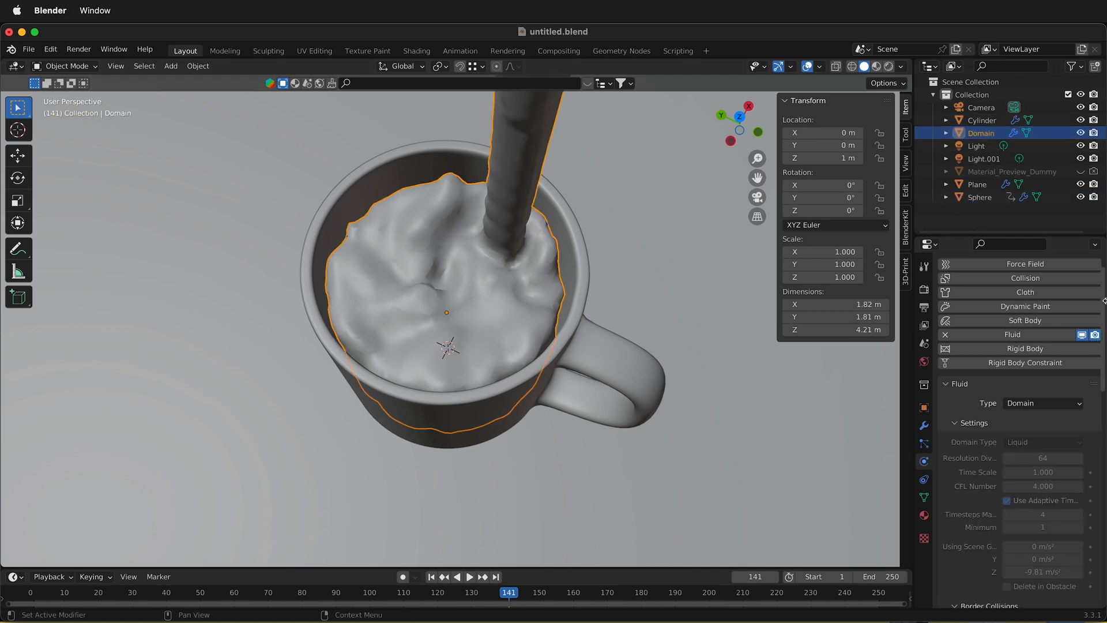
pyautogui.scroll(-3)
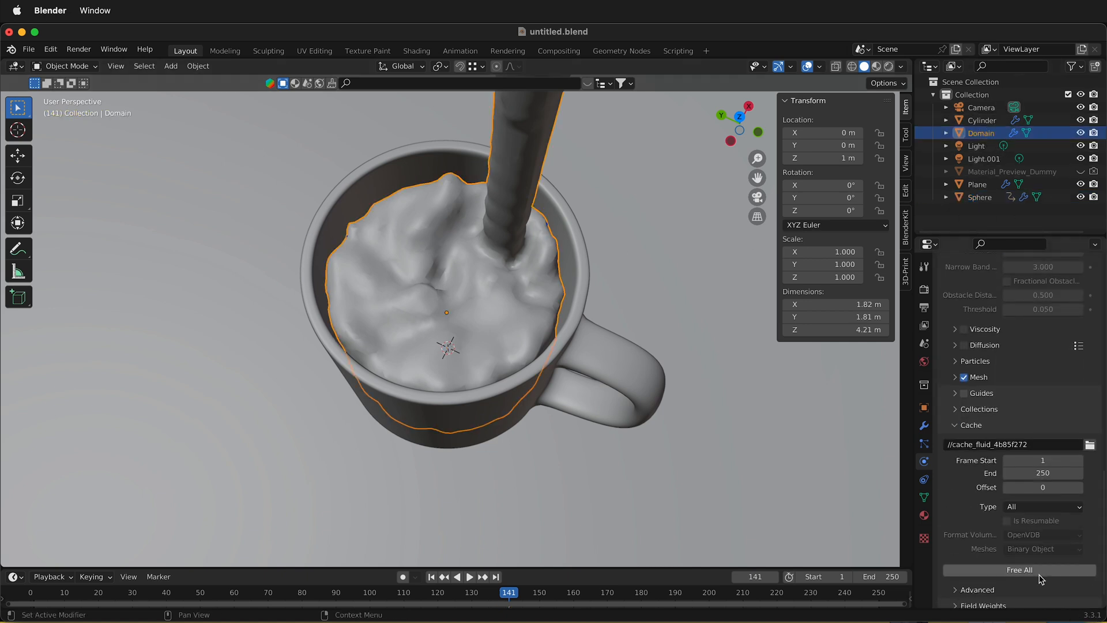
pyautogui.click(1019, 570)
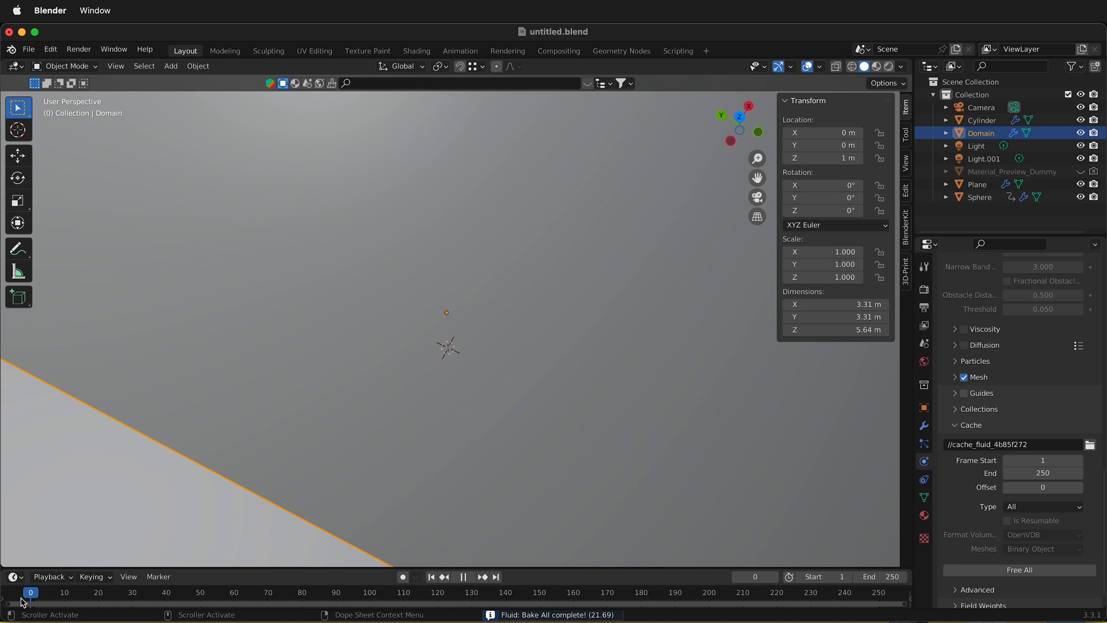
# Play the baked pour and stop near frame 241 with the mug full.
pyautogui.click(463, 577)
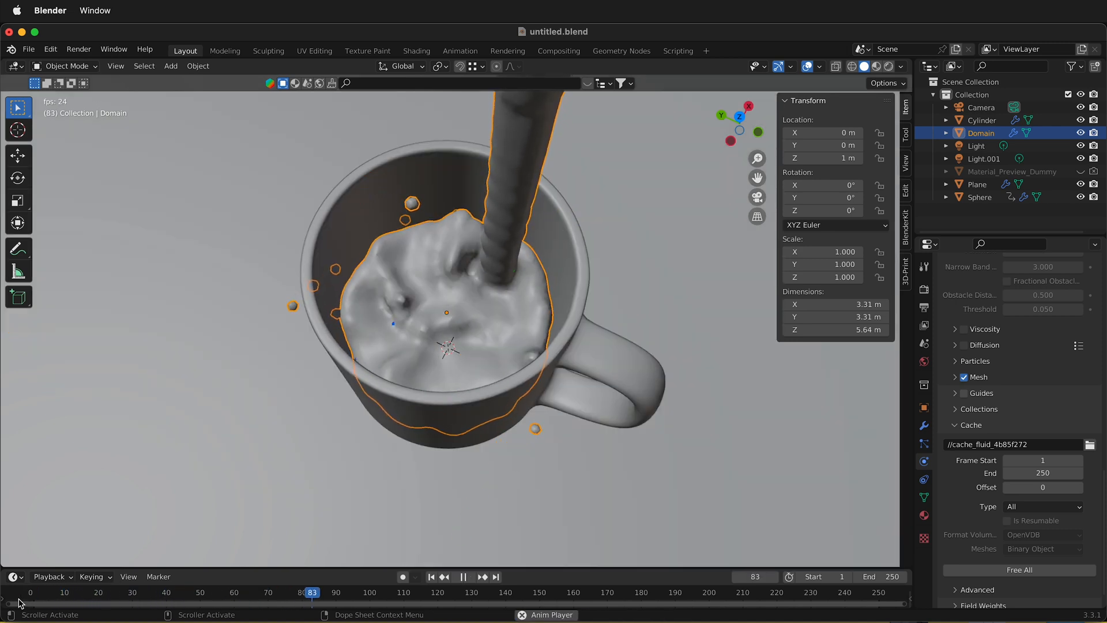
pyautogui.click(463, 576)
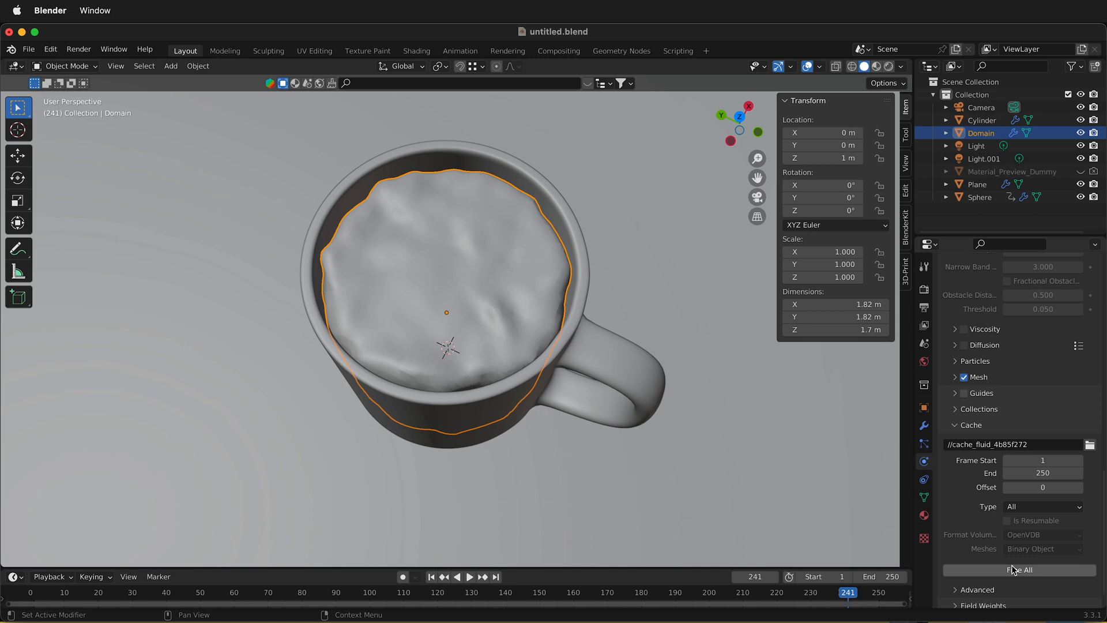
# Scroll the Domain's properties panel back up toward its material settings.
pyautogui.scroll(3)
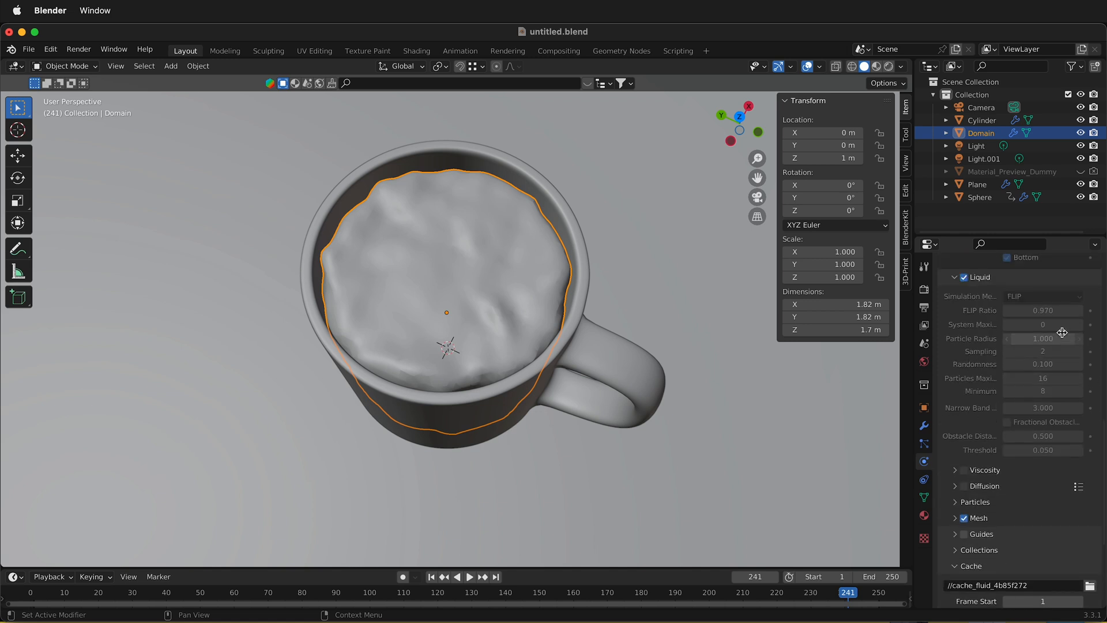
pyautogui.moveTo(1016, 310)
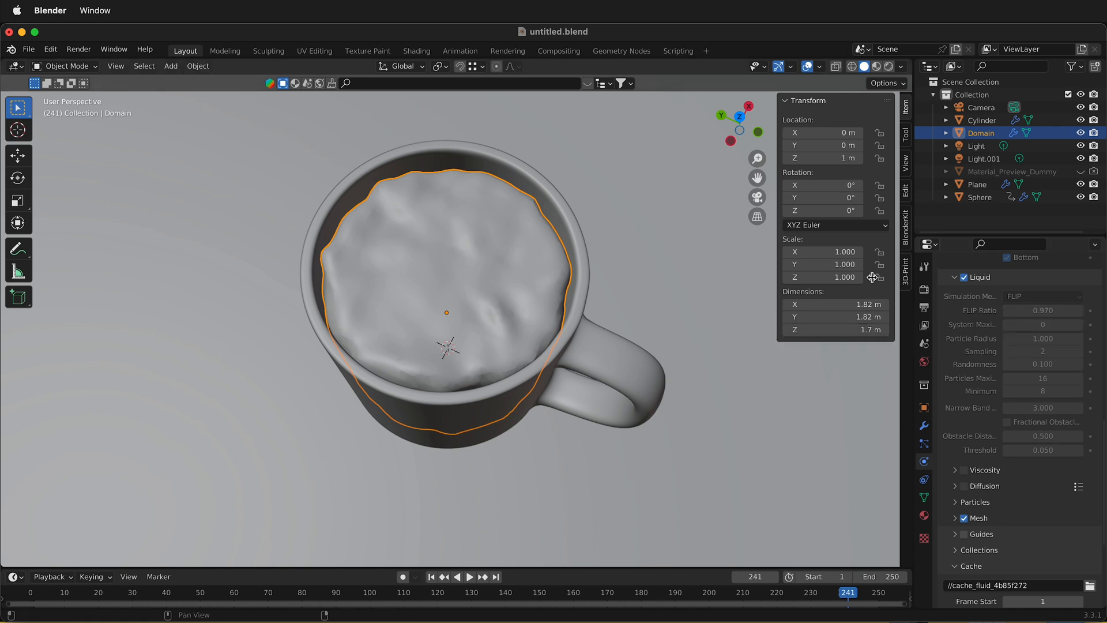
pyautogui.moveTo(698, 174)
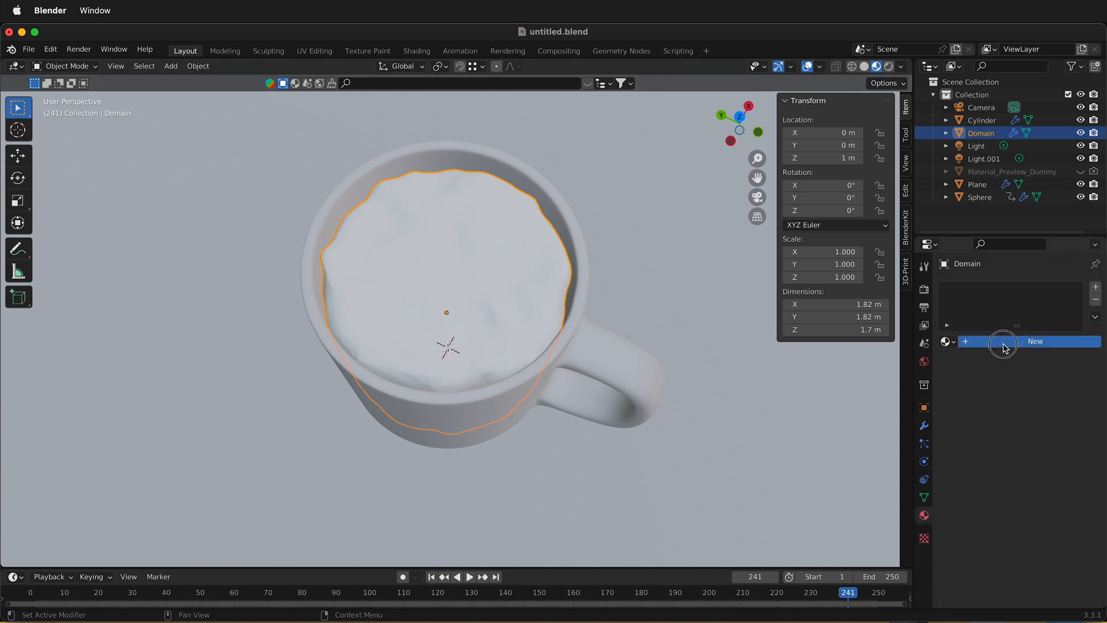
# Add a new material to the liquid Domain and set its base colour to yellow.
pyautogui.click(1034, 341)
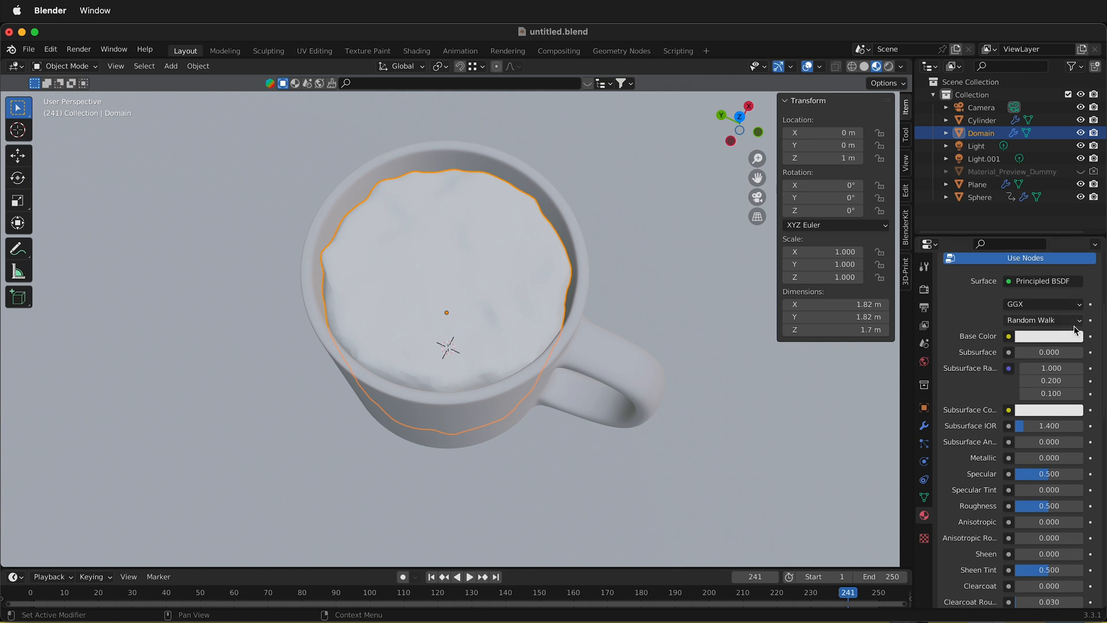
pyautogui.click(1049, 336)
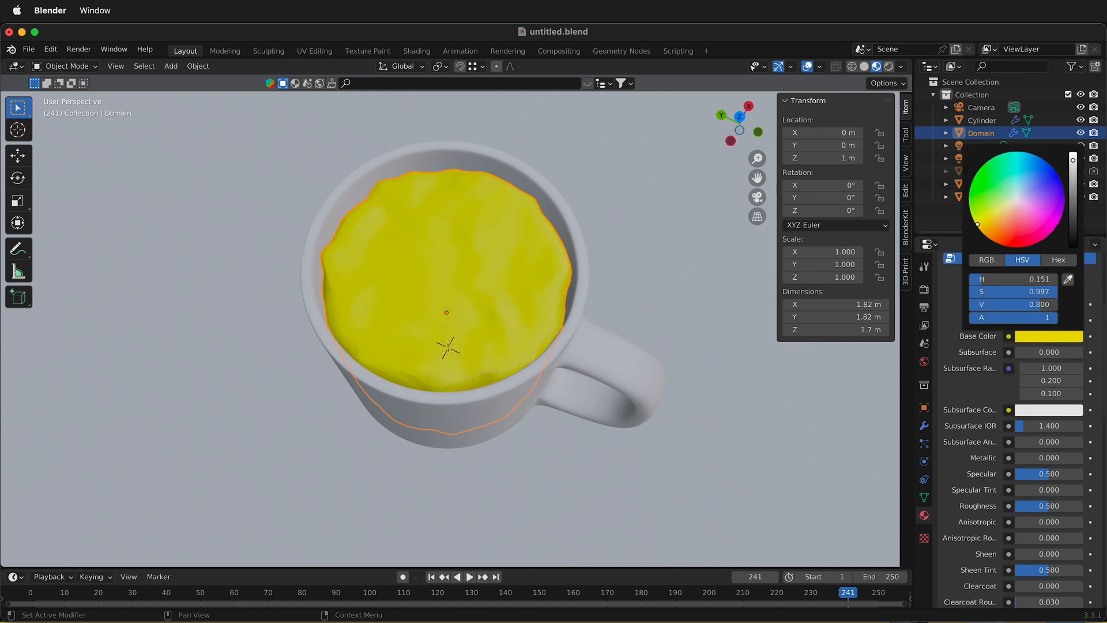
pyautogui.click(984, 227)
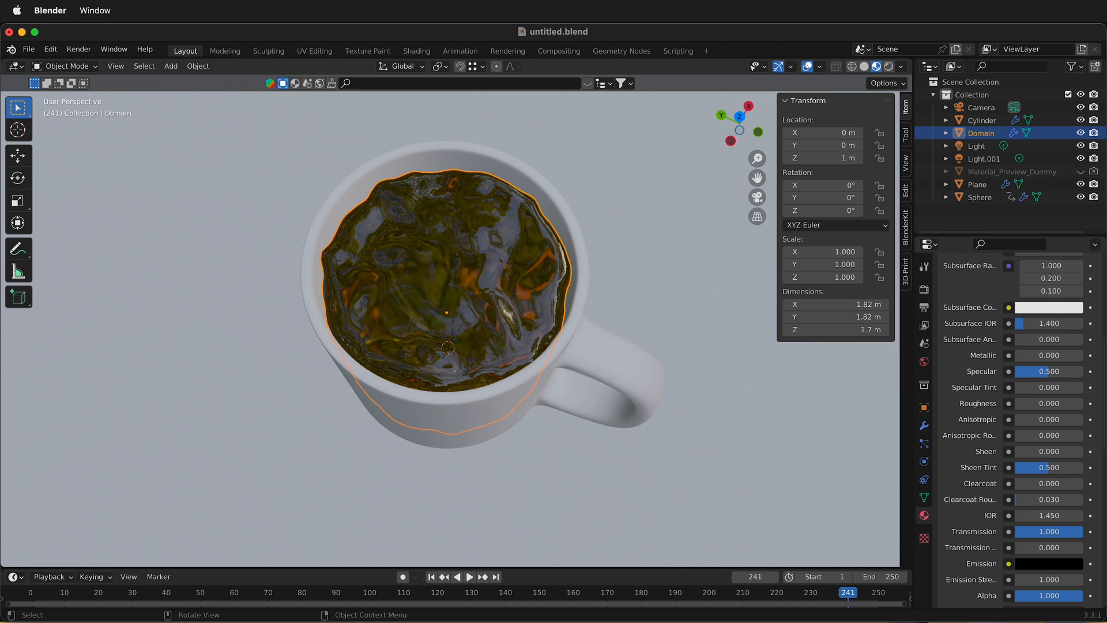
# Enable Screen Space Refraction in the liquid material's Settings panel.
pyautogui.scroll(-3)
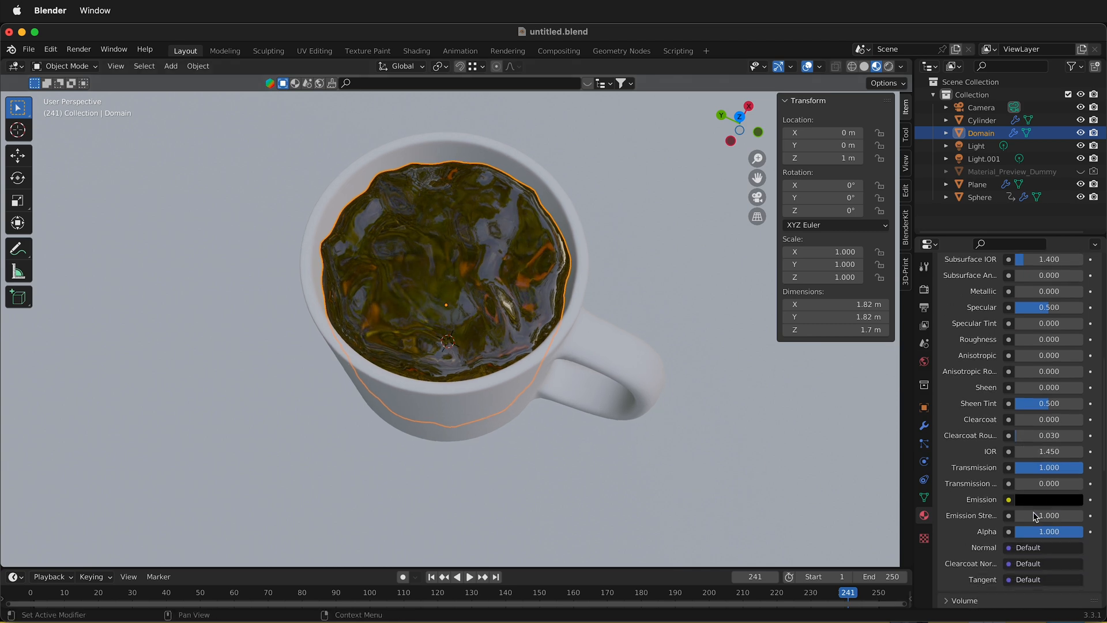
pyautogui.scroll(-3)
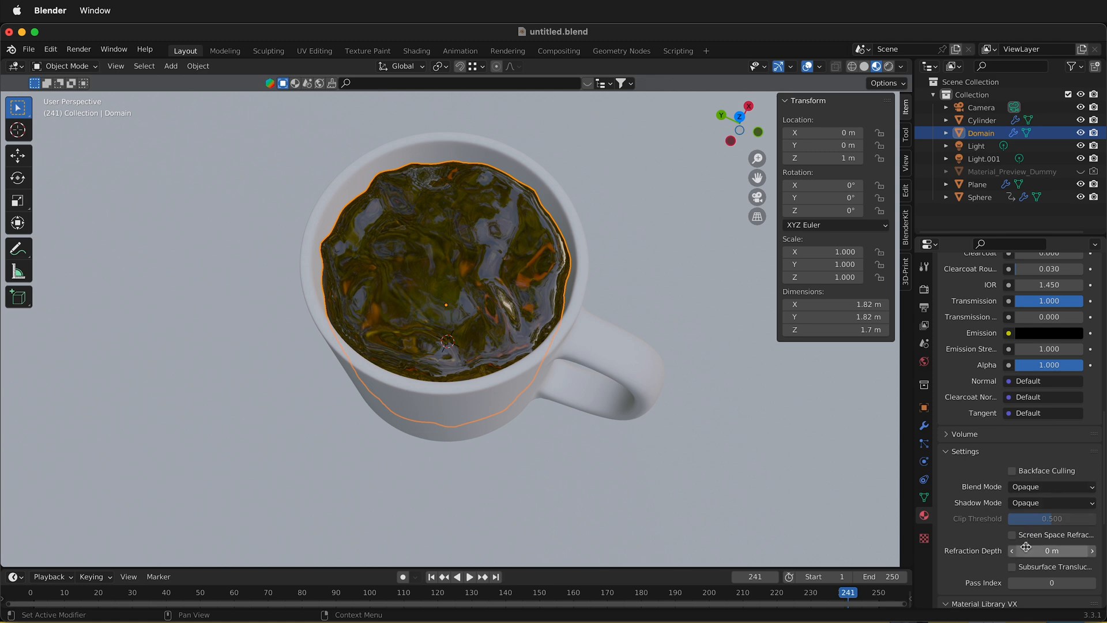
pyautogui.click(1013, 534)
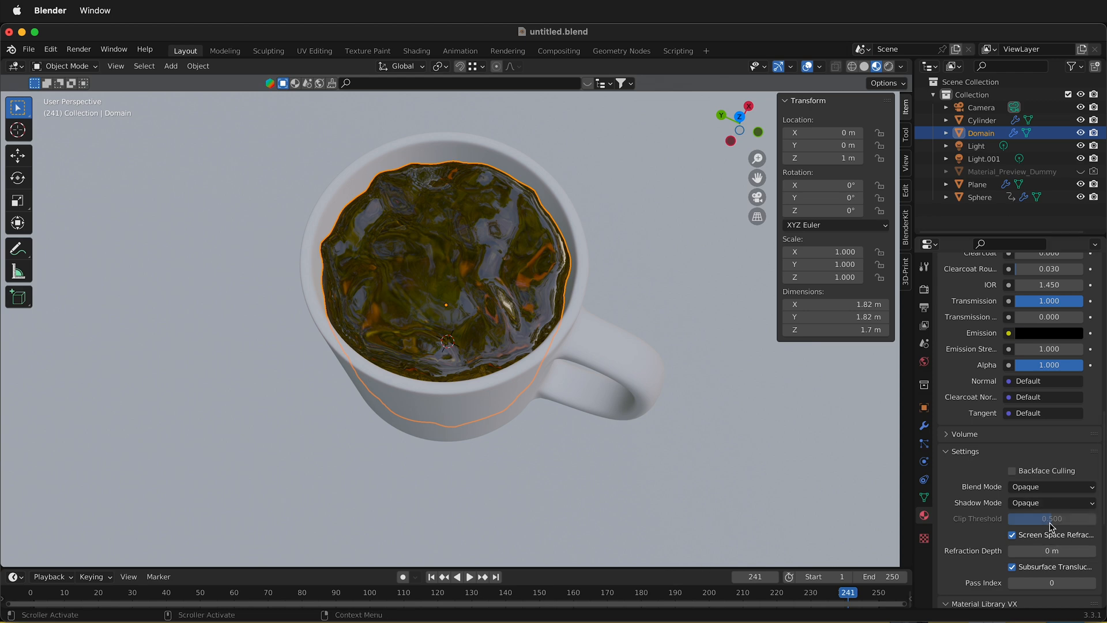
pyautogui.moveTo(964, 431)
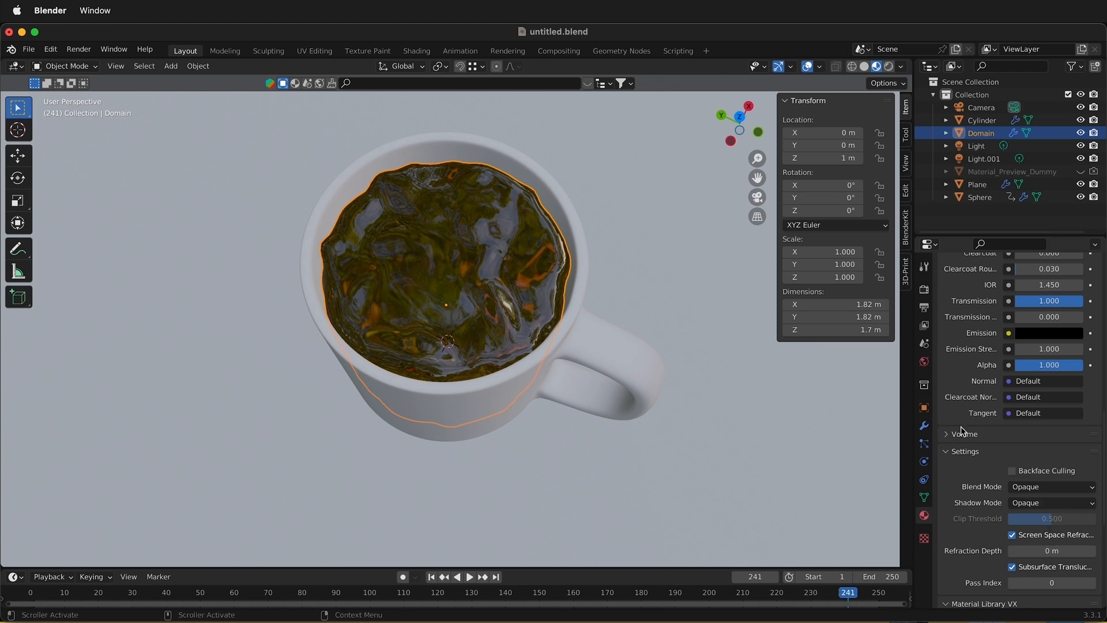
pyautogui.scroll(3)
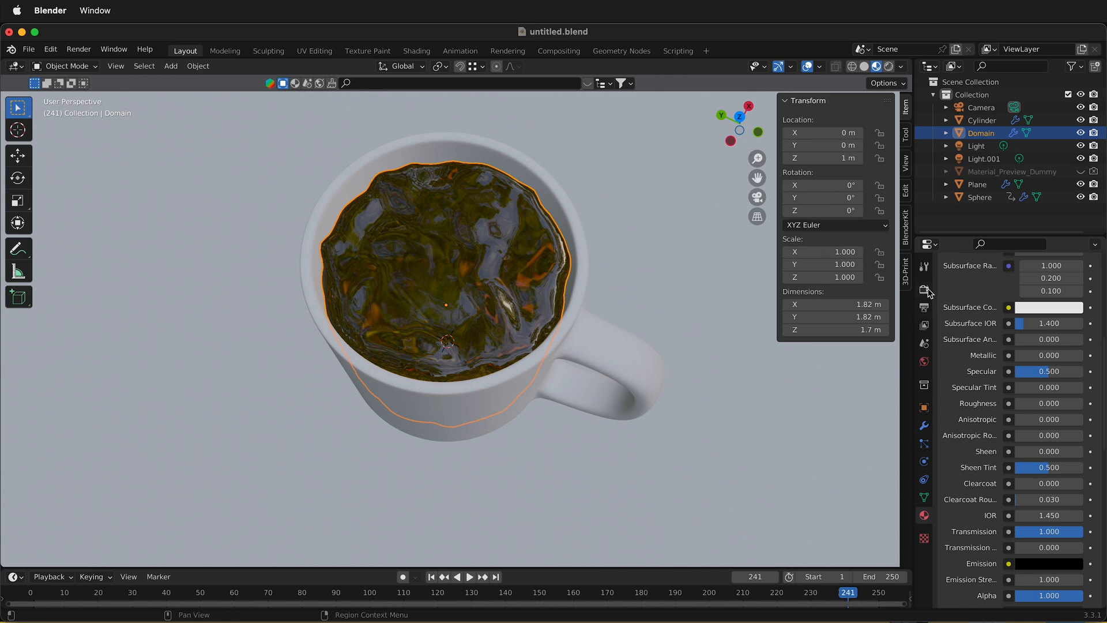
# Show the World Properties with its plain background colour at strength 1.0.
pyautogui.click(925, 426)
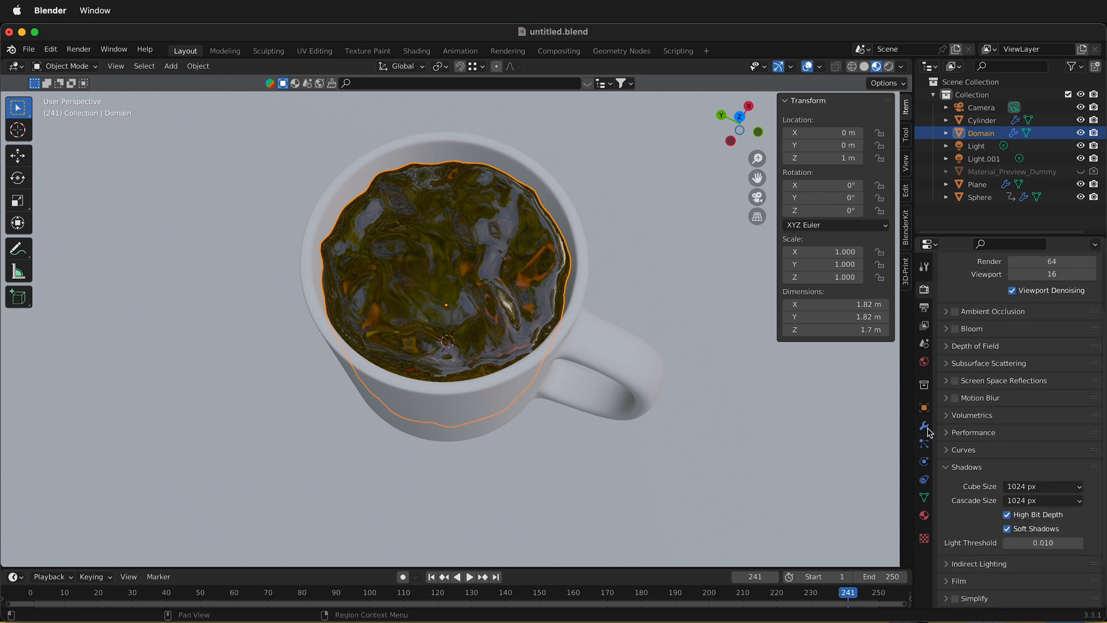
pyautogui.click(954, 380)
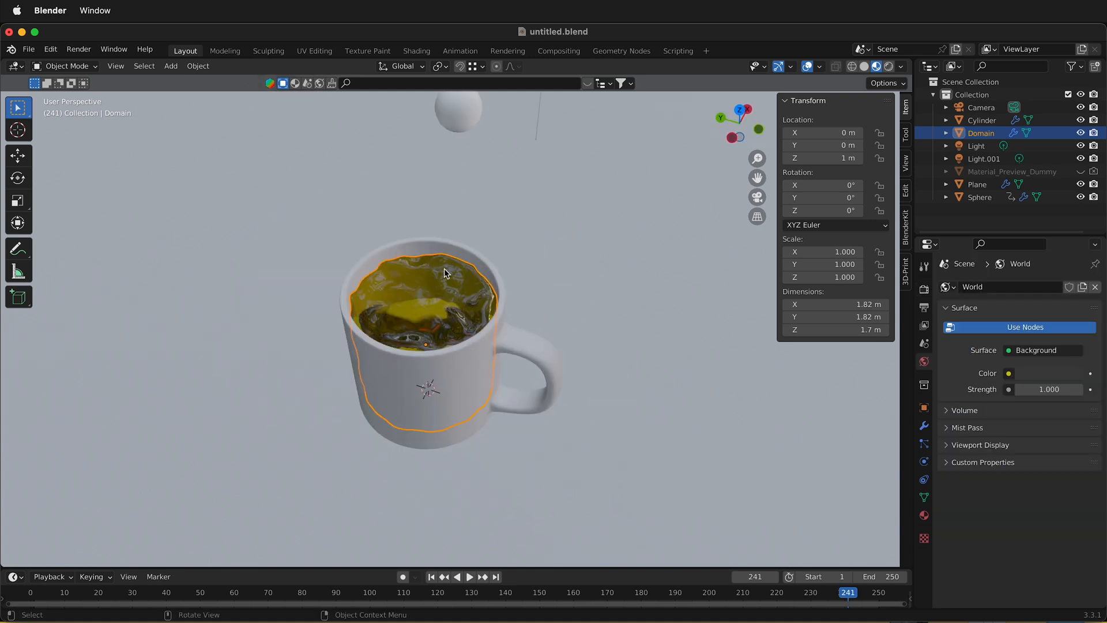
pyautogui.moveTo(525, 300)
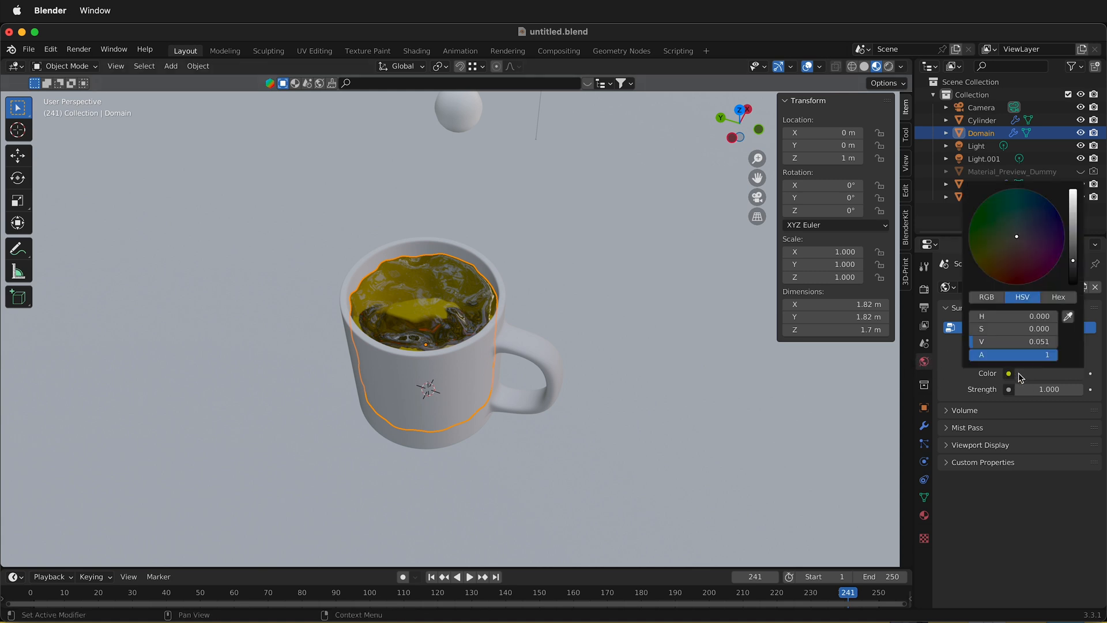
# Feed an Environment Texture into the World colour and load the little_paris 4K EXR HDRI.
pyautogui.click(1009, 373)
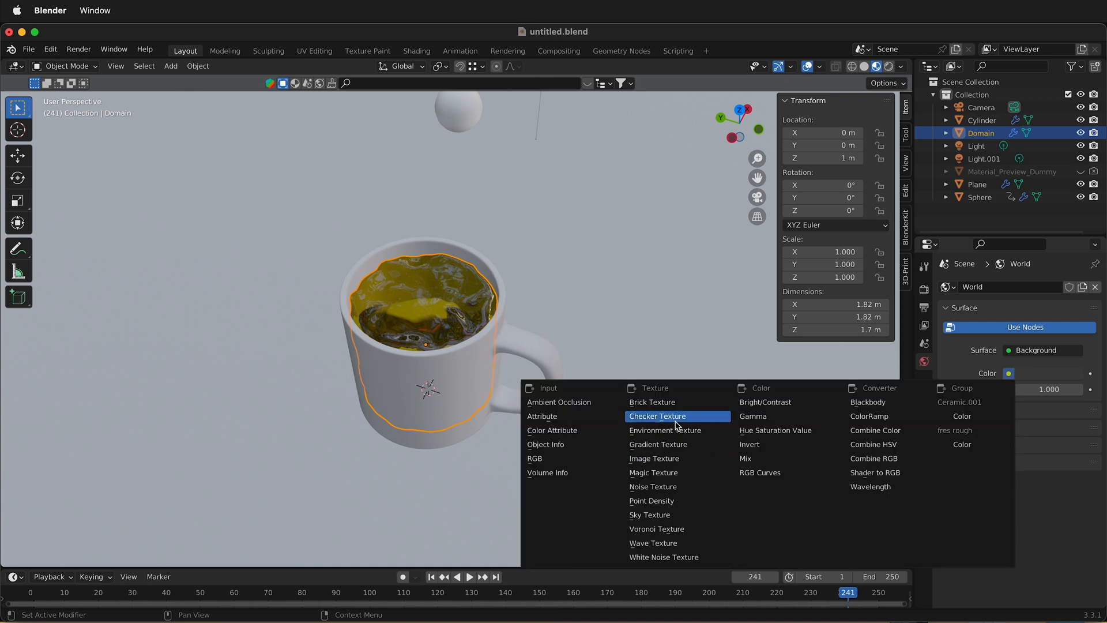
pyautogui.click(665, 431)
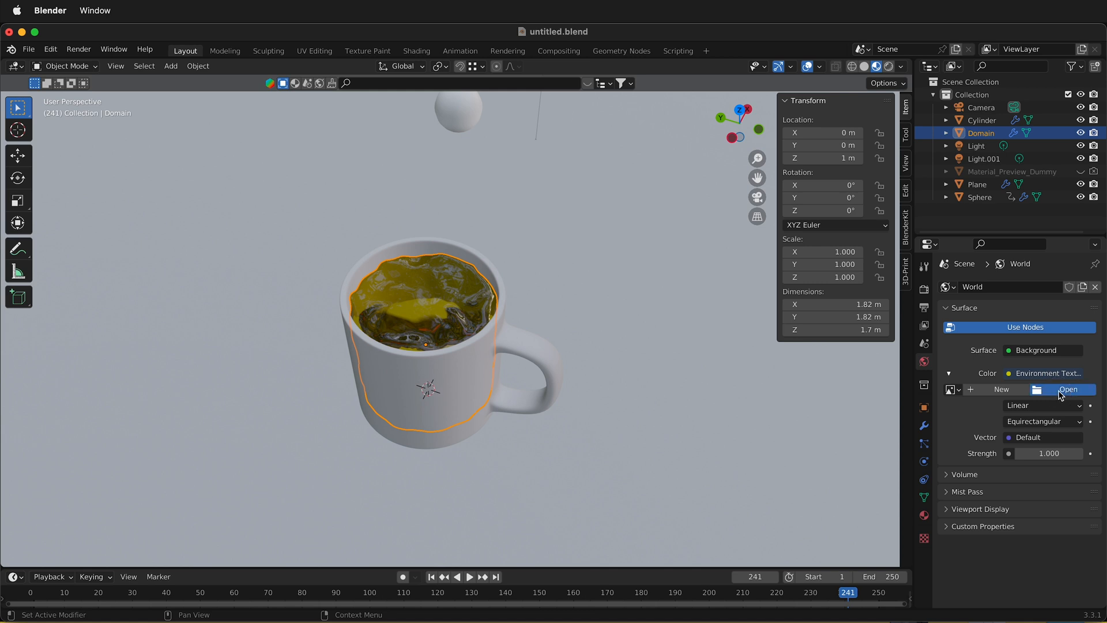
pyautogui.click(1068, 389)
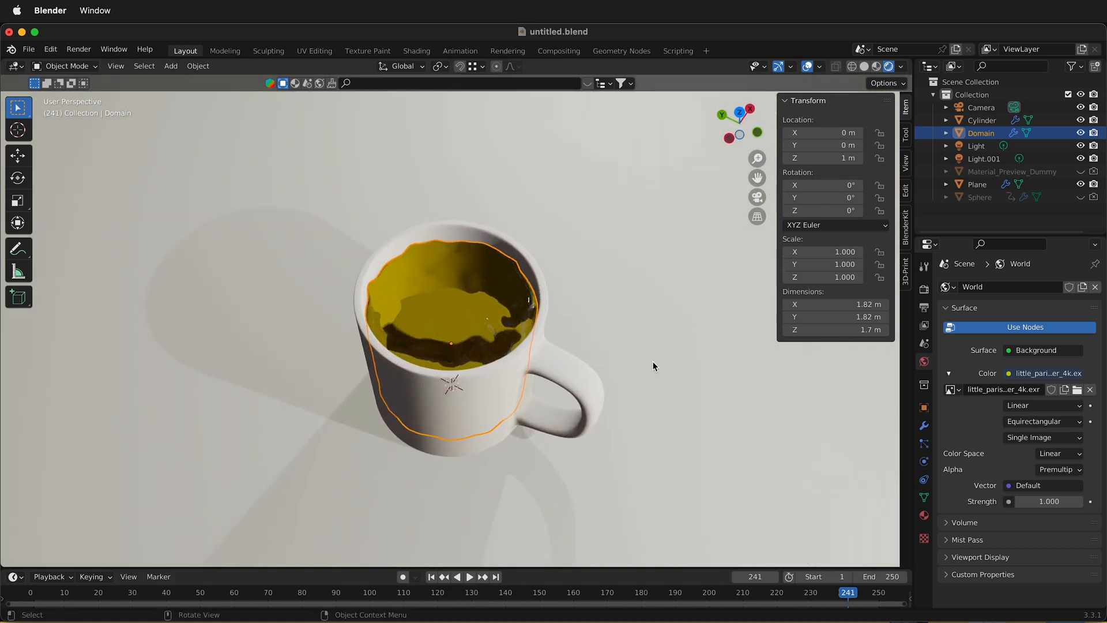
pyautogui.moveTo(1019, 462)
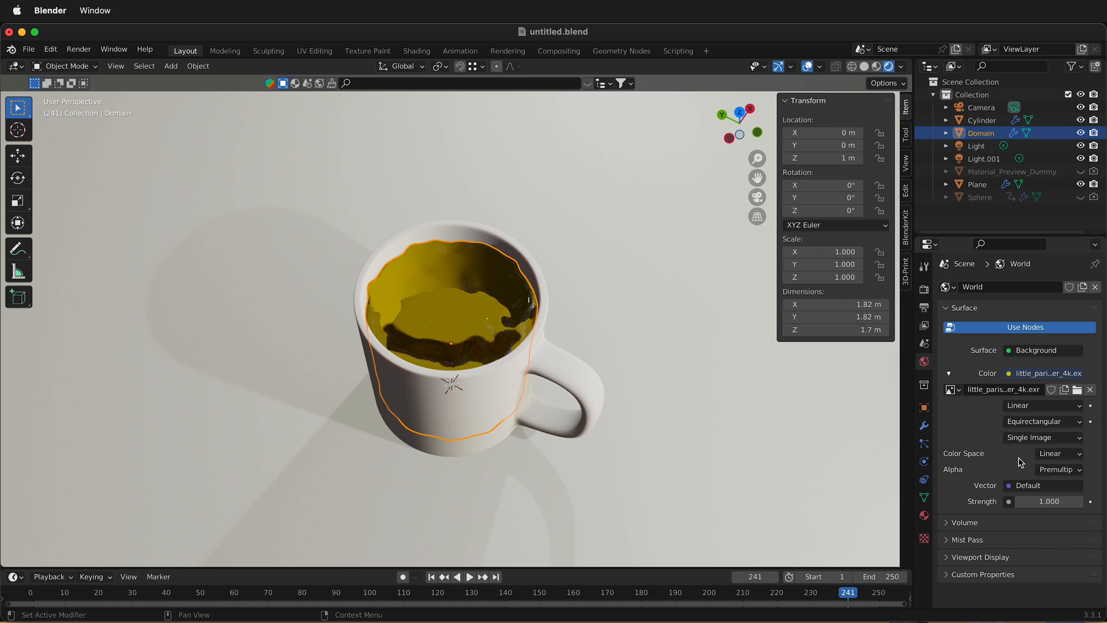
pyautogui.moveTo(902, 535)
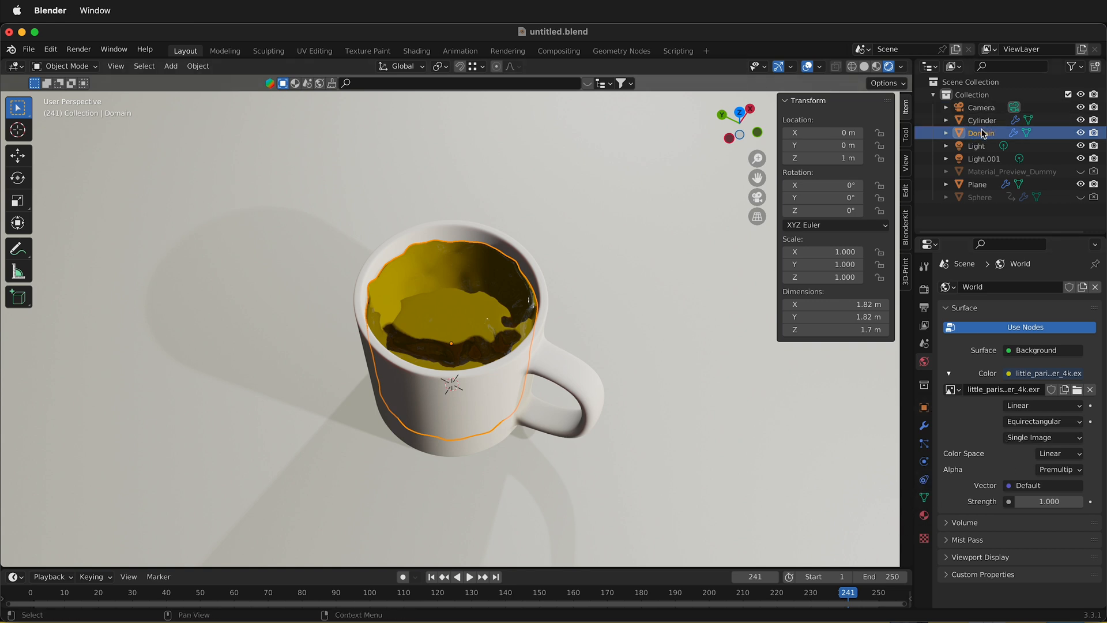
pyautogui.moveTo(928, 526)
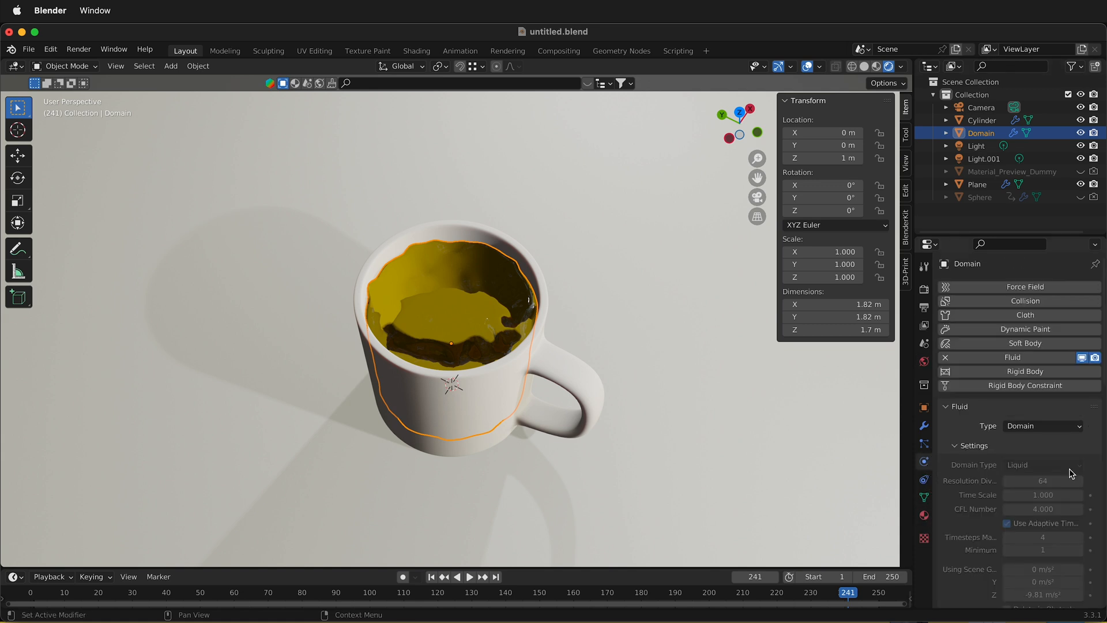
# Scroll through the Domain's fluid settings, showing resolution 64, after freeing the cache.
pyautogui.scroll(-3)
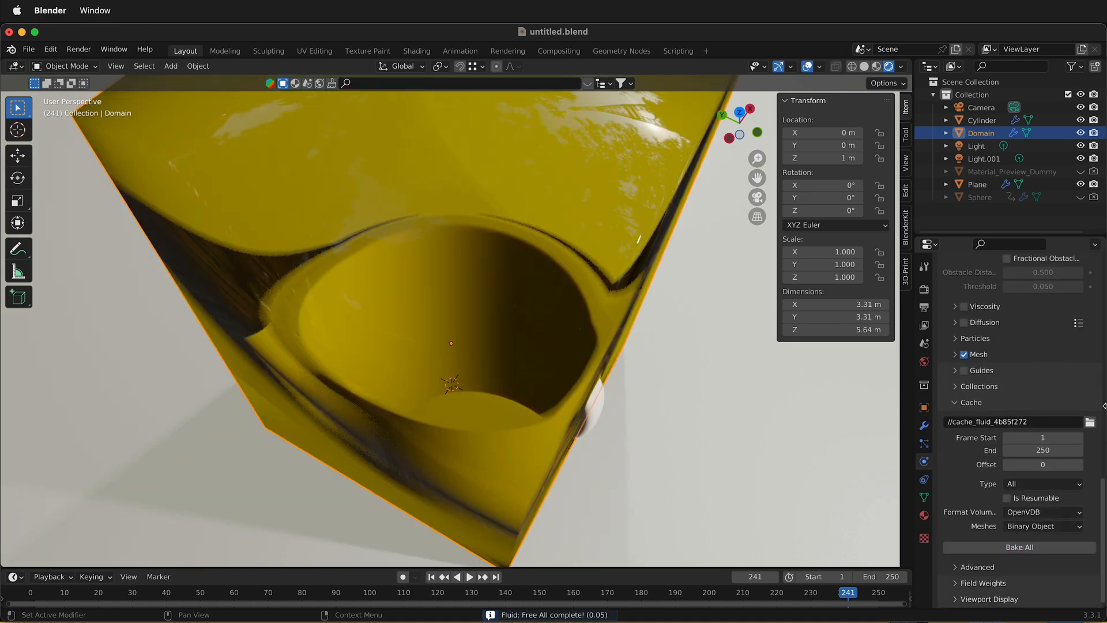
pyautogui.scroll(3)
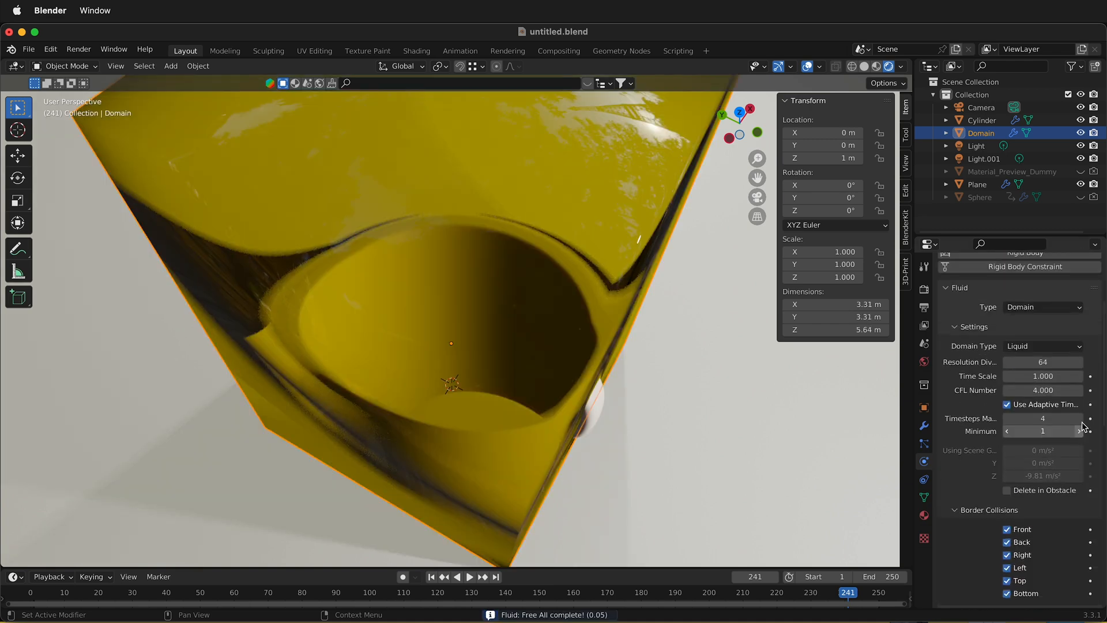